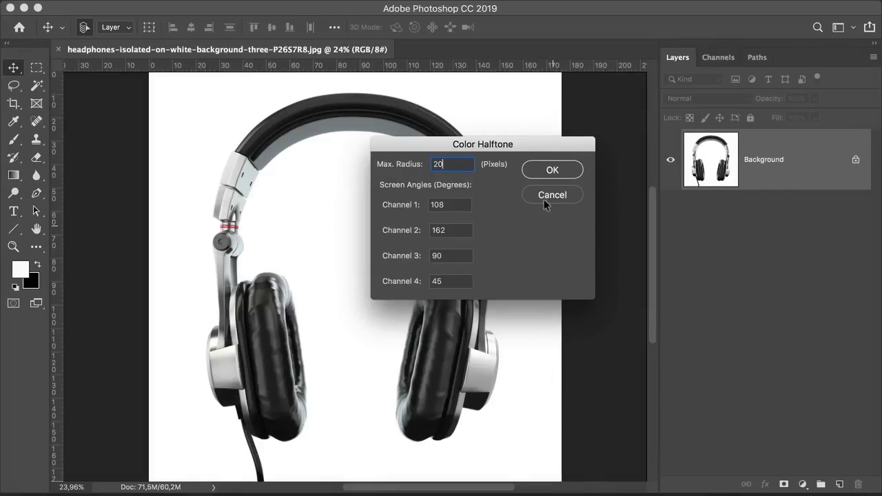
Step: Cancel Color Halftone and open the headphones JPG from Downloads with Photoshop
left_click(552, 169)
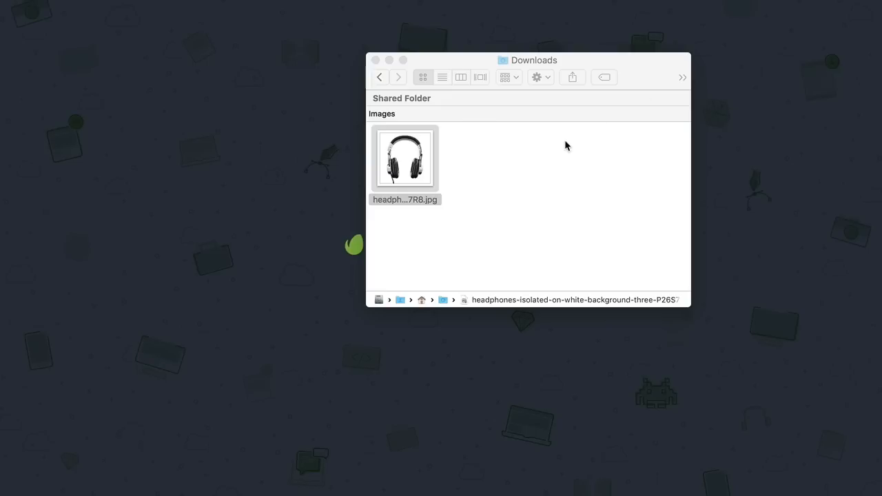
left_click(405, 158)
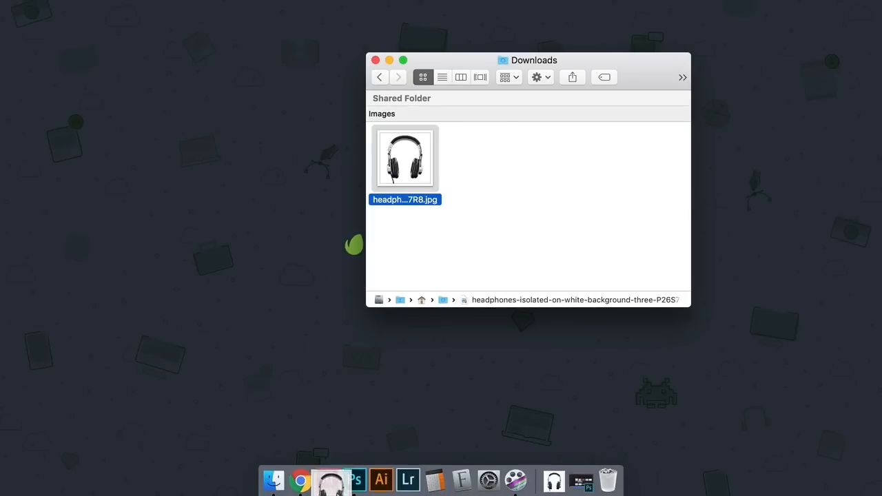
left_click(366, 478)
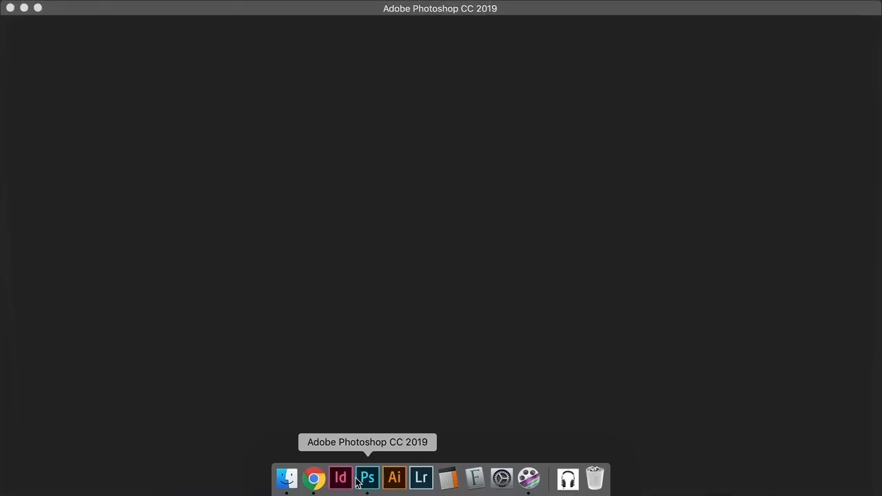
Step: Apply Pixelate > Color Halftone with Max. Radius 8 to the headphones photo
left_click(367, 478)
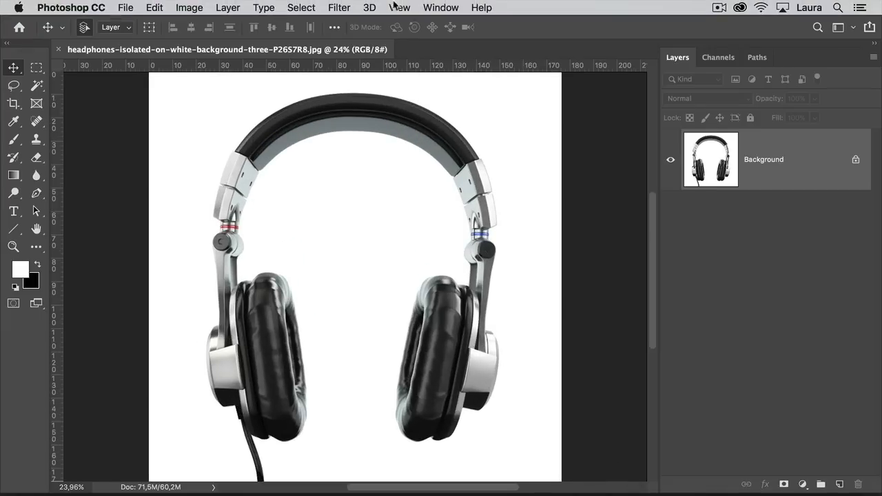
left_click(338, 7)
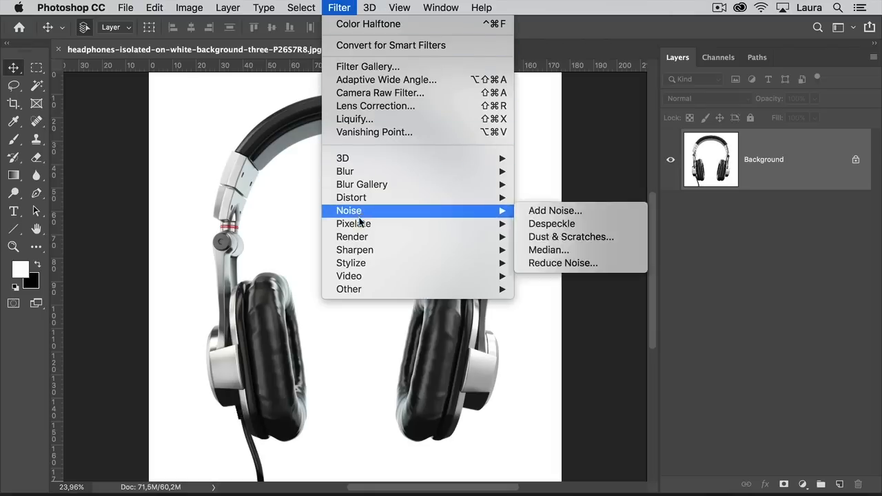
left_click(369, 24)
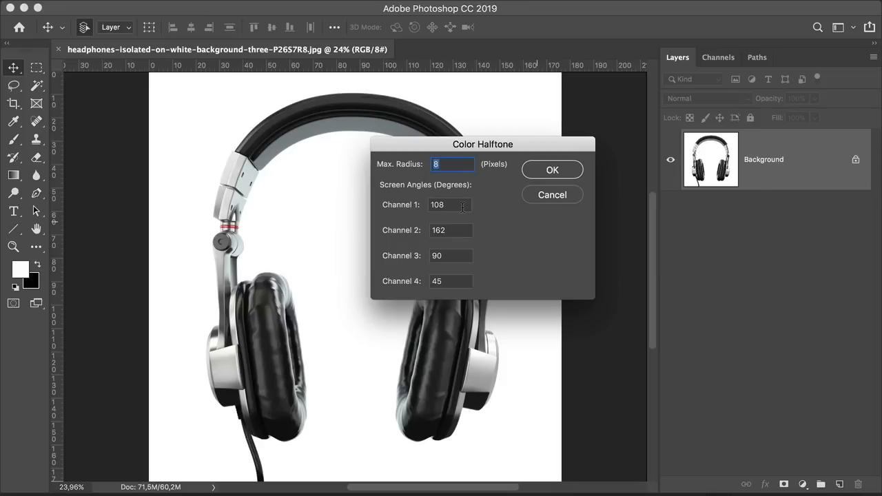
mouse_move(546, 172)
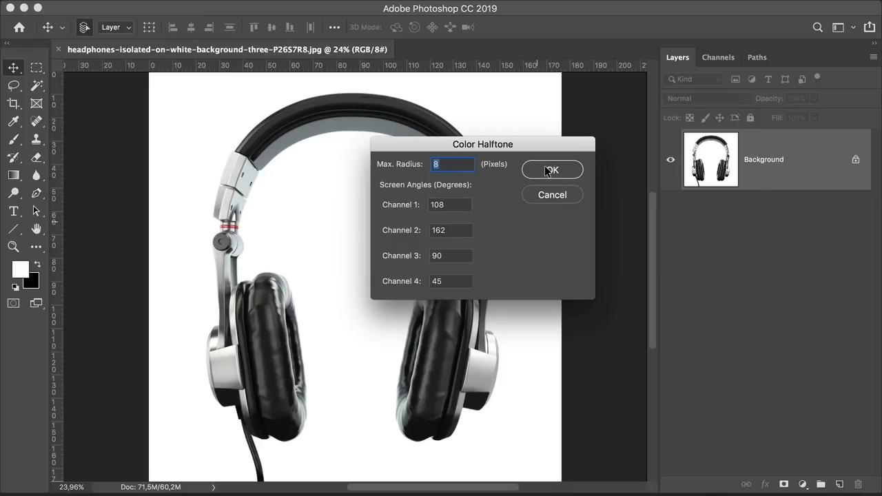
left_click(551, 171)
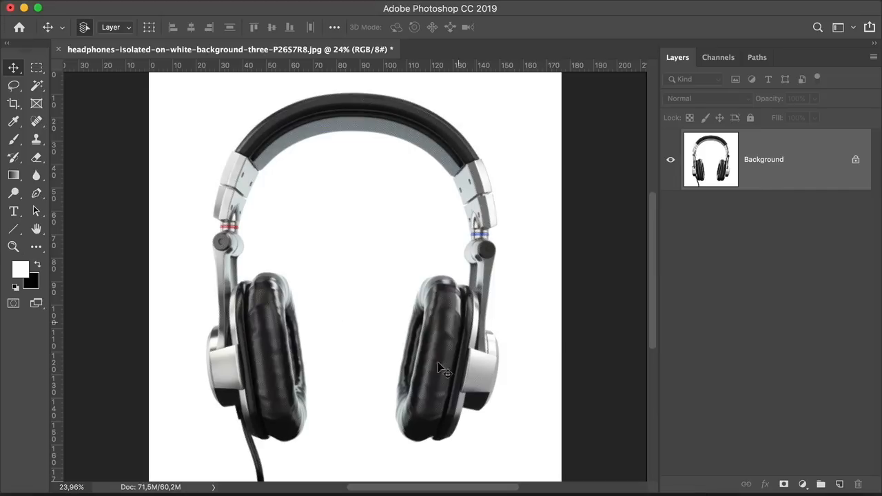
left_click(13, 246)
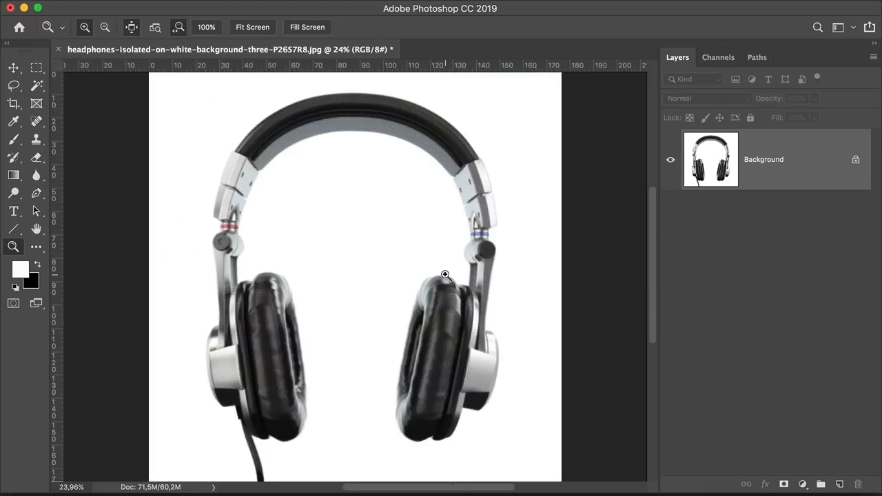
mouse_move(447, 281)
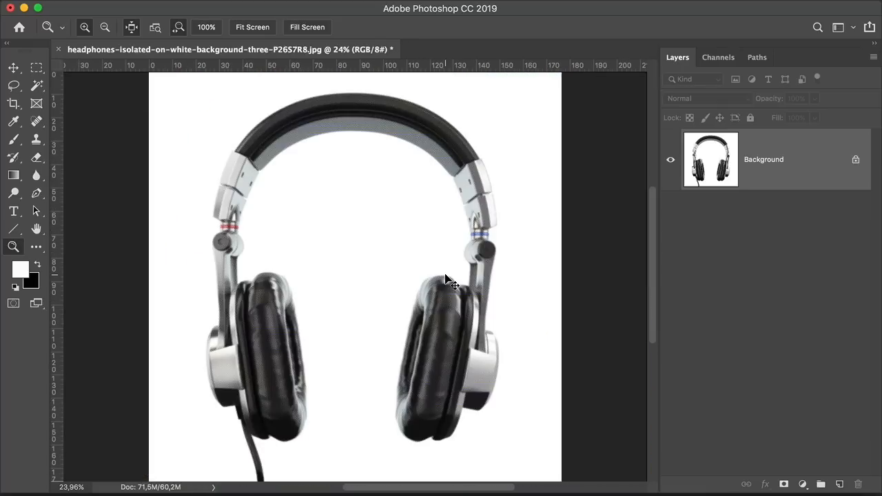
Step: Undo the halftone, then try Max. Radius 20 in Color Halftone and cancel
left_click(13, 67)
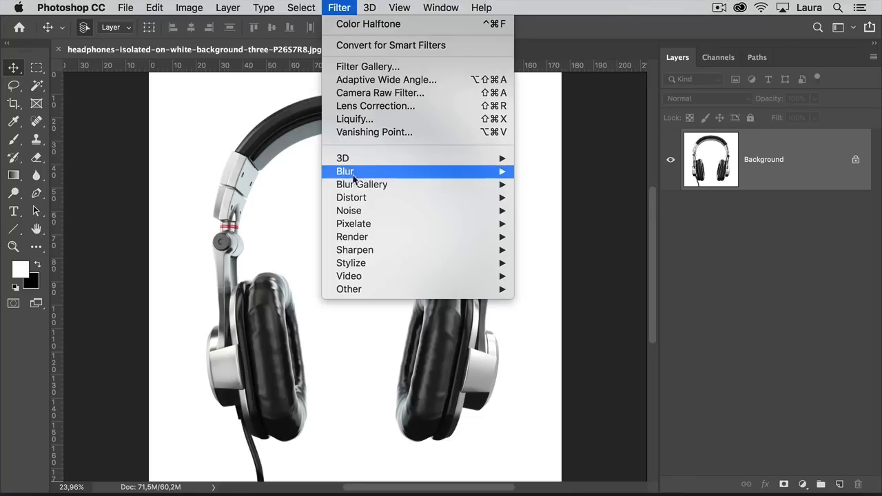
mouse_move(353, 223)
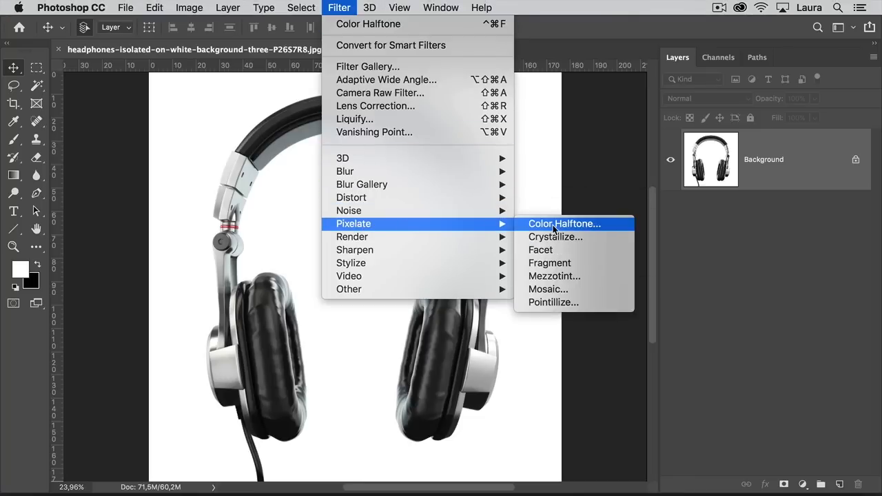
left_click(565, 223)
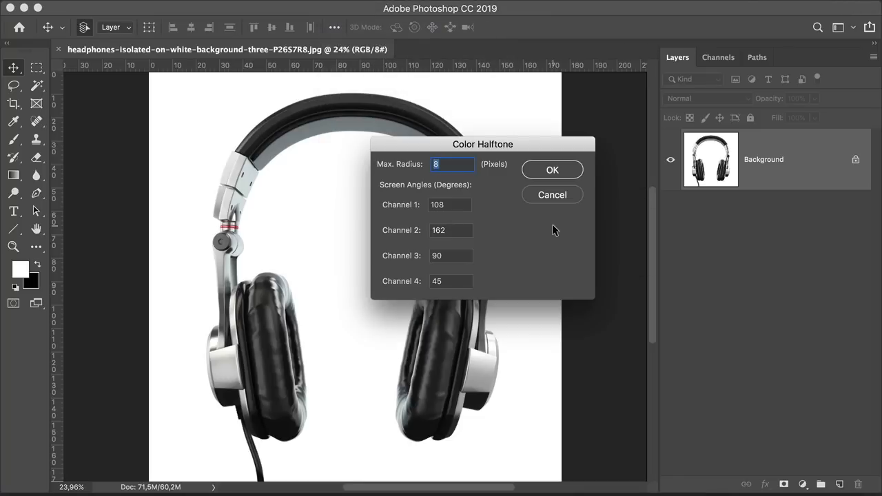
type("20")
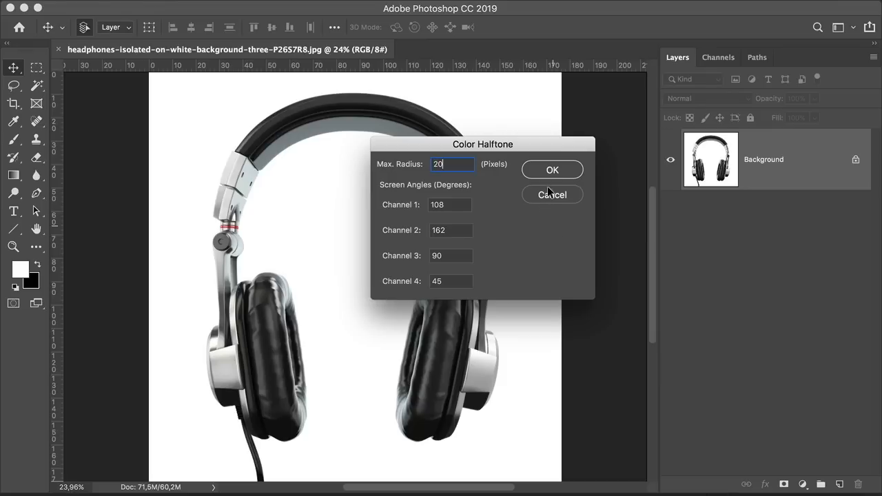
left_click(552, 170)
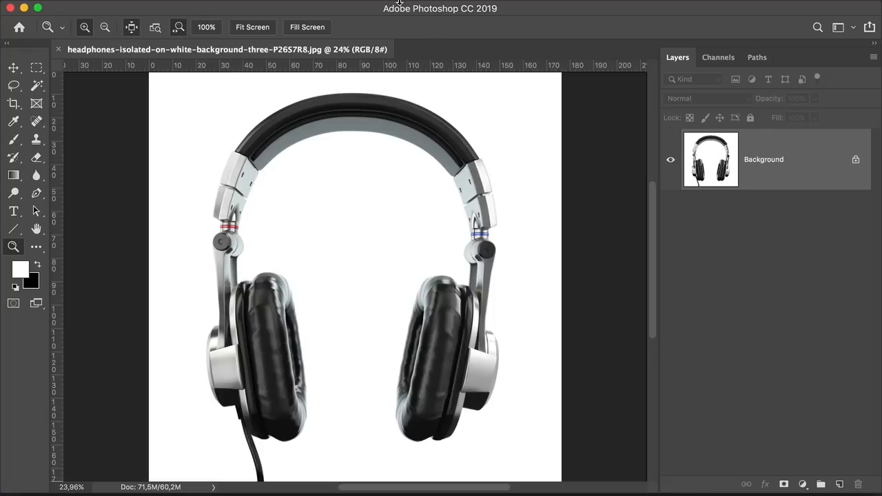
left_click(339, 7)
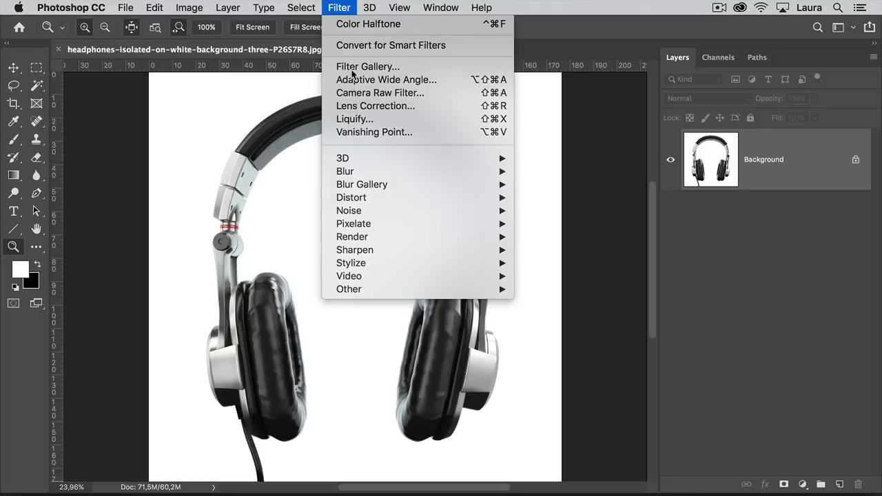
mouse_move(353, 223)
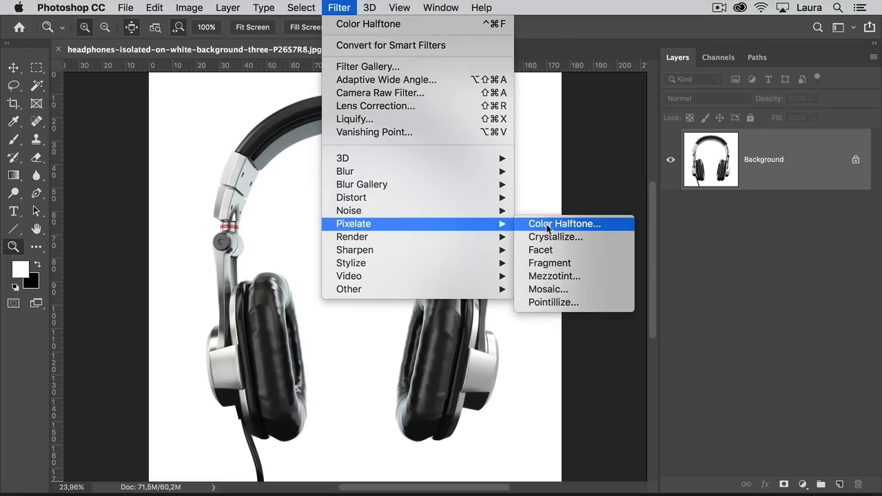
left_click(565, 223)
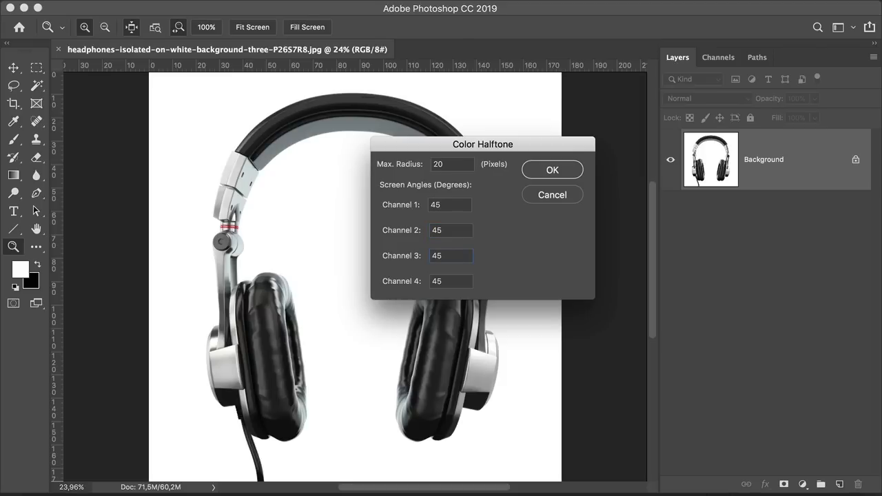
left_click(552, 170)
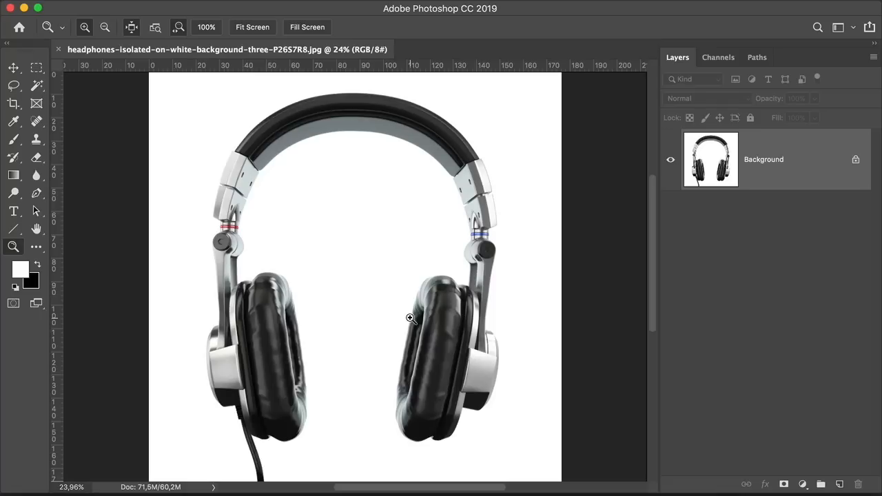
mouse_move(407, 320)
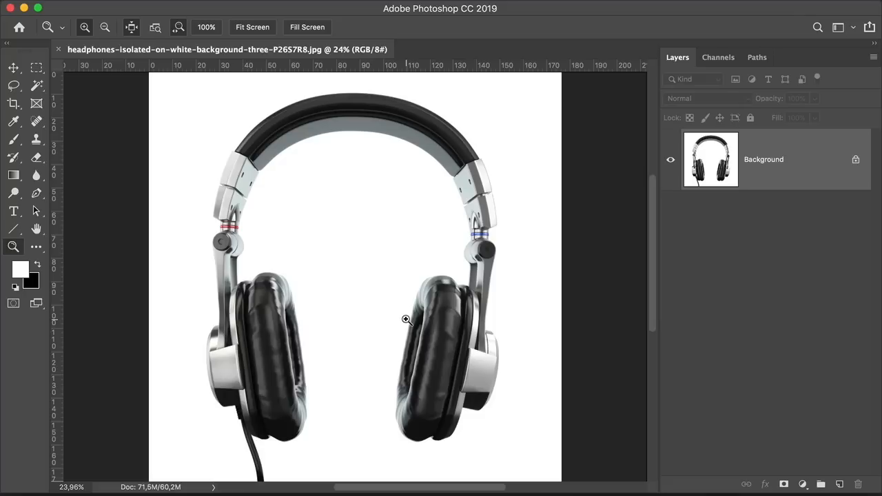
mouse_move(372, 319)
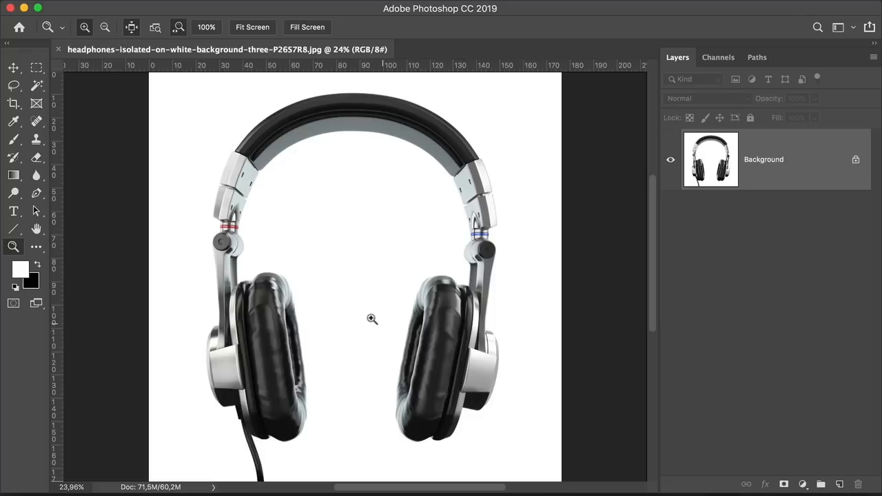
Step: Switch the image mode to Grayscale and discard the colour information
left_click(189, 8)
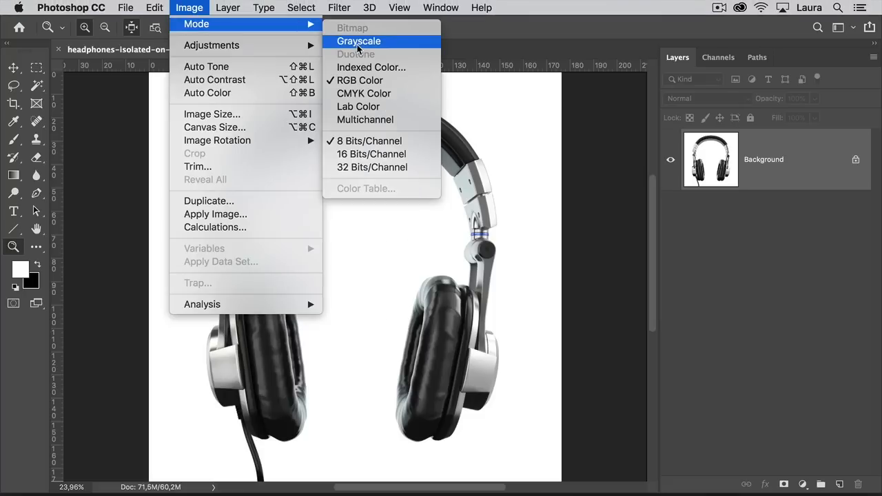
left_click(358, 41)
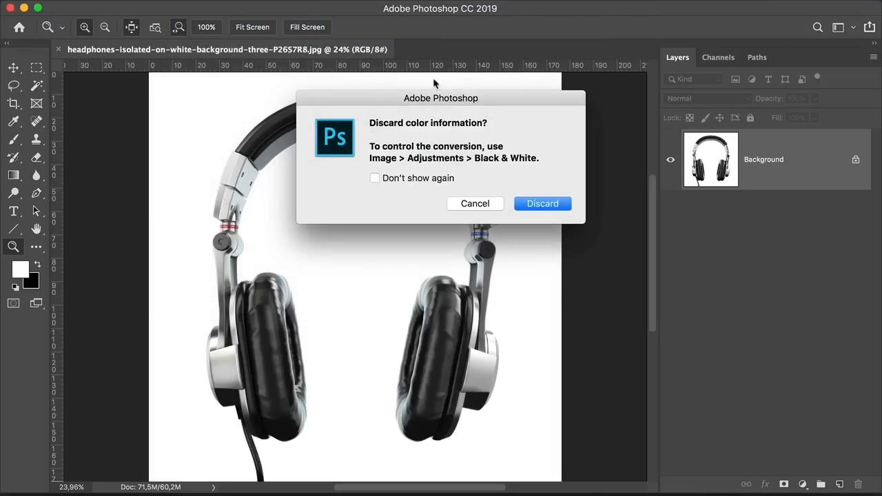
left_click(542, 203)
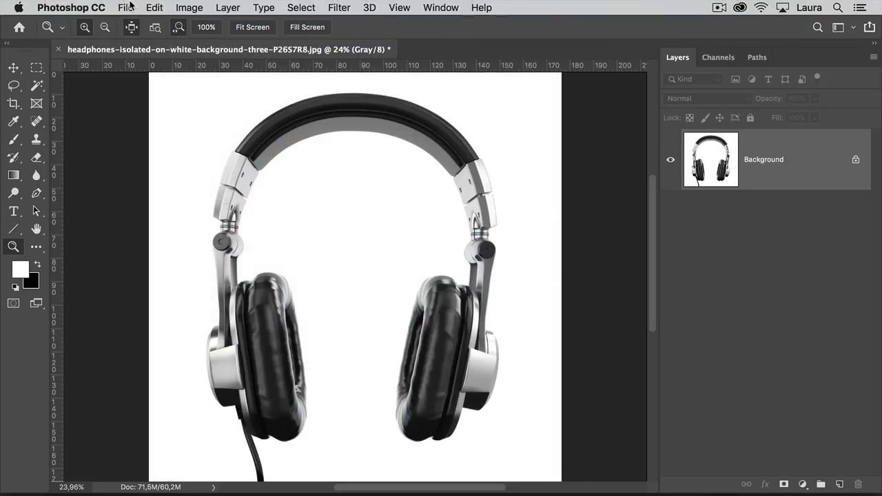
Step: Convert the photo to Bitmap with a round-dot Halftone Screen at 3 lines per inch
left_click(189, 7)
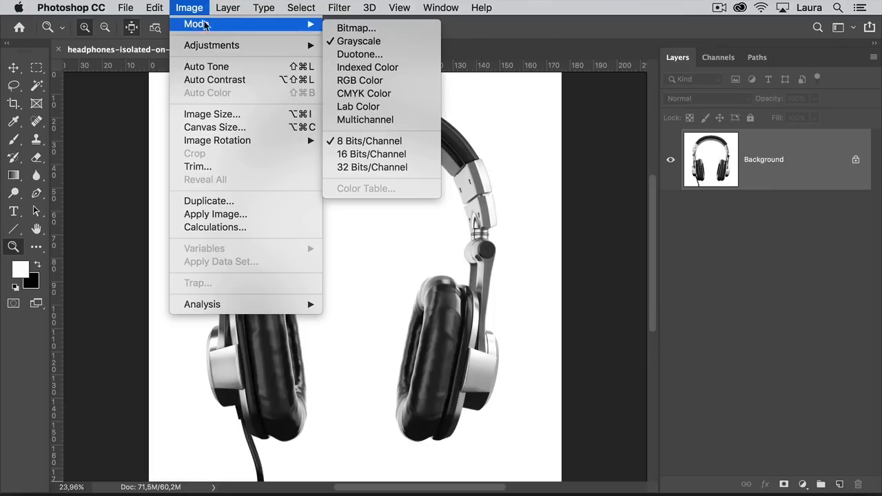
left_click(356, 28)
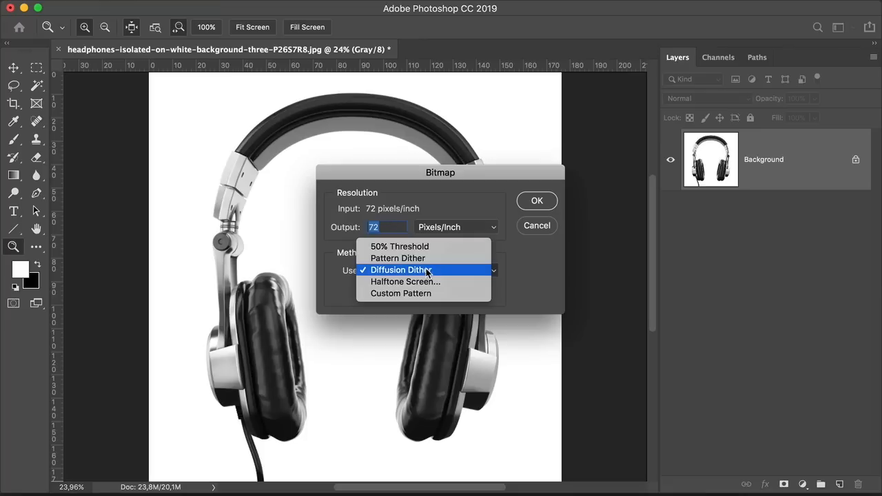
left_click(405, 281)
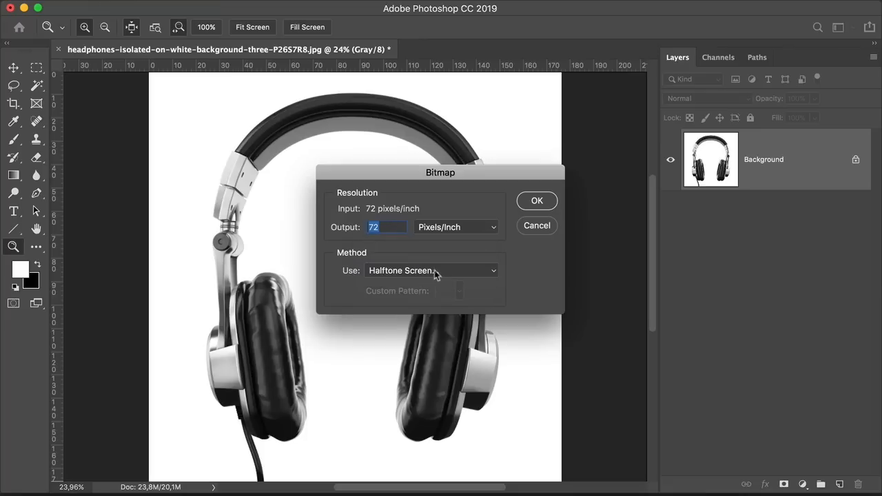
left_click(536, 200)
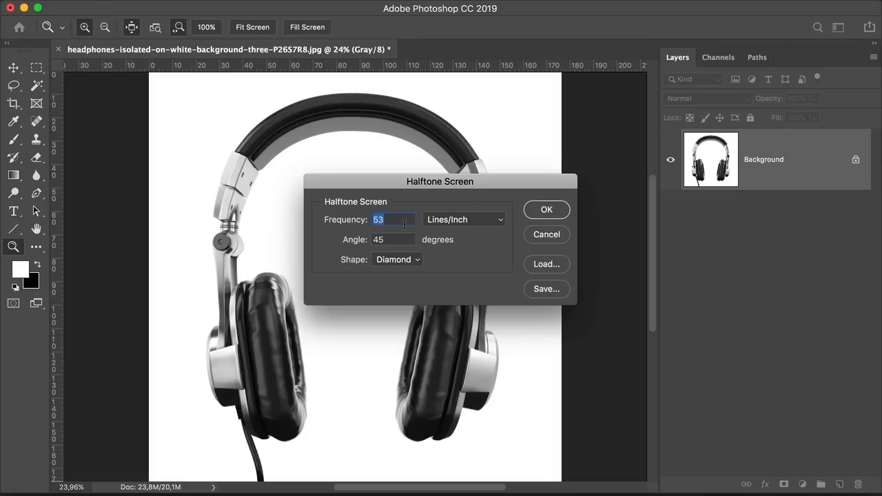
type("3")
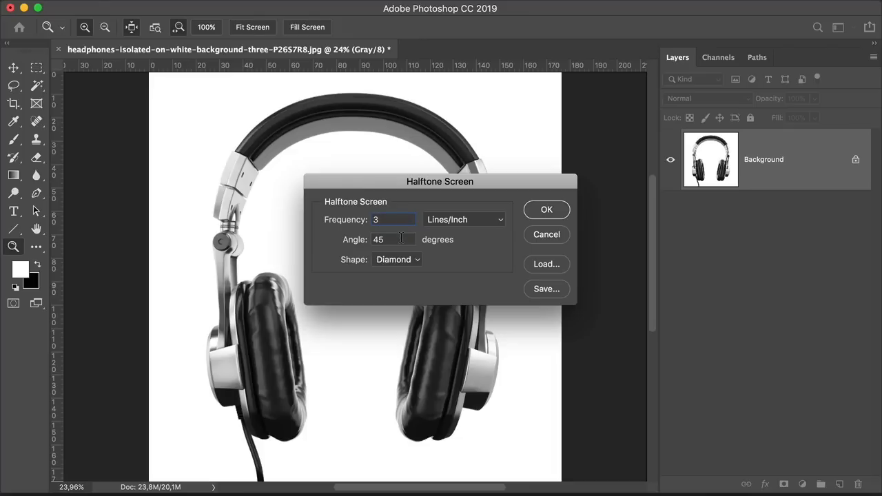
left_click(397, 259)
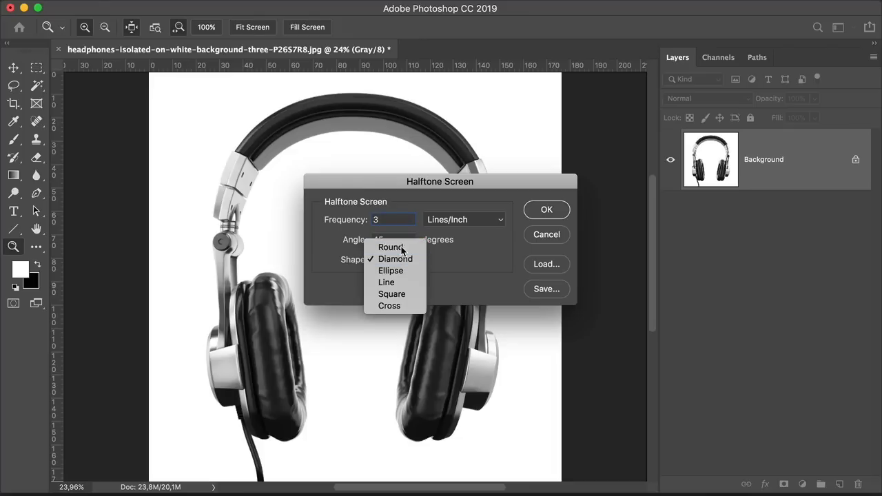
left_click(391, 246)
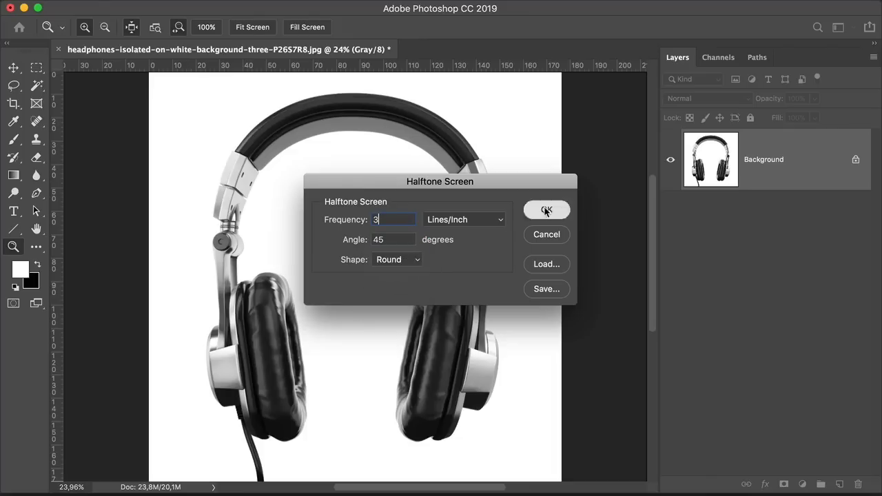
left_click(546, 211)
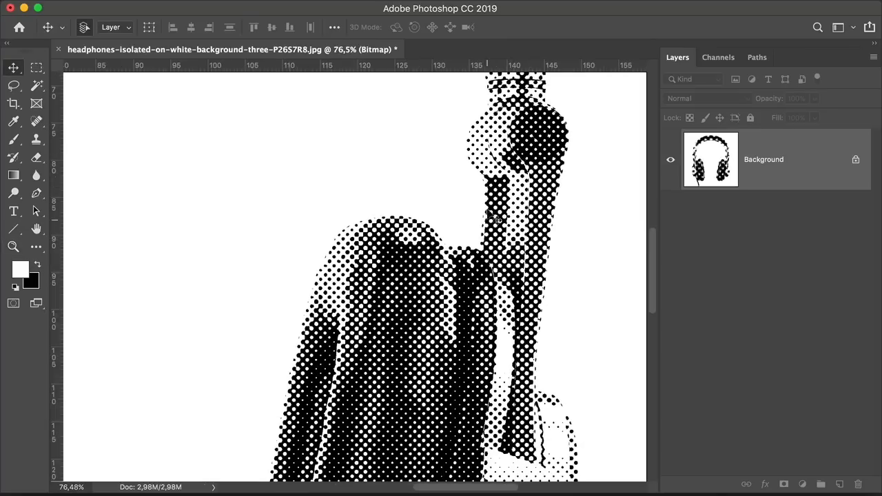
mouse_move(486, 256)
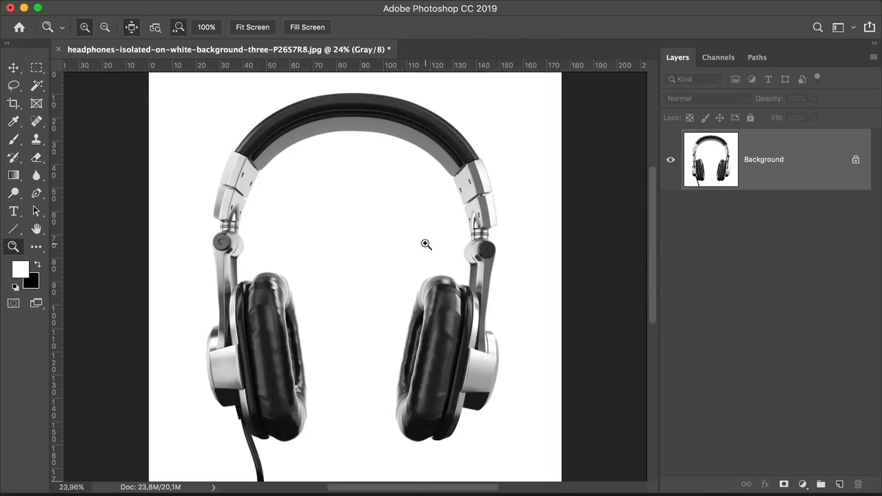
mouse_move(255, 65)
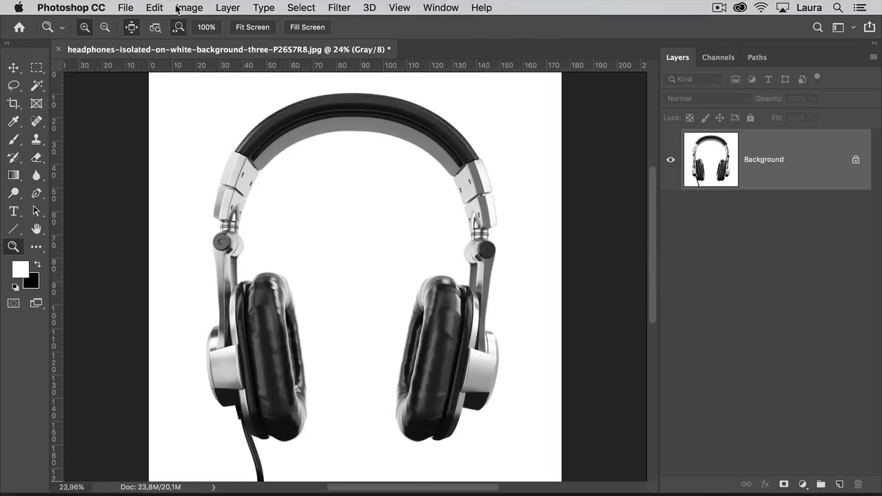
Step: Convert the photo to Bitmap with a Line-shaped halftone screen and zoom in to inspect it
left_click(189, 8)
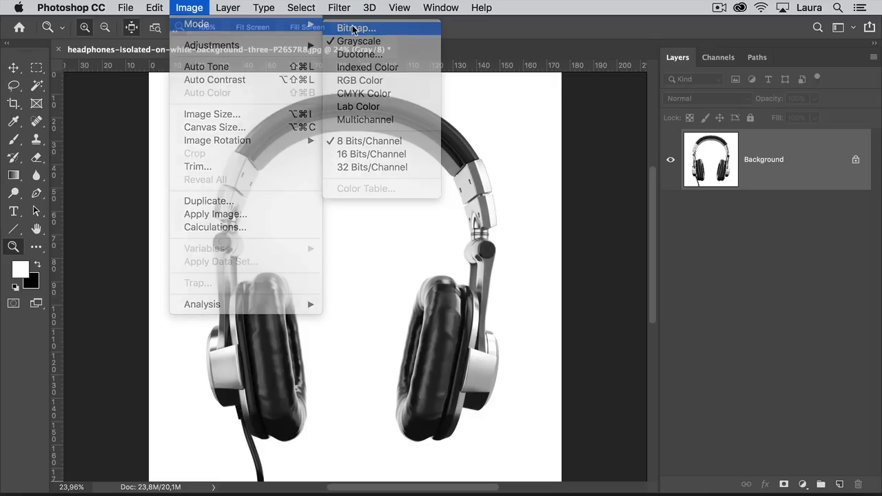
left_click(356, 28)
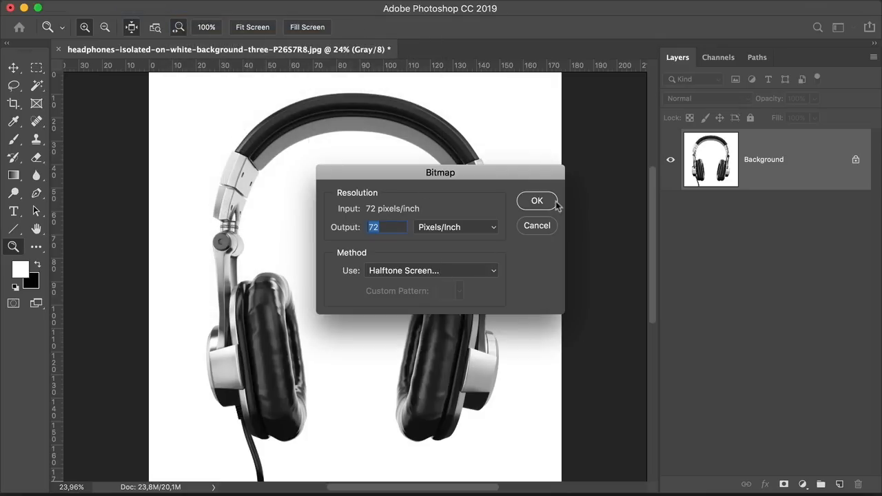
left_click(537, 200)
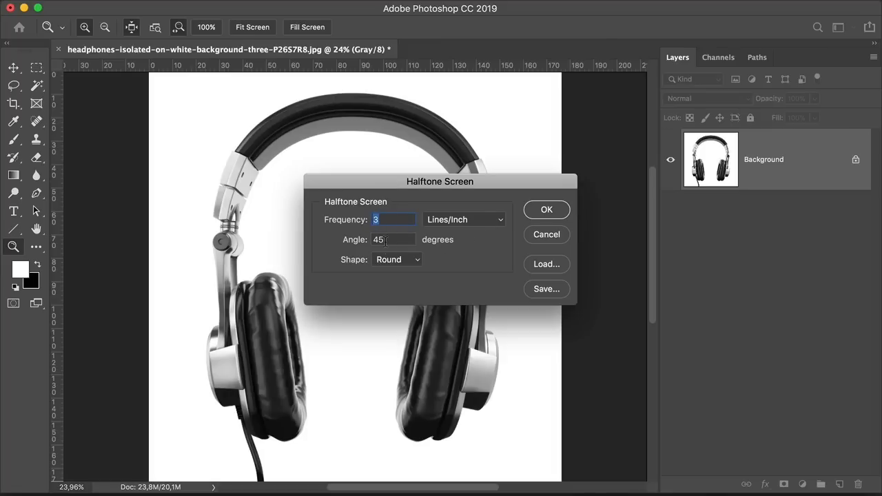
left_click(396, 259)
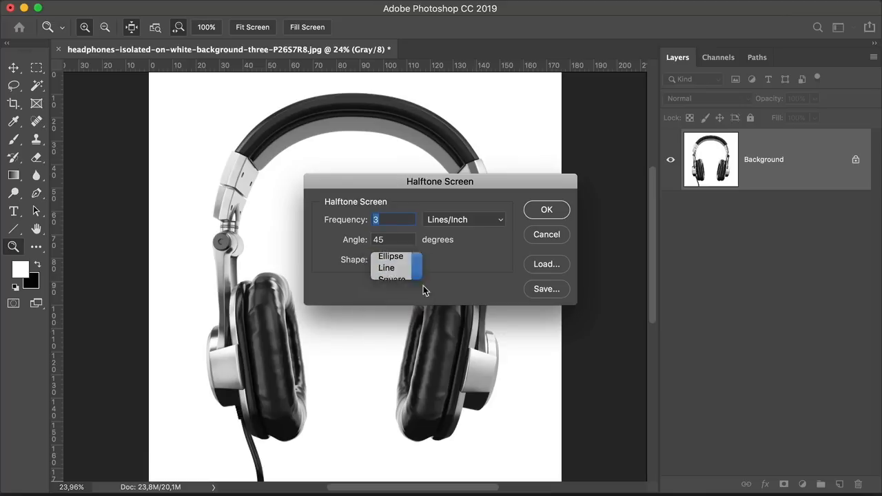
left_click(546, 210)
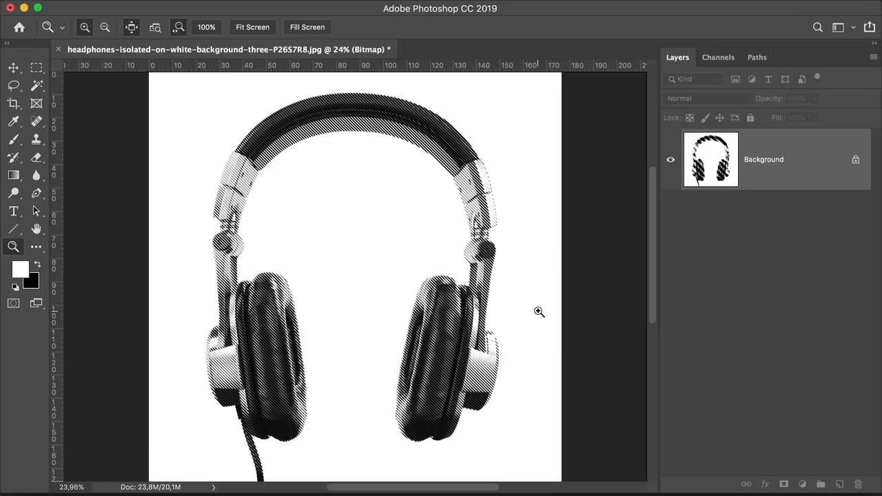
left_click(540, 312)
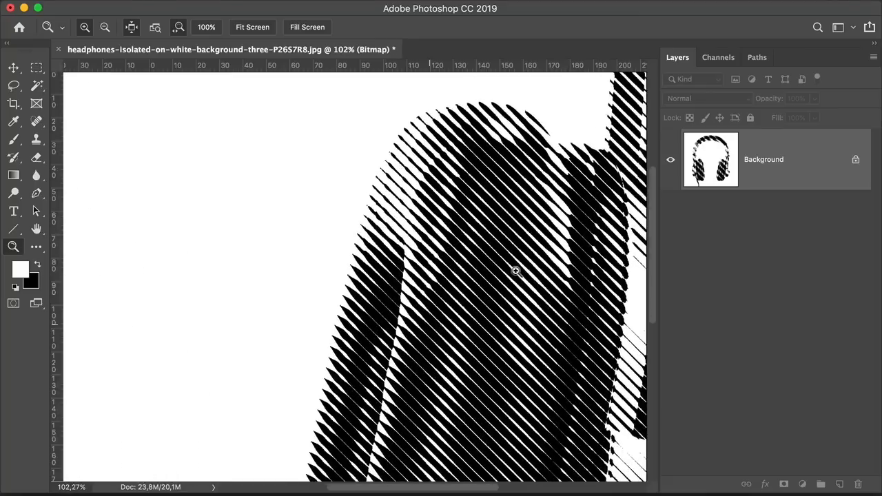
left_click(105, 27)
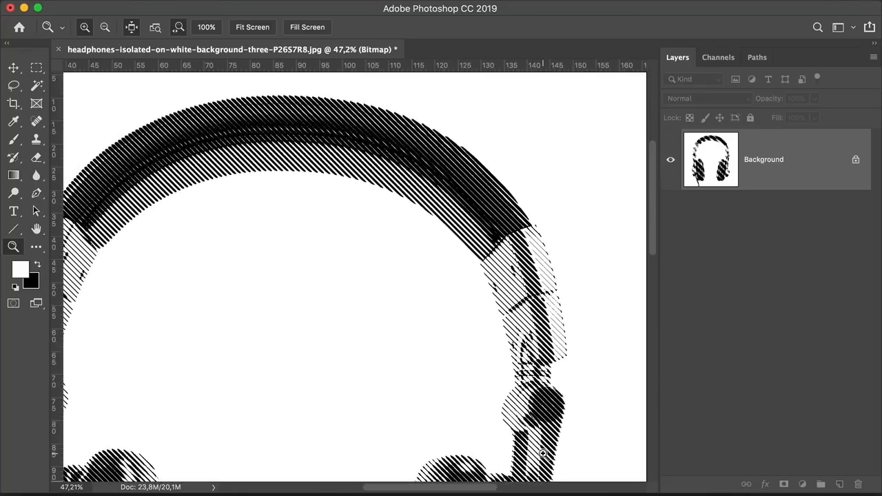
left_click(105, 27)
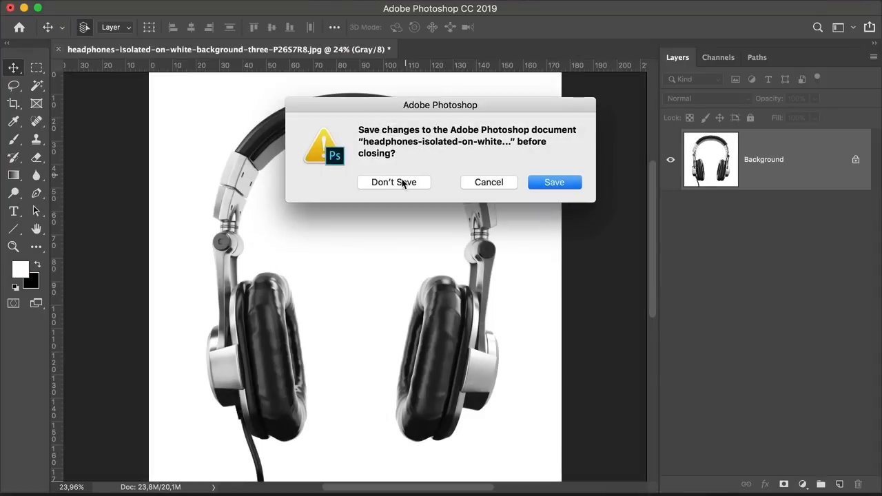
Step: Close the photo without saving and create a 1500×1500 px document named 'Halftone brush'
left_click(393, 182)
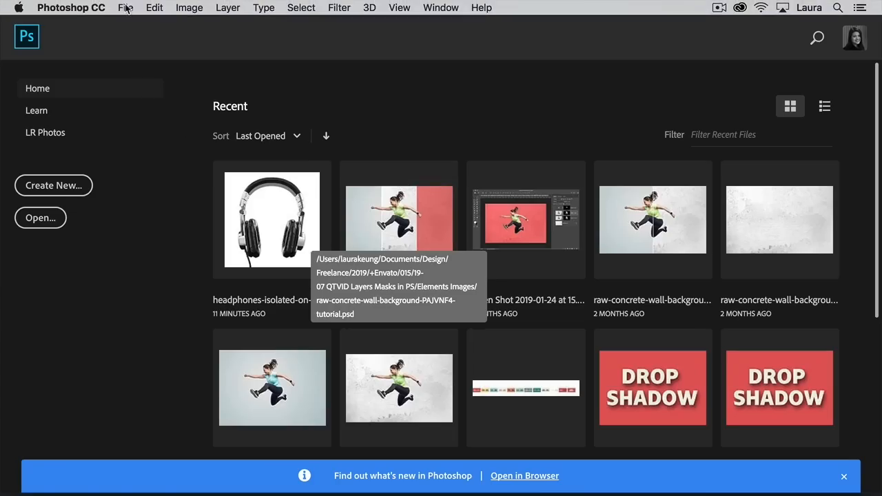
left_click(53, 185)
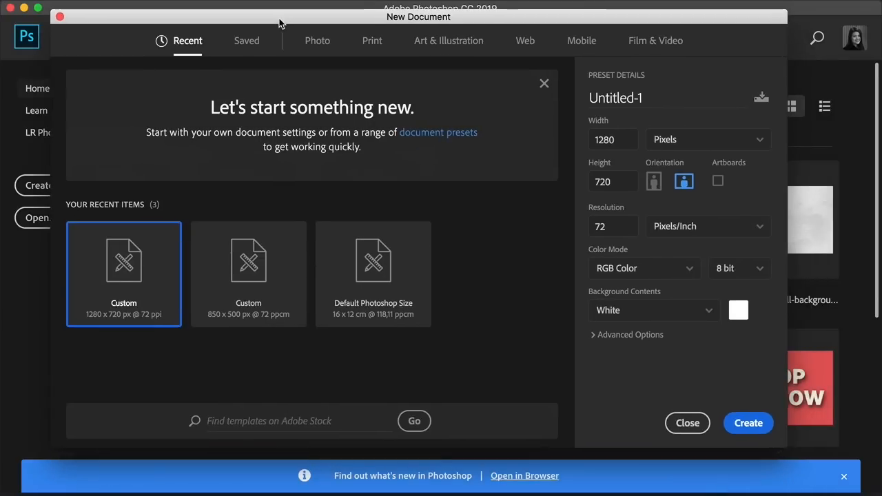
type("Halftone brus")
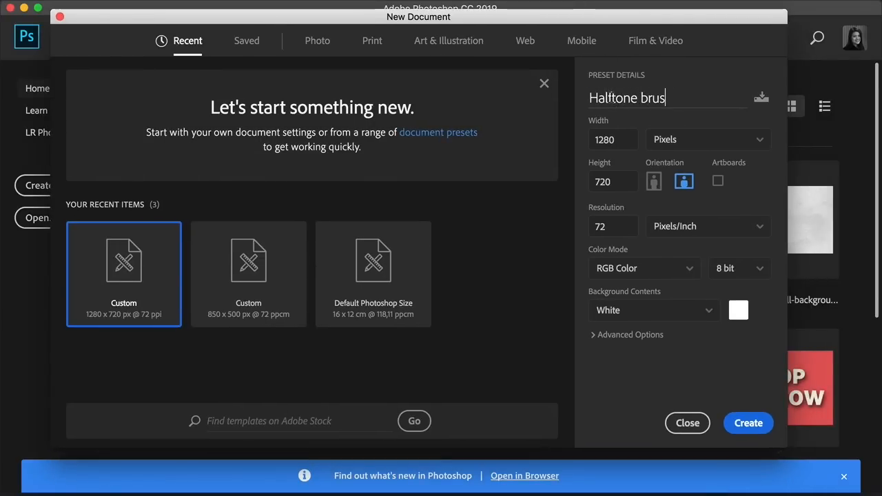
type("h")
left_click(613, 181)
type("1500")
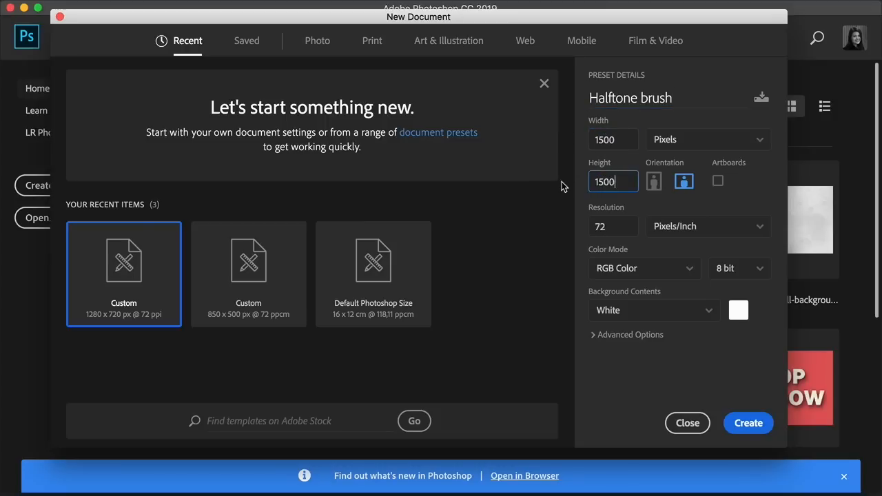
left_click(748, 423)
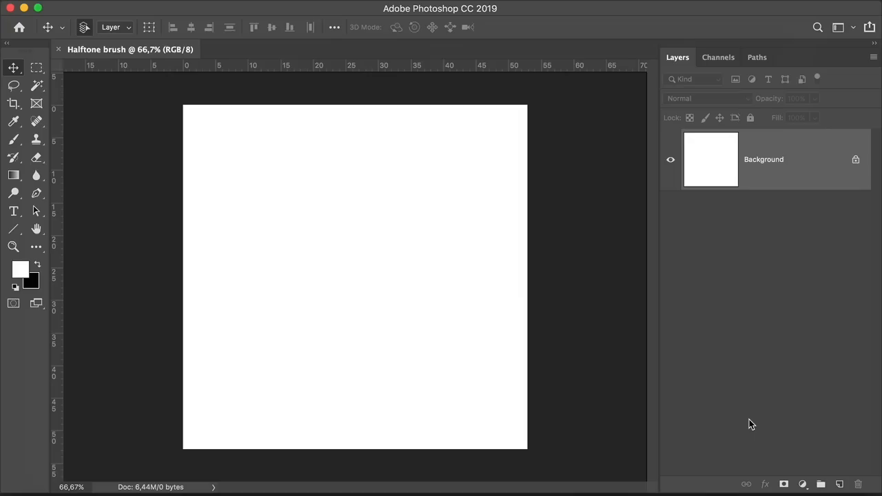
Step: Paint one black dot with a 500 px Soft Round brush near the canvas centre
left_click(13, 139)
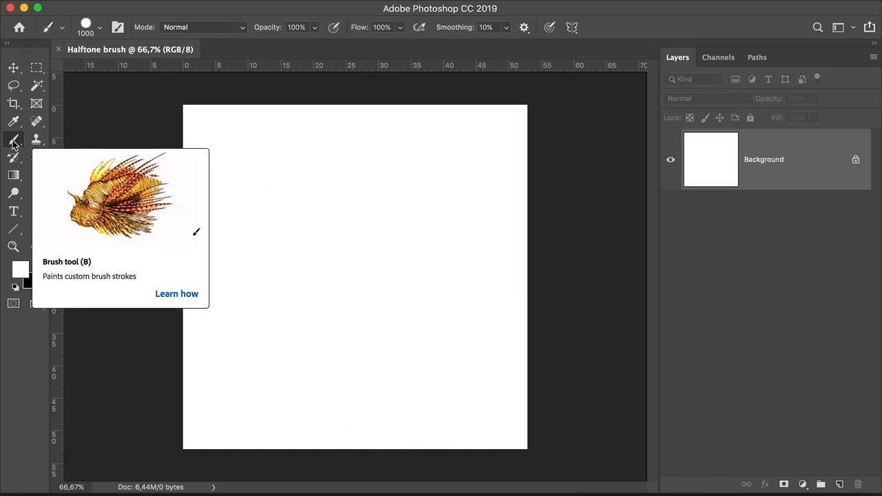
left_click(99, 27)
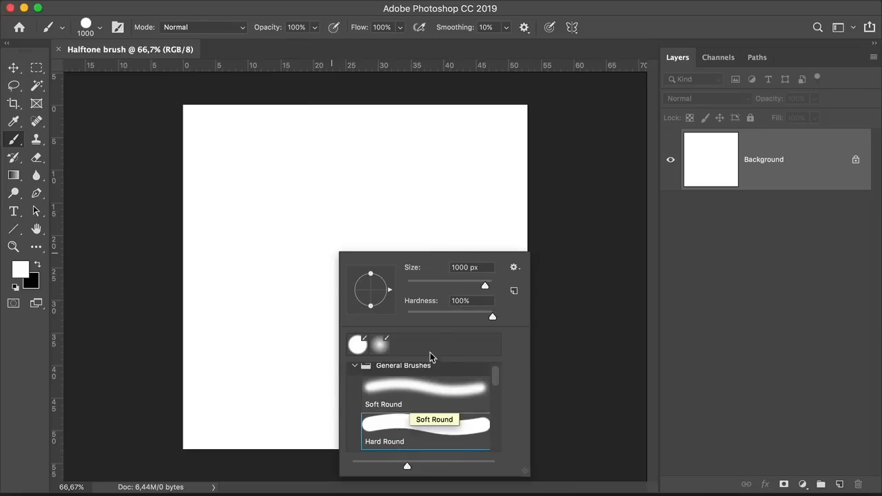
mouse_move(474, 310)
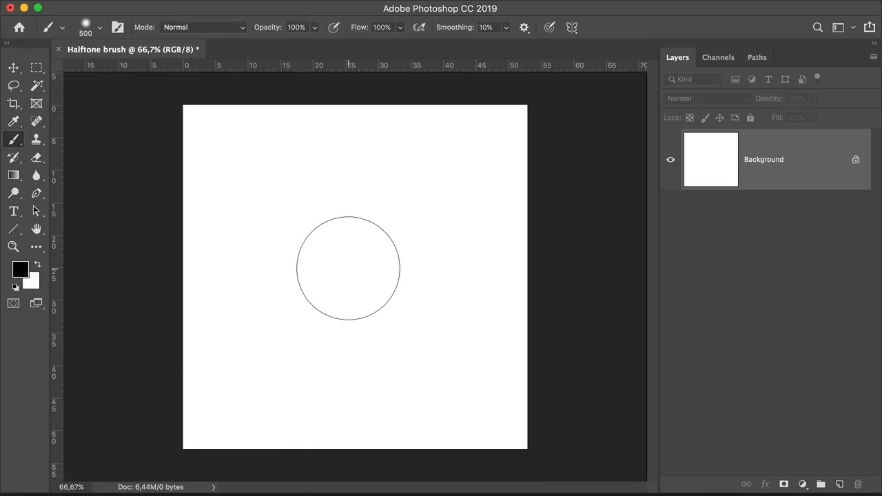
left_click(348, 267)
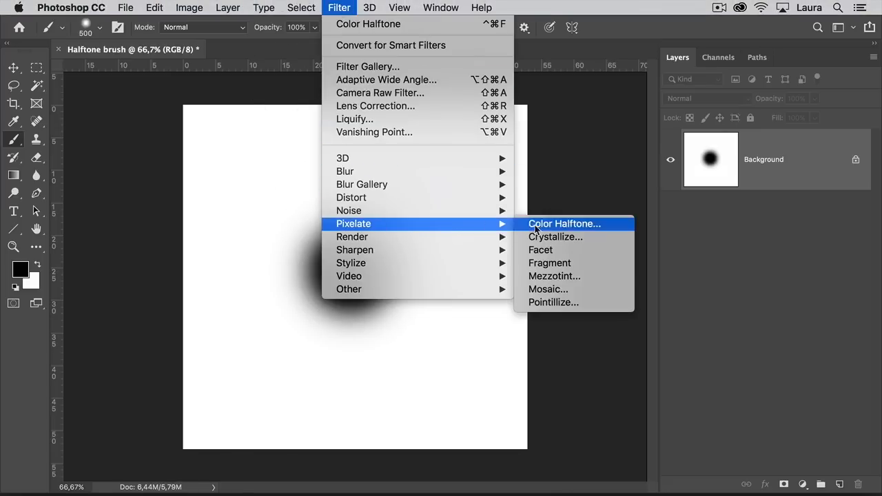
Step: Apply Color Halftone at Max. Radius 20 to the soft black blob
left_click(564, 223)
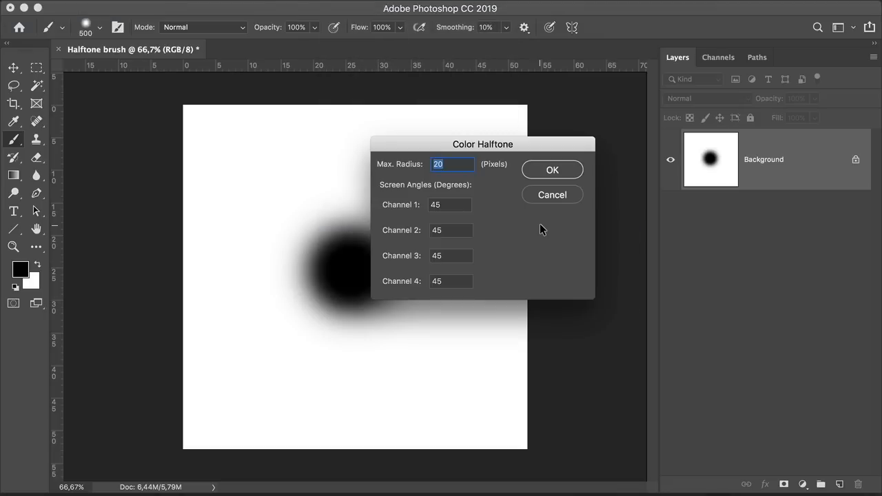
mouse_move(475, 175)
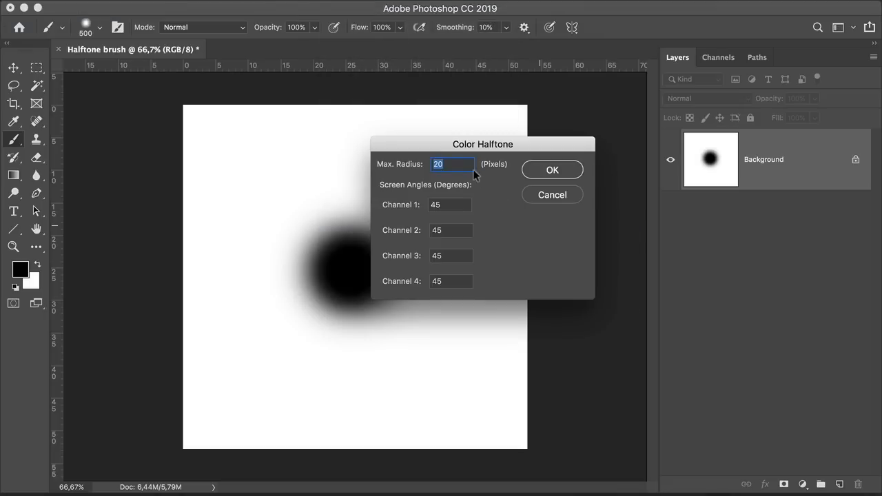
mouse_move(537, 169)
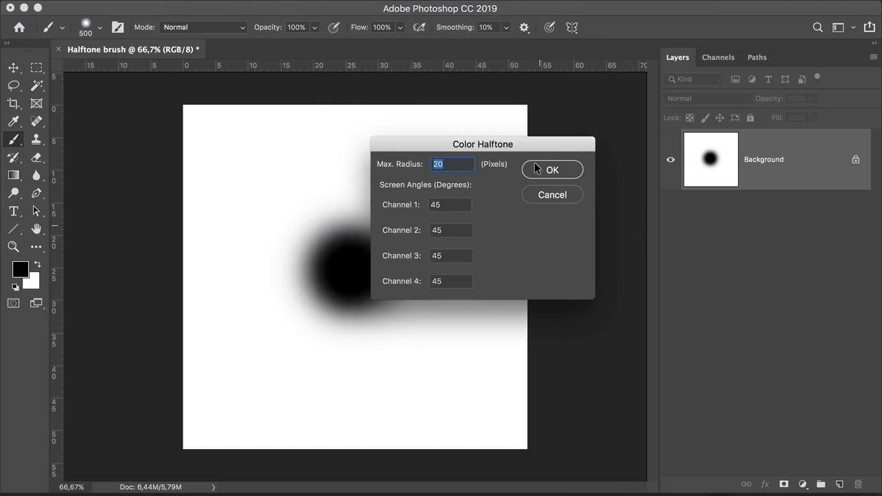
left_click(552, 169)
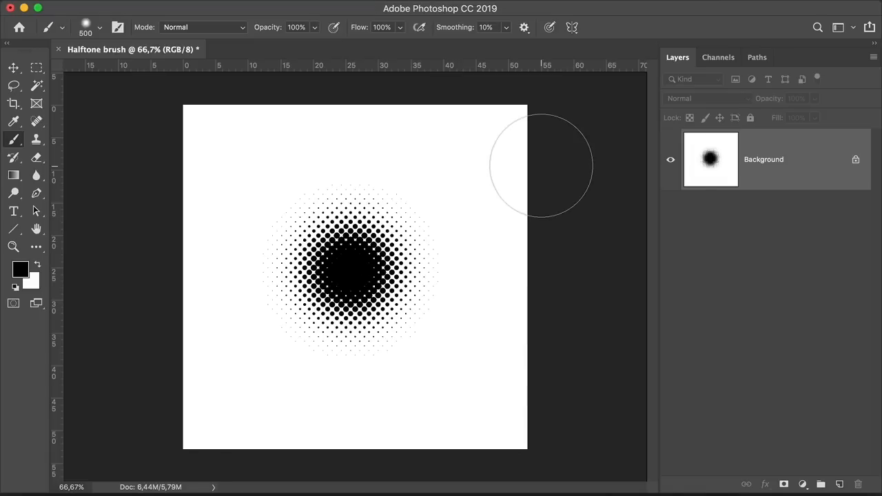
left_click(155, 7)
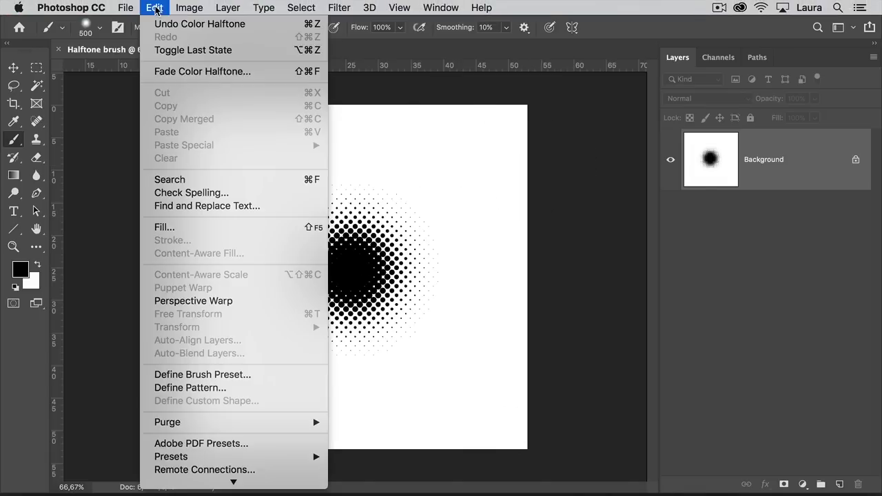
mouse_move(203, 374)
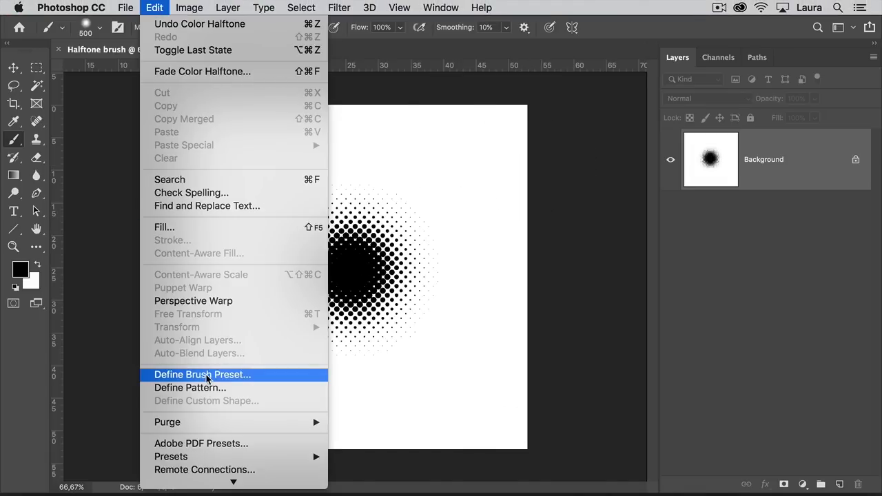
Step: Define the dot pattern as a brush preset, keeping the name 'Halftone brush'
left_click(202, 374)
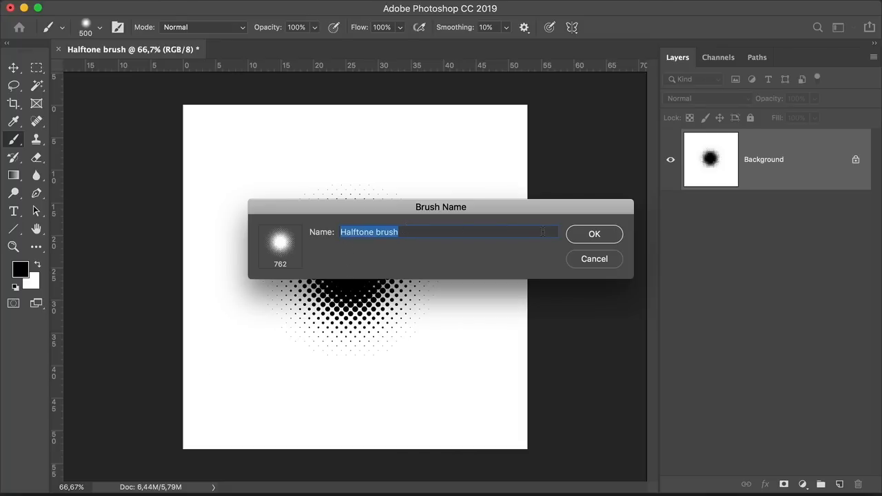
left_click(593, 234)
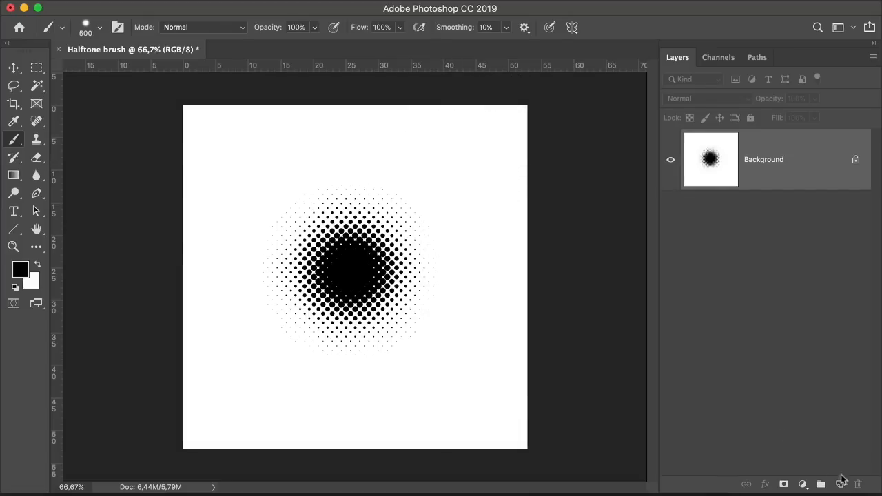
Step: Add a new layer over a white Solid Color fill layer and keep one large halftone test stroke
left_click(802, 483)
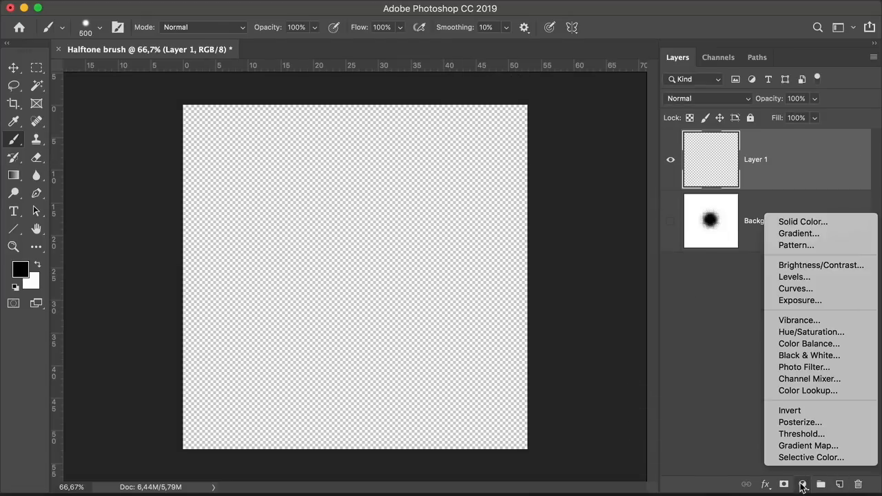
left_click(802, 221)
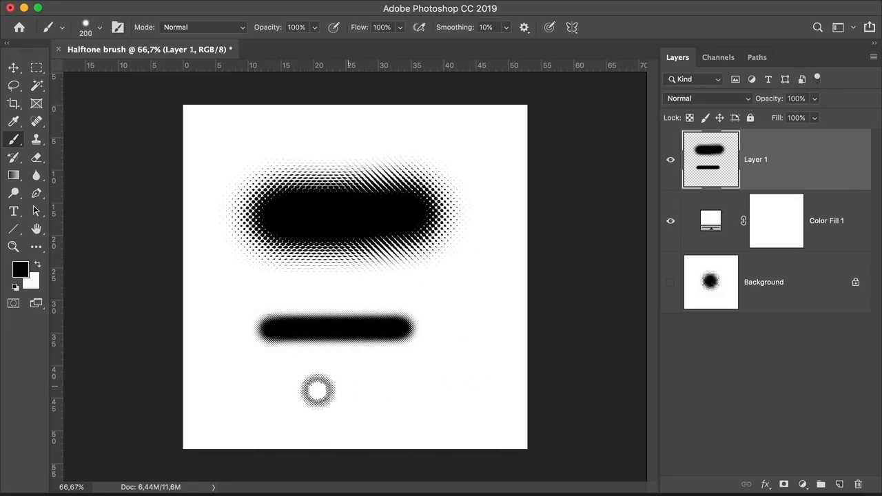
left_click(468, 310)
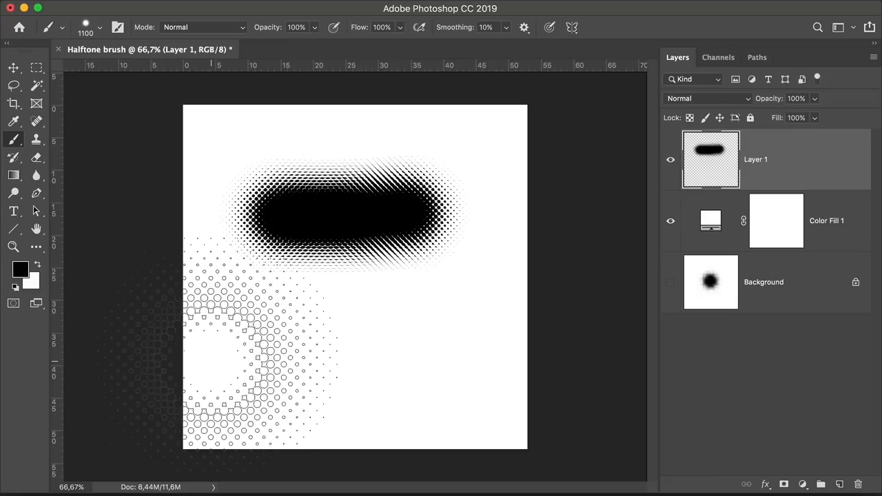
key("Ctrl+Z")
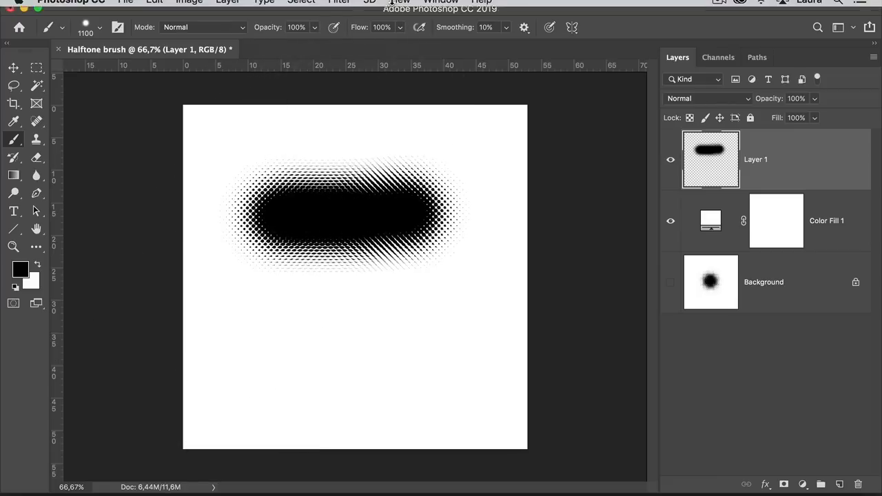
Step: Set the Halftone brush spacing to 50% in Brush Settings and paint a second stroke
left_click(441, 7)
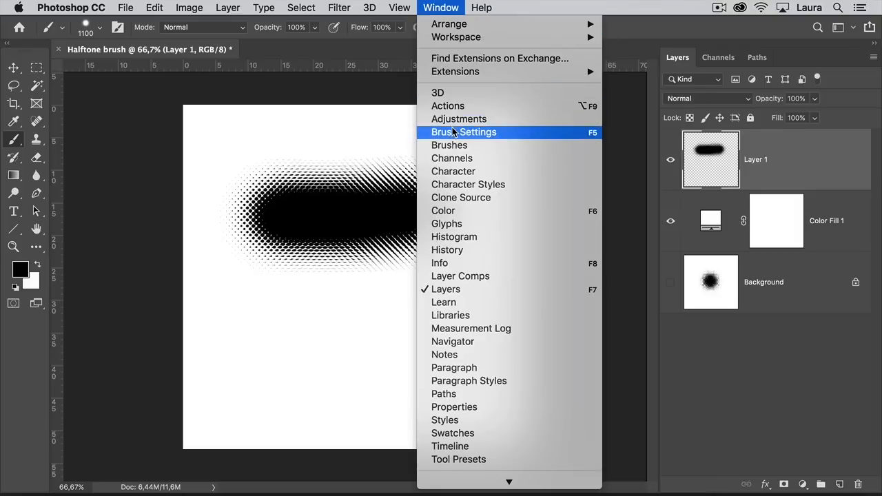
left_click(463, 132)
type("500")
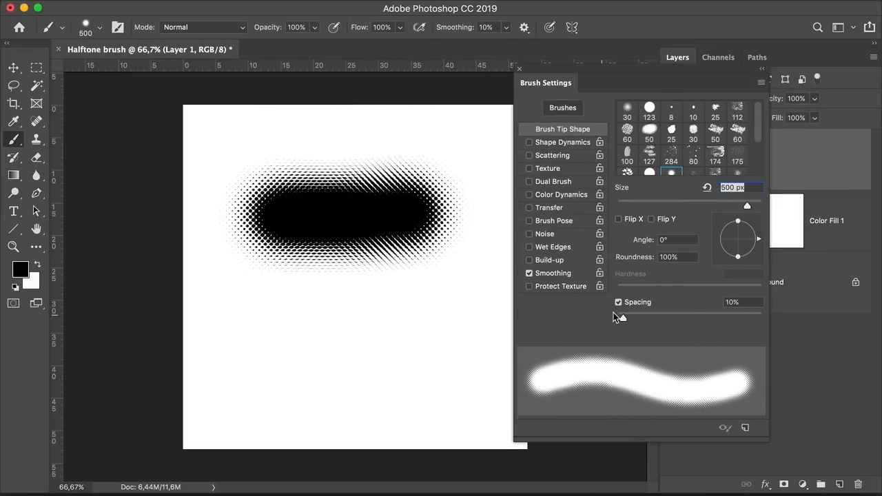
left_click_drag(616, 316, 648, 316)
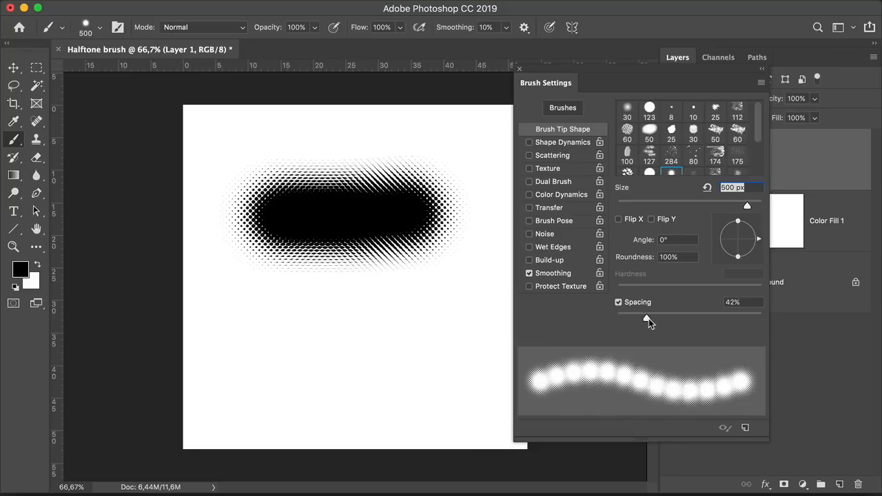
left_click_drag(647, 318, 651, 318)
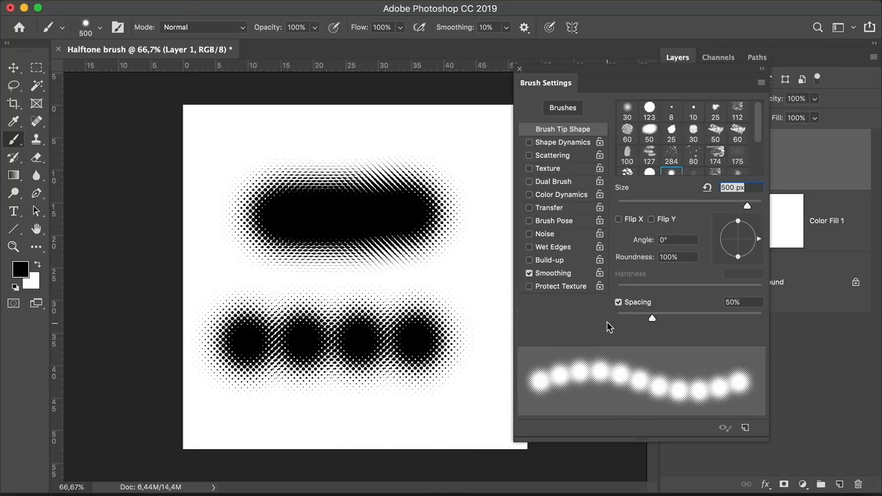
left_click_drag(652, 318, 616, 317)
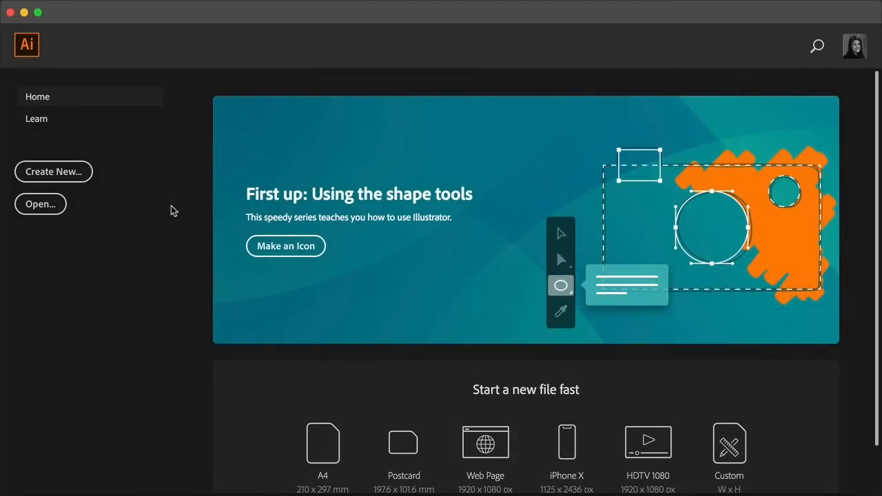
mouse_move(110, 192)
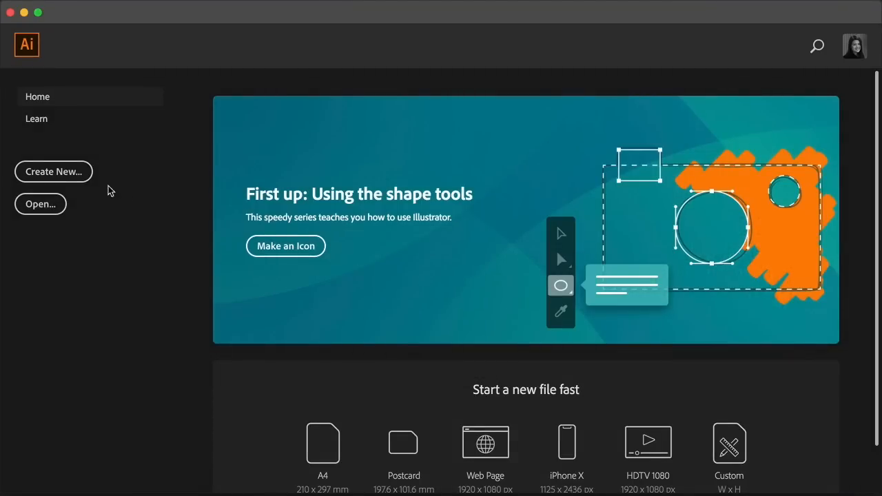
Step: Create a landscape Letter-size Illustrator document named 'Halftone brush'
left_click(53, 171)
type("Halftone brush")
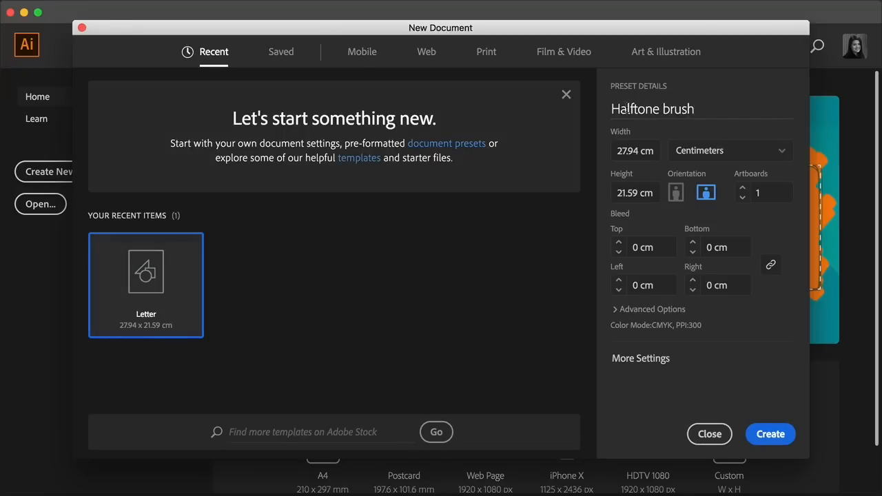
left_click(653, 109)
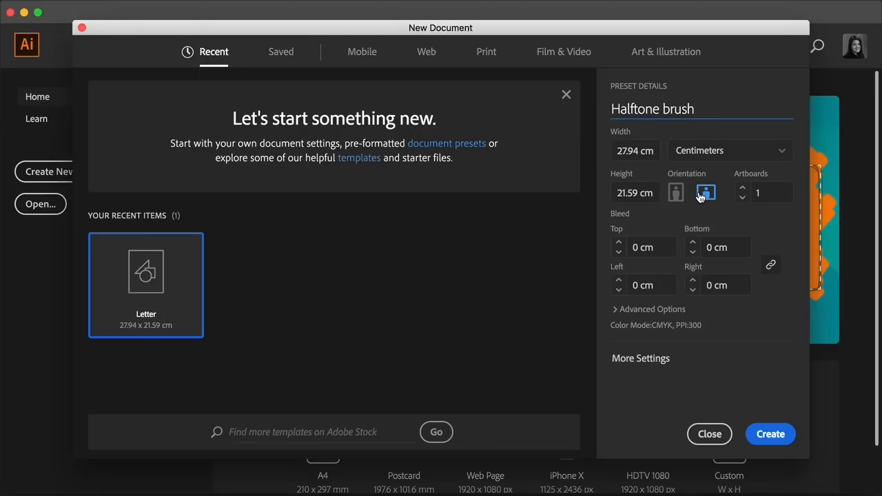
left_click(769, 433)
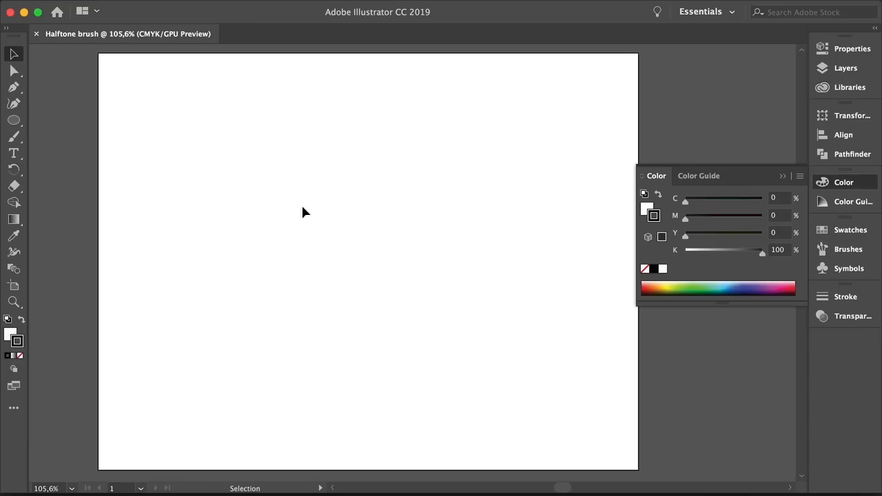
Step: Draw a 1 cm circle with the Ellipse tool
left_click(14, 121)
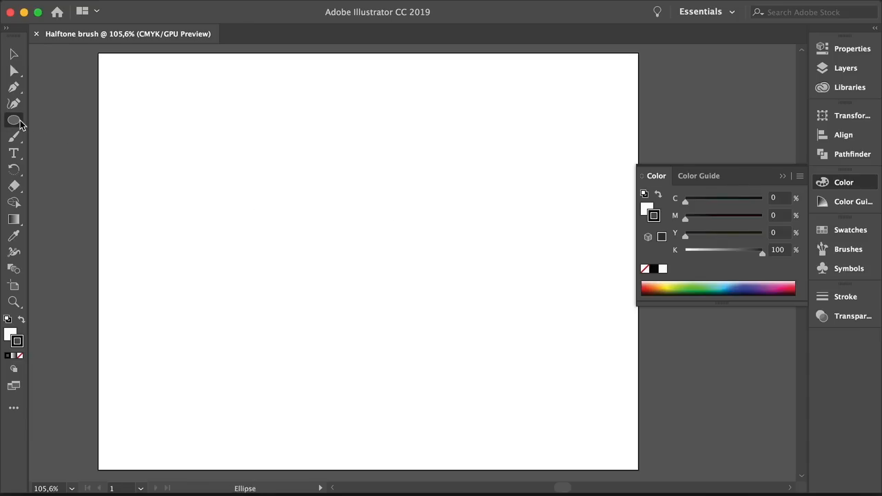
left_click(13, 120)
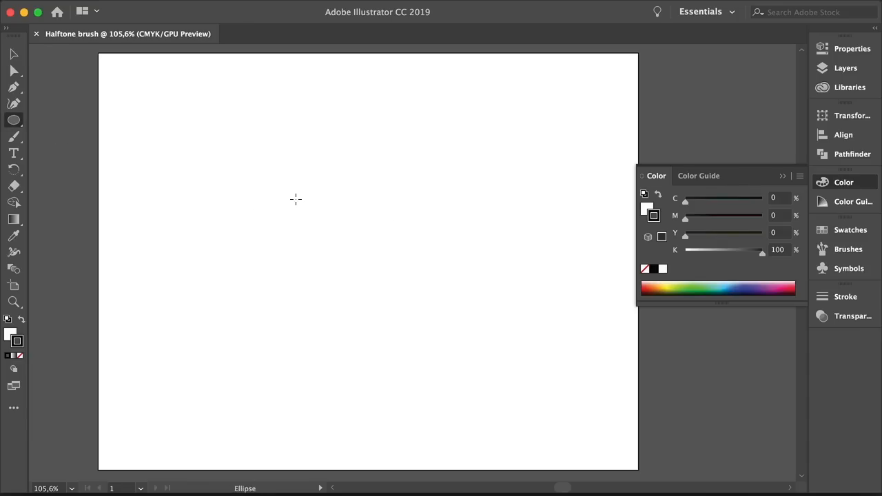
left_click(295, 199)
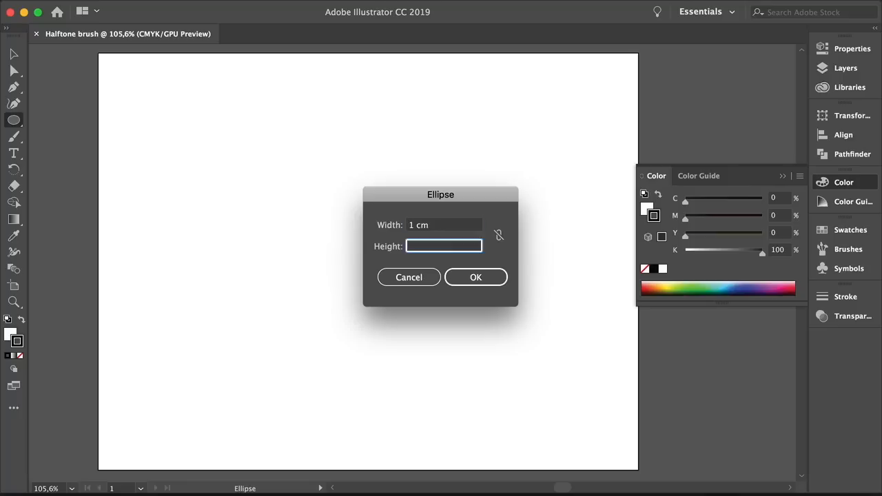
left_click(476, 277)
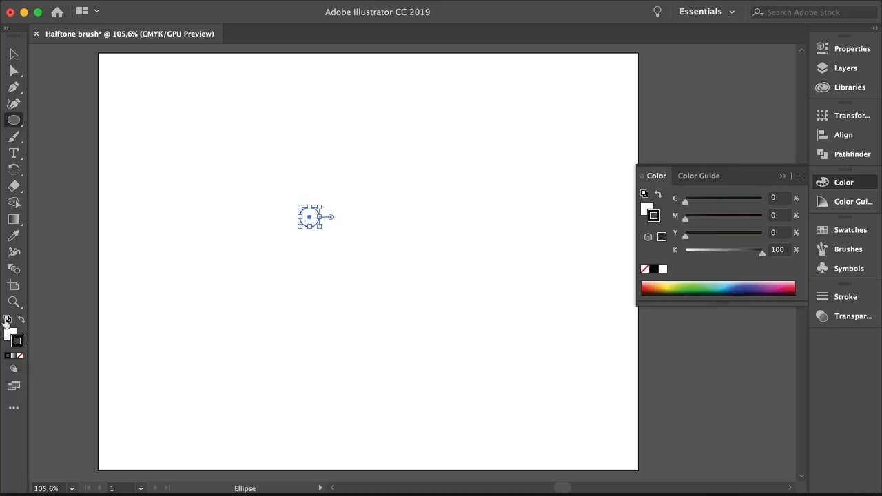
mouse_move(647, 224)
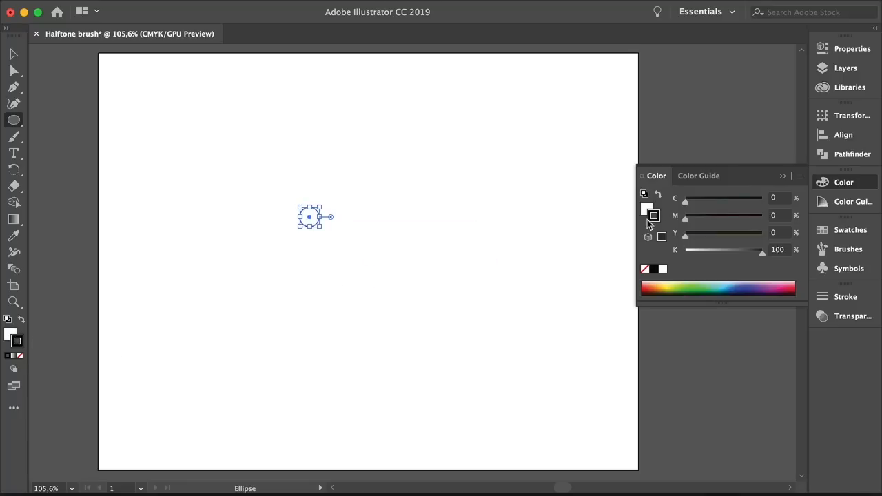
Step: Make the circle black with no stroke and add a 0.3 cm circle above it
left_click(379, 8)
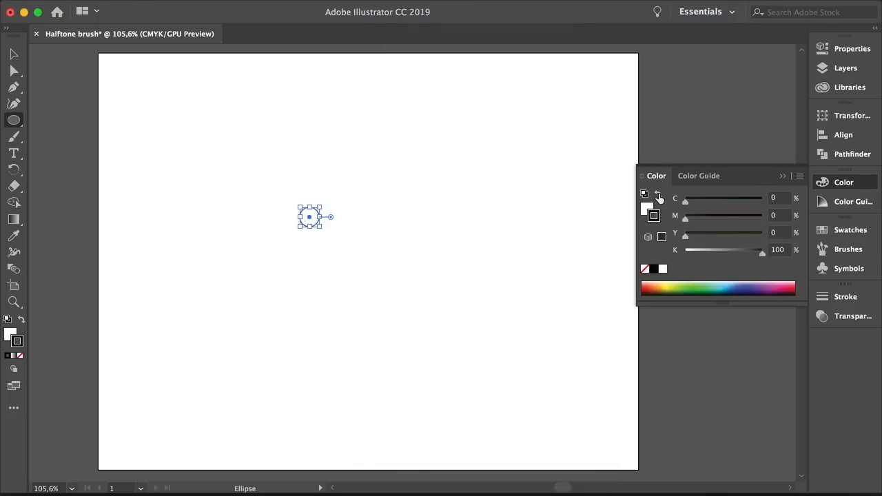
left_click(646, 269)
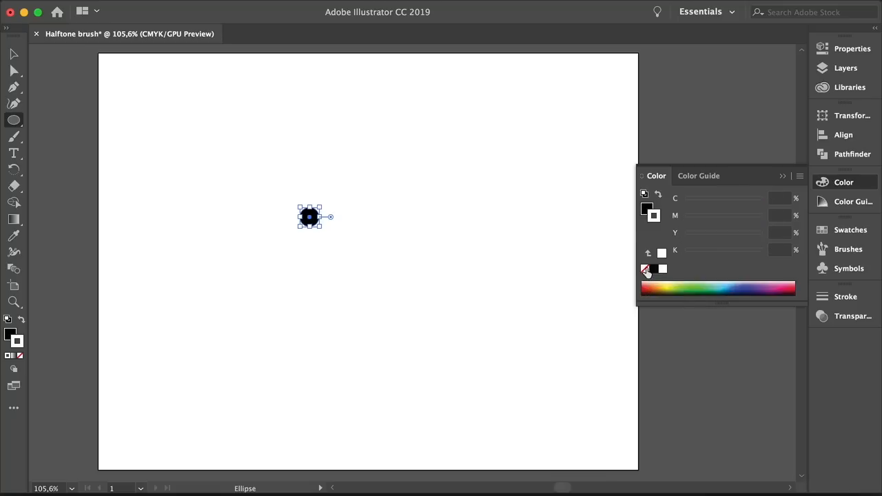
left_click(644, 268)
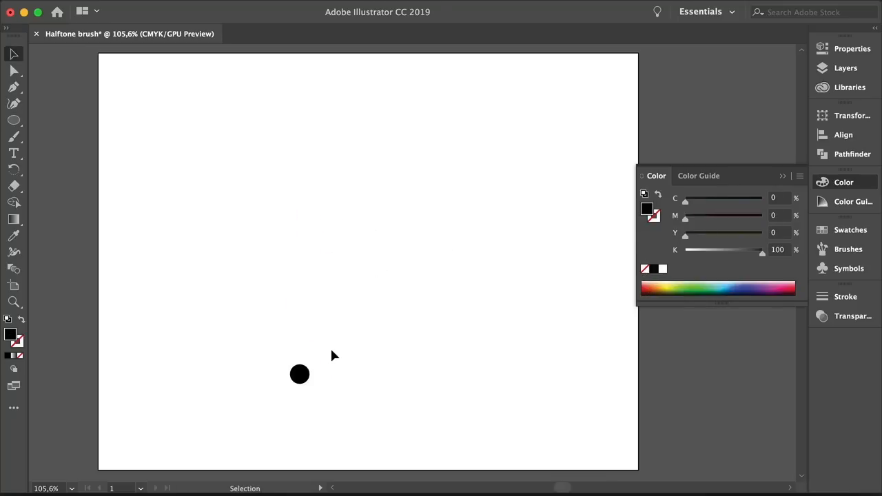
left_click(328, 273)
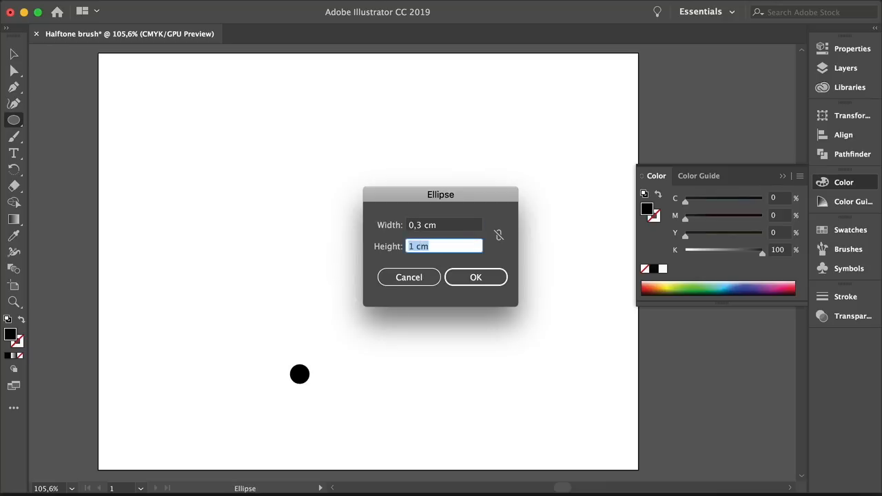
type("0,3")
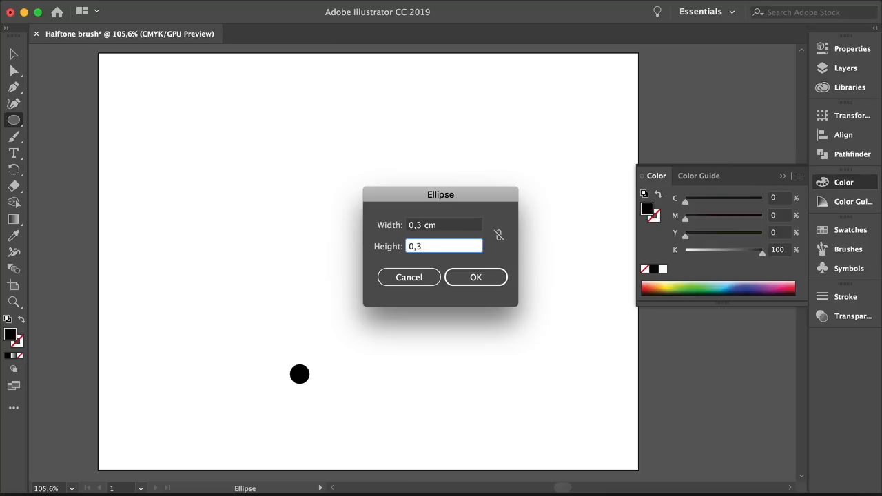
left_click(476, 277)
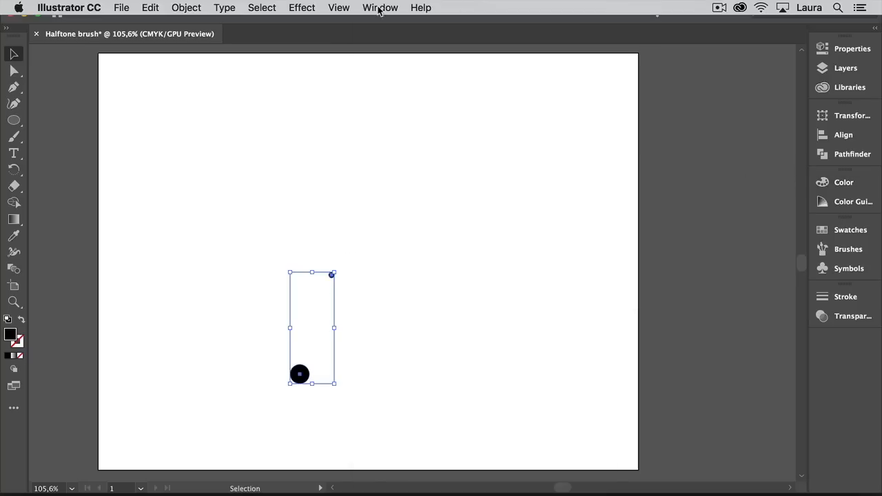
Step: Centre both circles horizontally using the Align panel
left_click(380, 8)
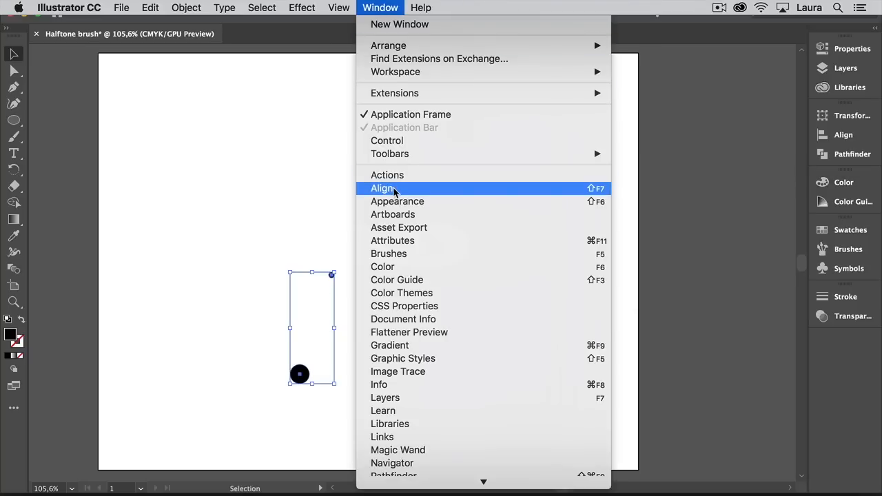
left_click(383, 189)
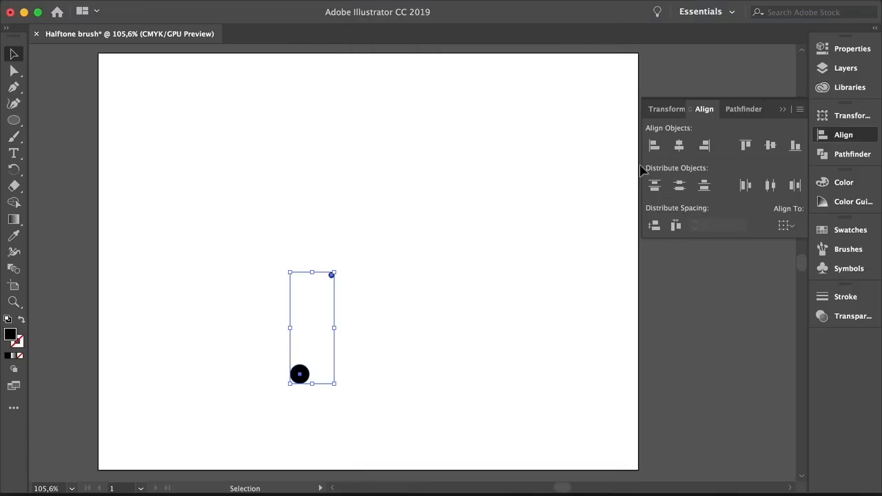
mouse_move(679, 145)
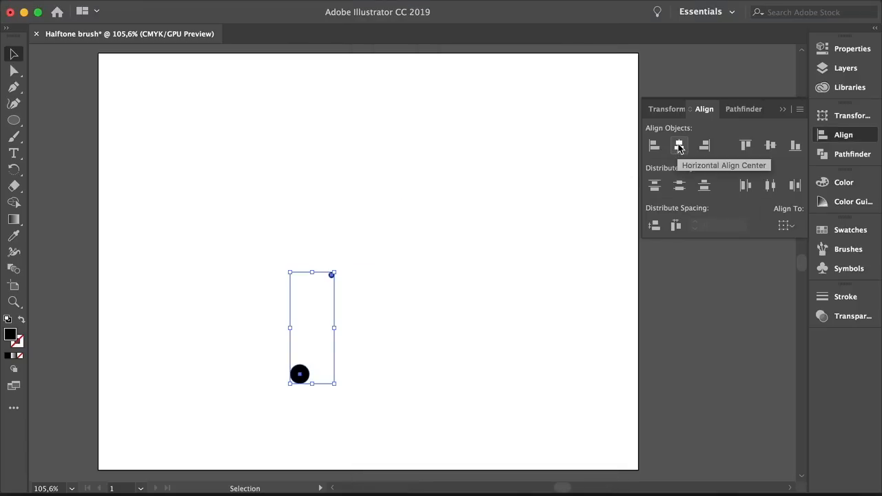
left_click(679, 144)
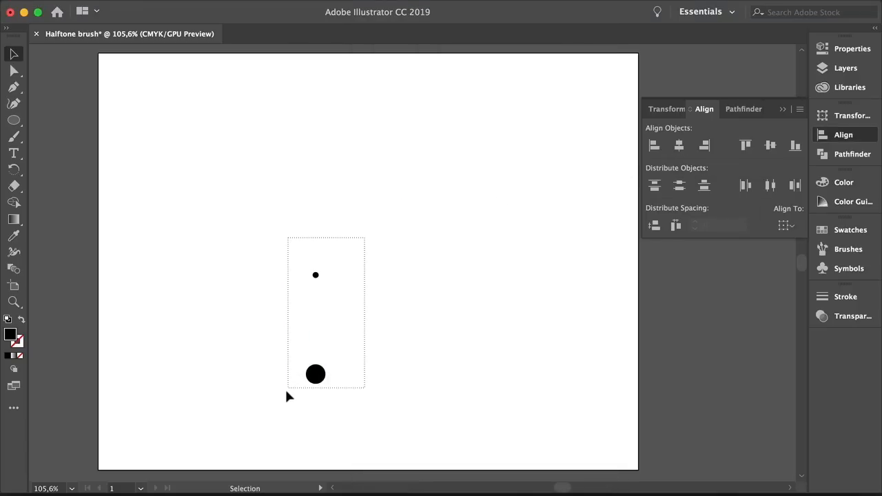
left_click_drag(314, 374, 212, 375)
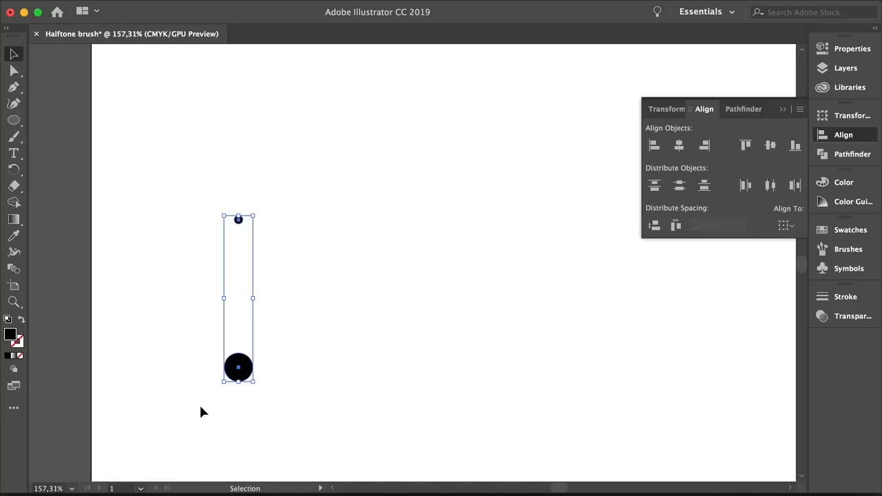
Step: Blend the small dot into the large one and drag the large circle lower
left_click(13, 268)
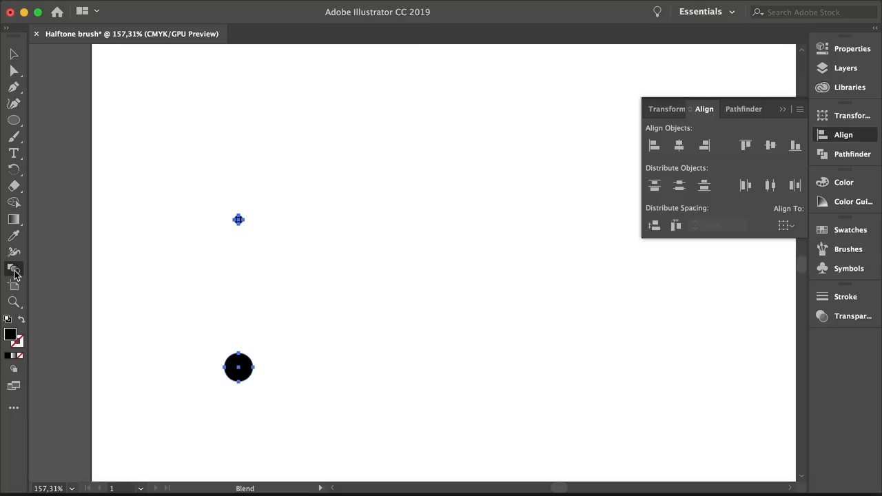
mouse_move(234, 247)
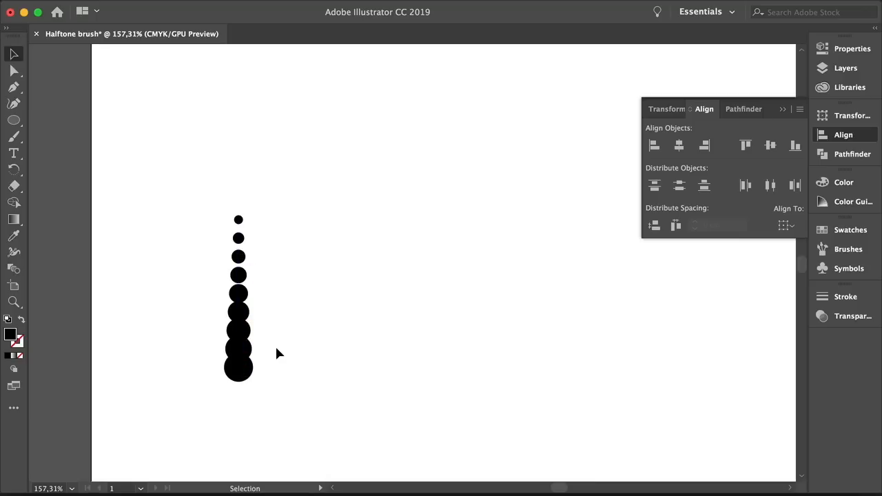
left_click(238, 367)
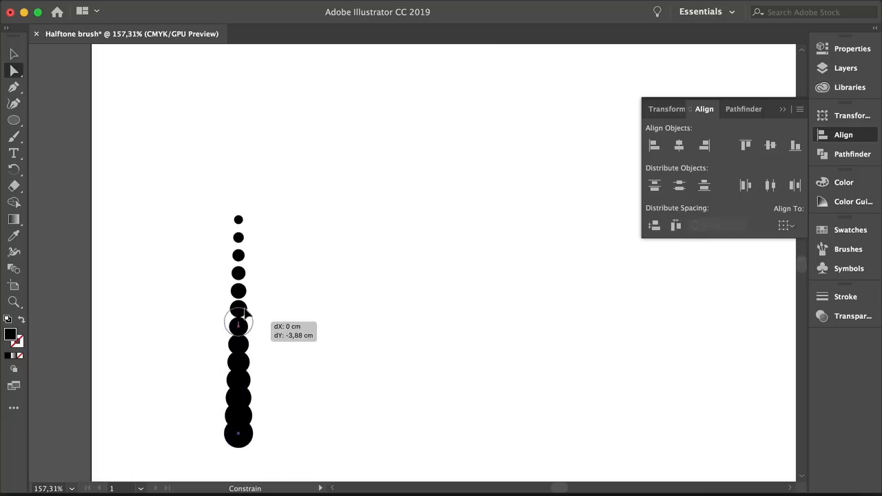
left_click_drag(239, 316, 239, 420)
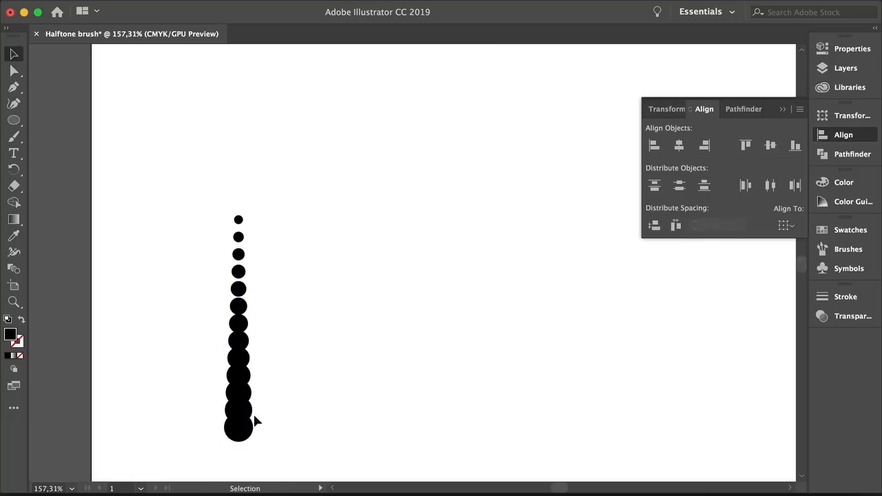
Step: Set the blend to 9 specified steps and select the blended column
left_click(14, 268)
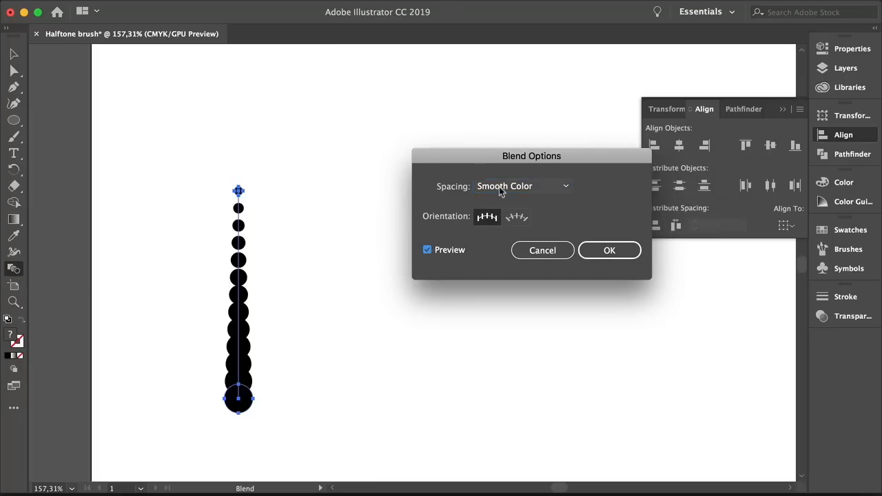
left_click(522, 186)
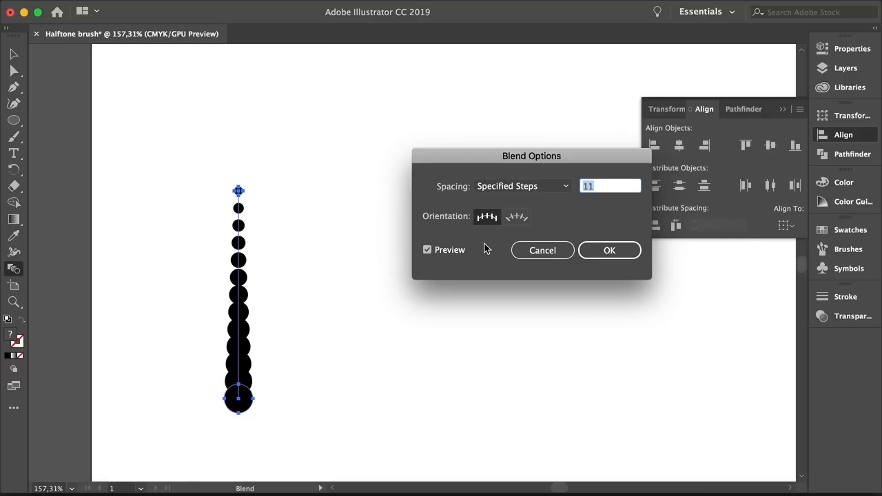
type("10")
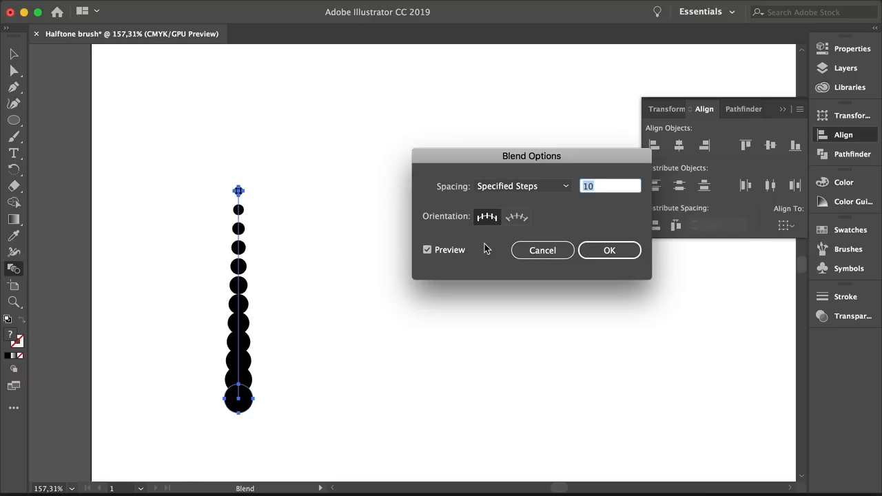
type("9")
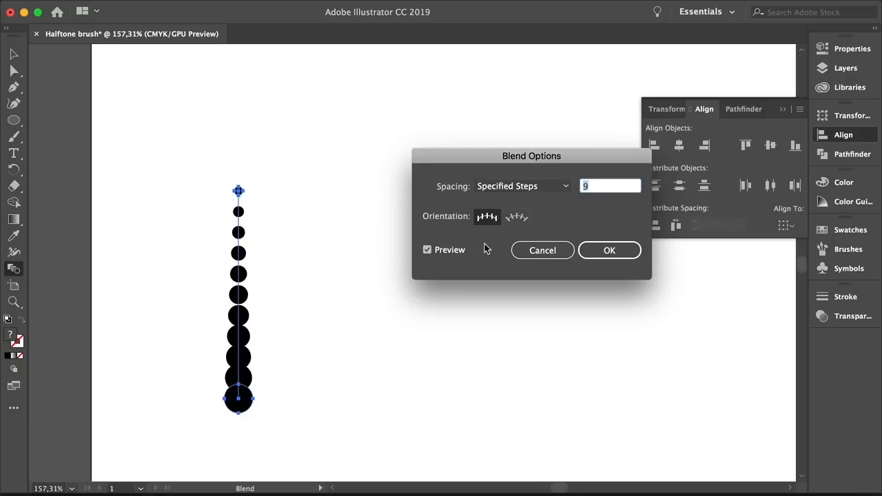
left_click(609, 250)
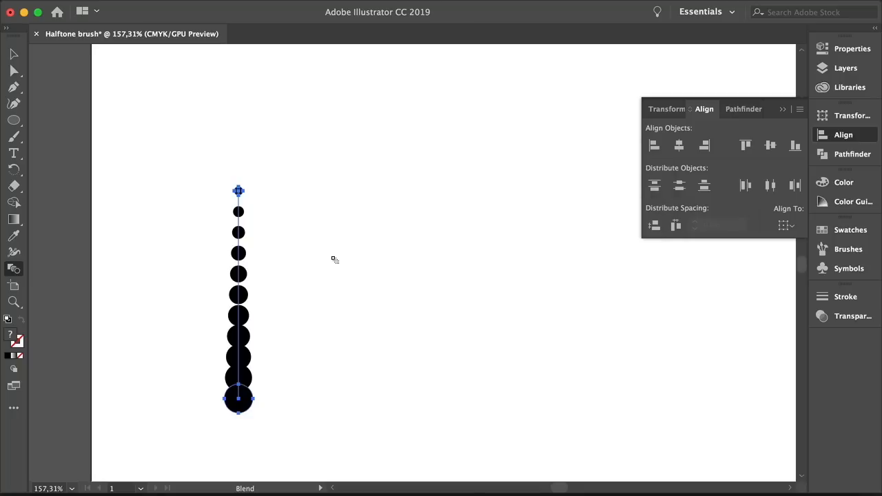
left_click(14, 70)
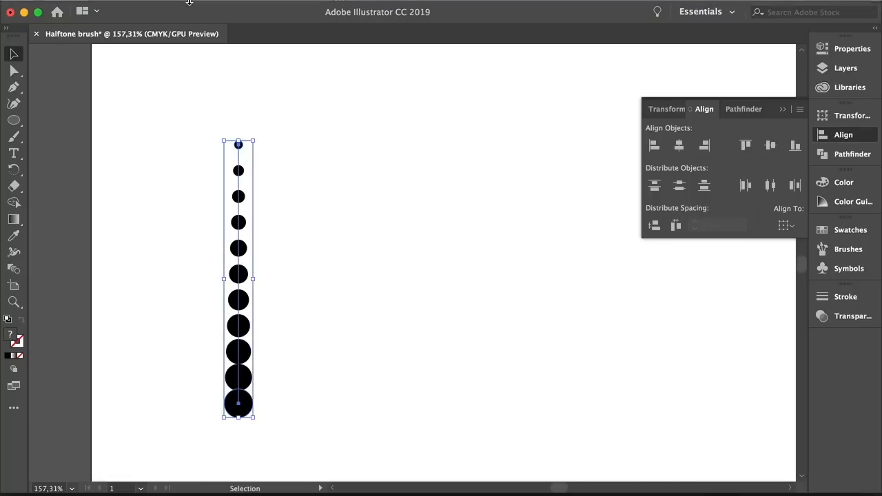
Step: Expand the blended dot column into separate circles
left_click(186, 7)
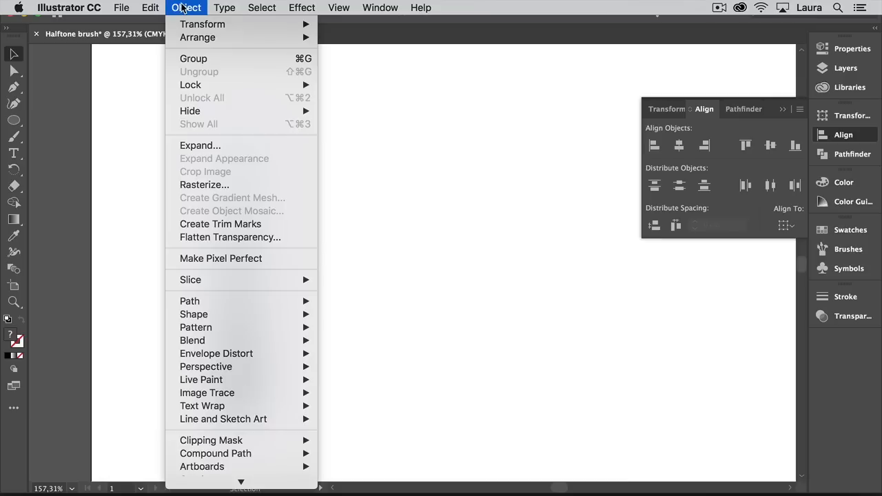
left_click(201, 145)
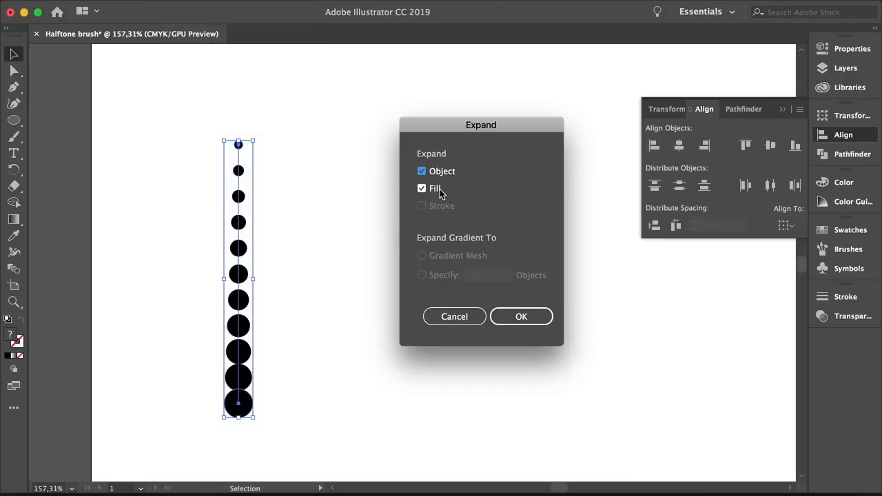
left_click(521, 316)
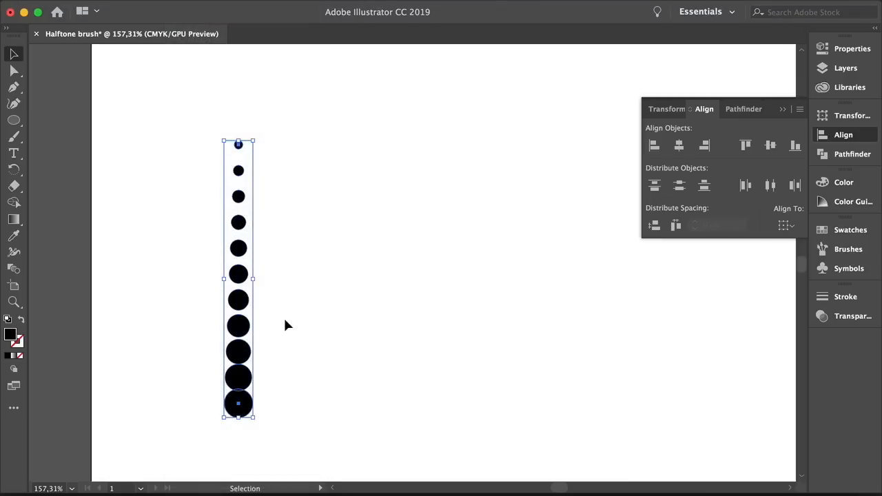
left_click(14, 71)
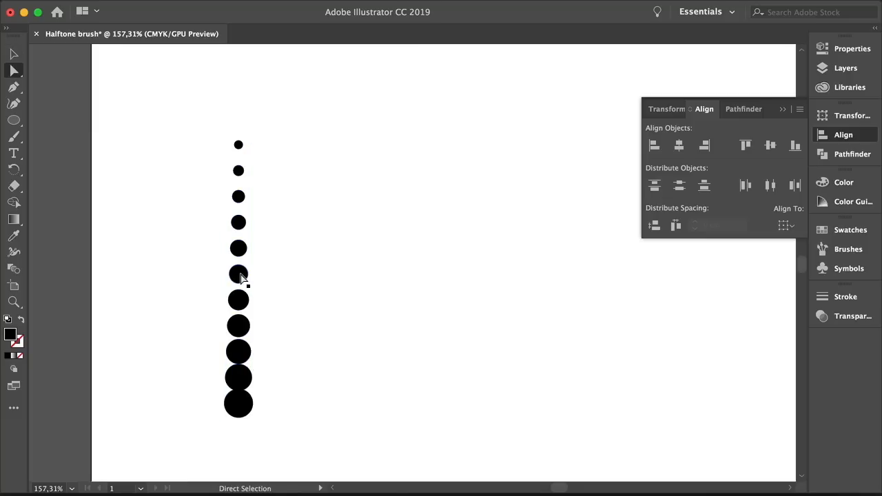
Step: Copy the column to the right, blend both columns and expand the resulting grid
left_click(237, 274)
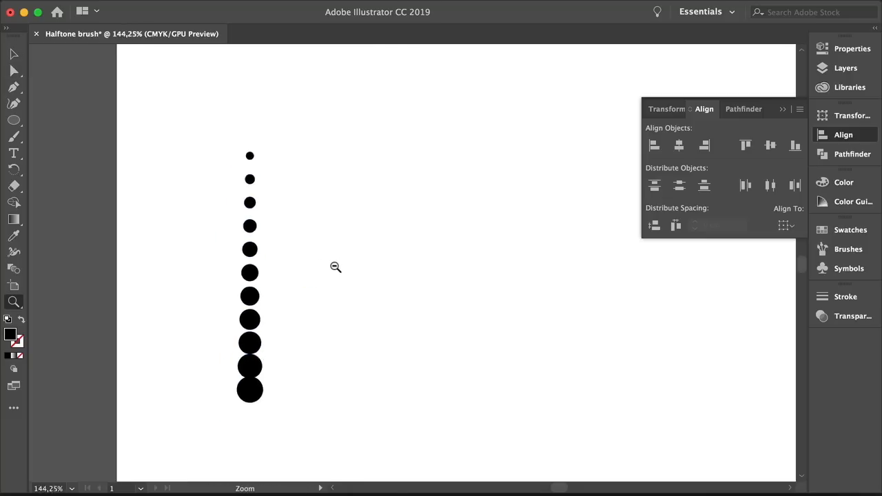
left_click_drag(249, 259, 152, 258)
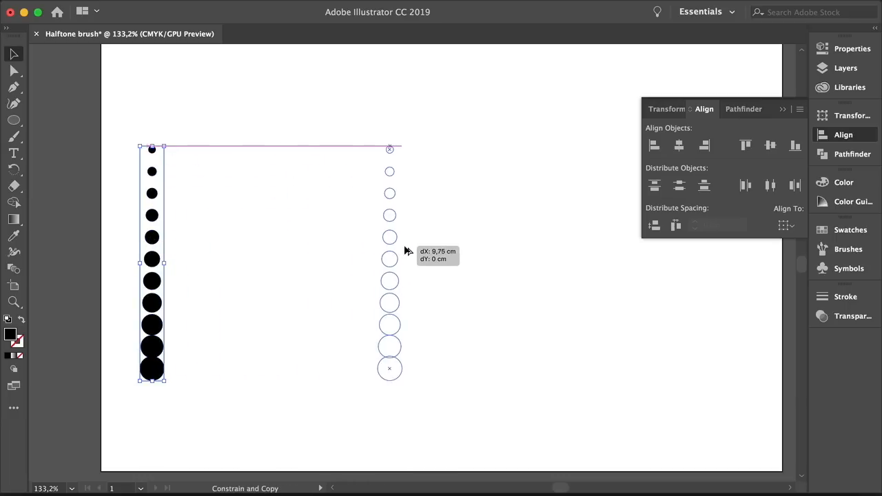
left_click_drag(389, 259, 397, 258)
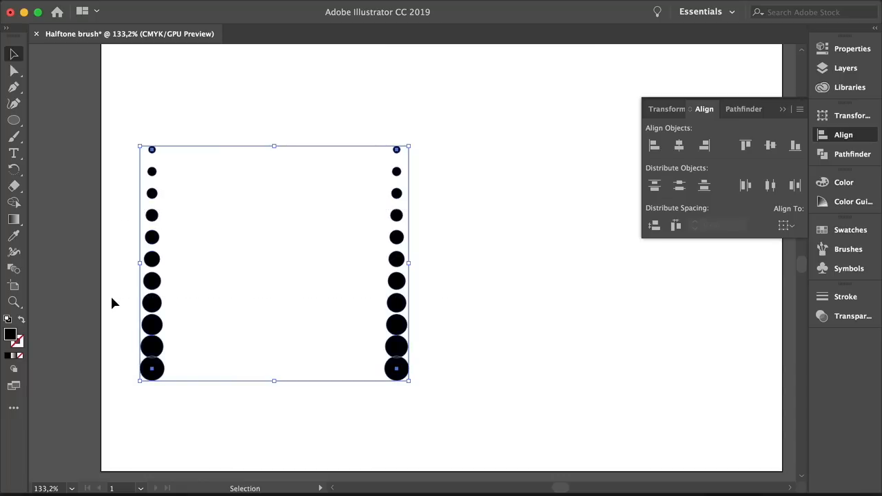
left_click(14, 269)
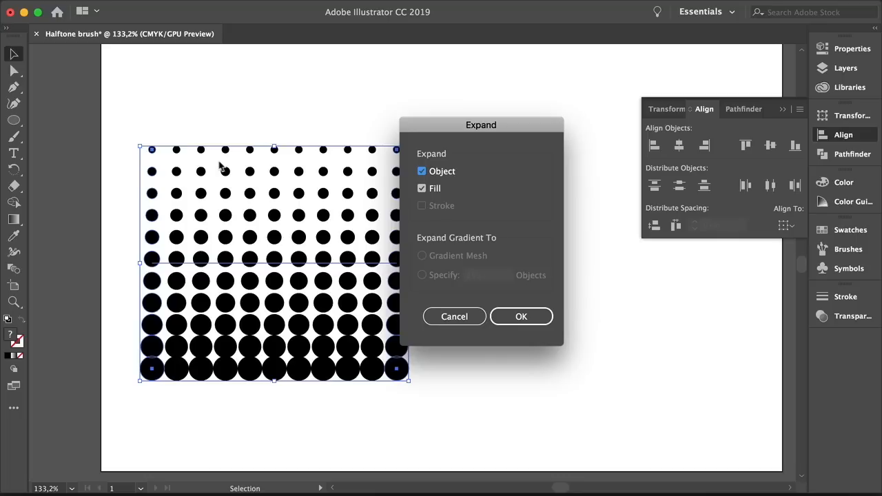
mouse_move(507, 311)
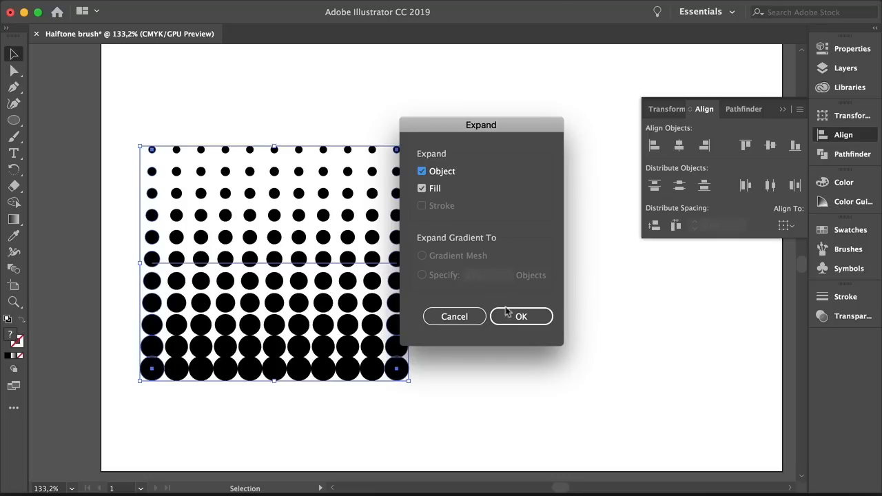
left_click(521, 316)
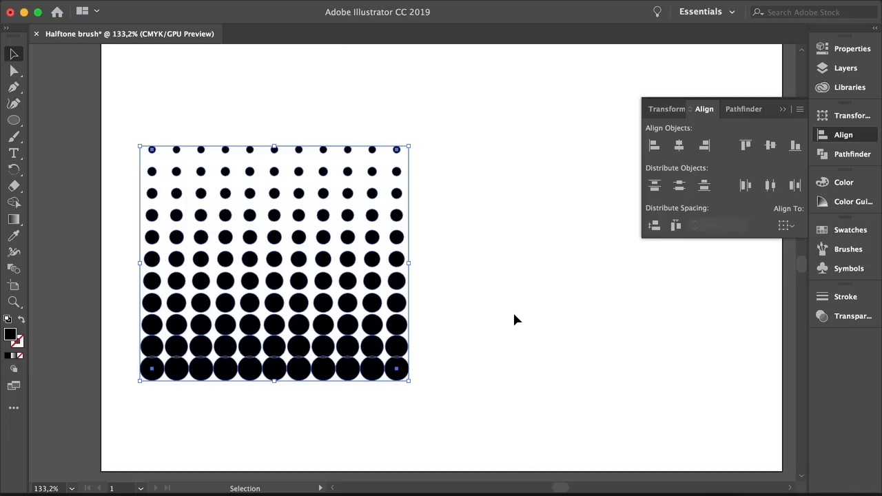
mouse_move(36, 135)
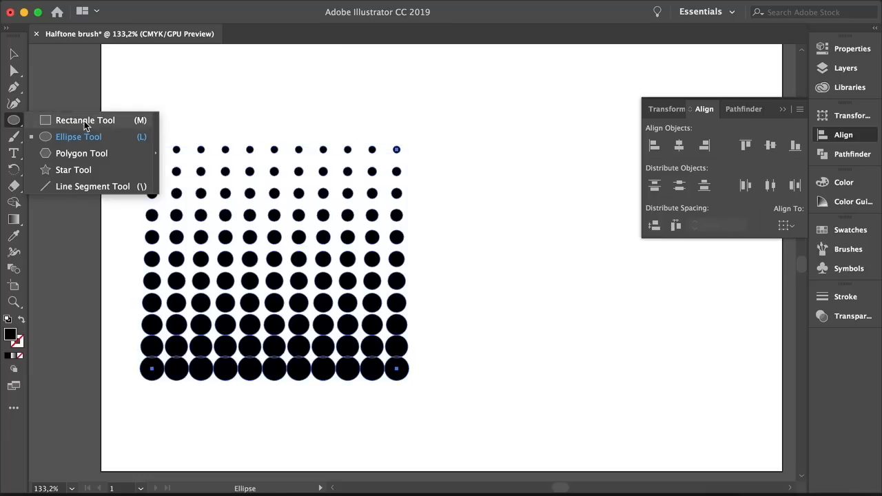
Step: Draw a cyan rectangle over the dot grid and make it a clipping mask
left_click(84, 120)
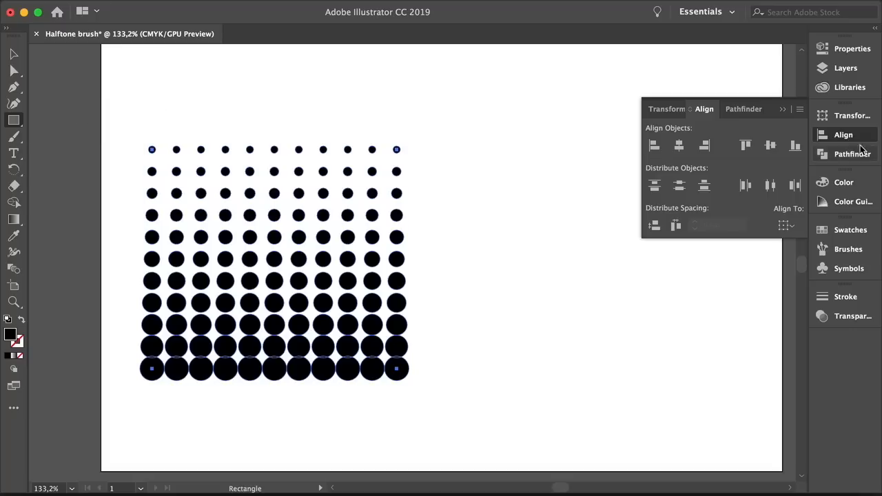
left_click(843, 182)
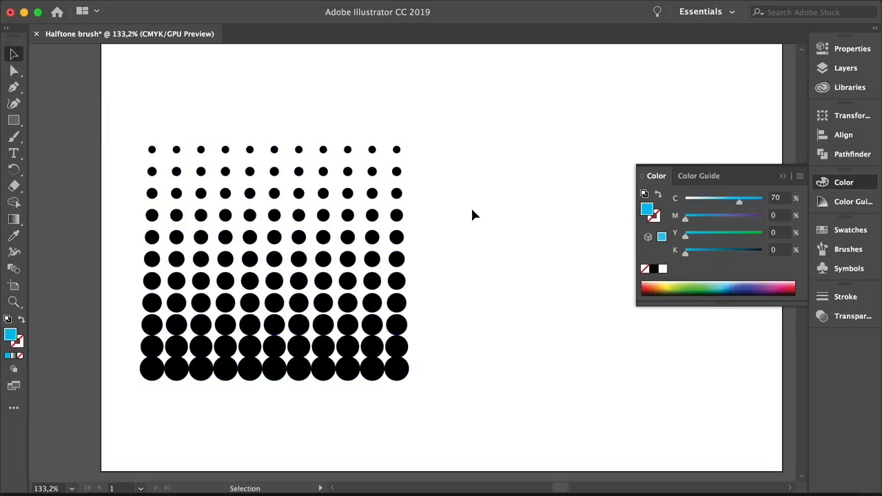
mouse_move(460, 225)
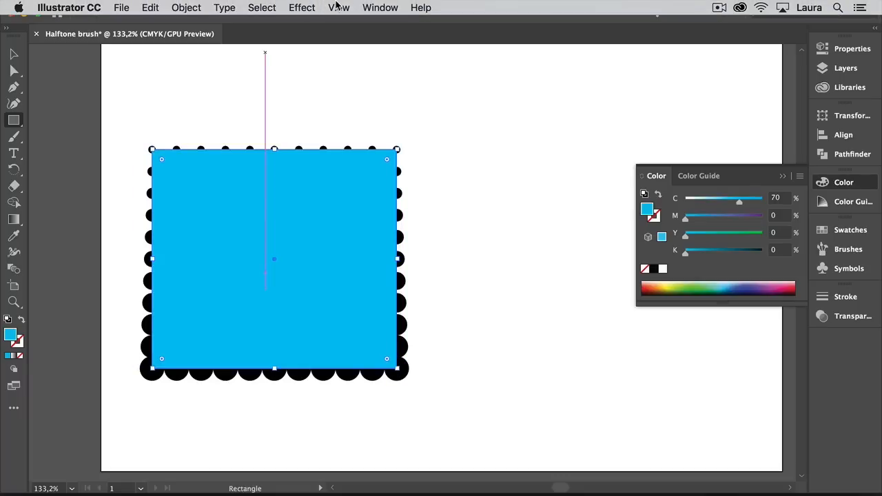
left_click(338, 7)
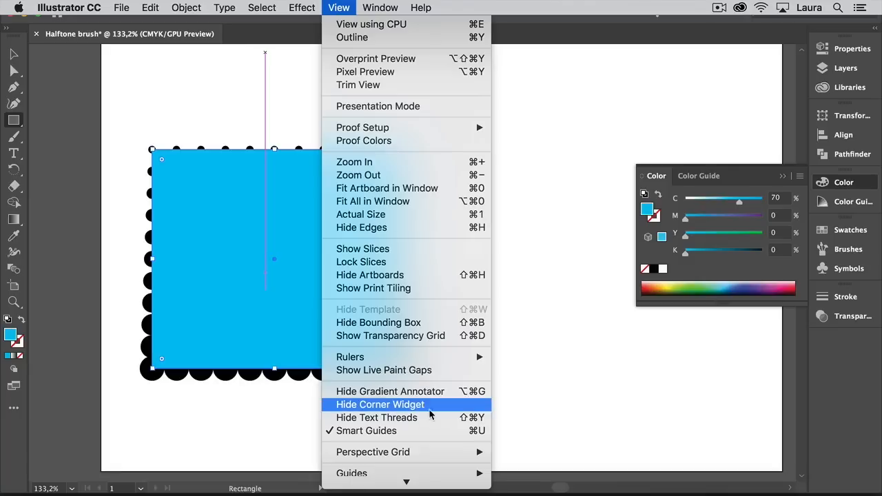
mouse_move(430, 414)
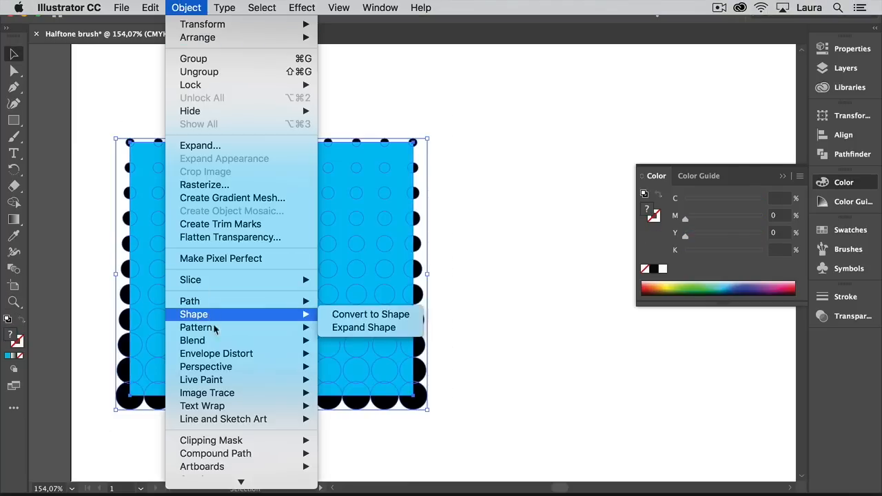
mouse_move(211, 440)
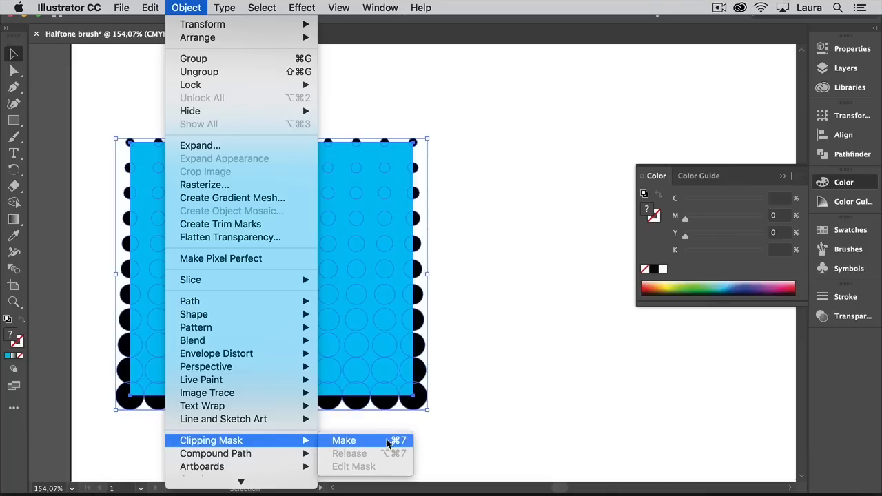
left_click(344, 440)
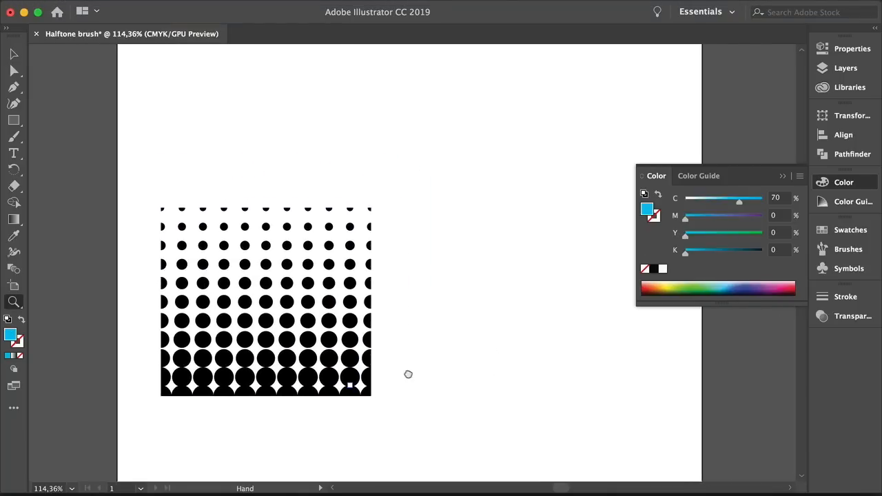
Step: Repeat the clipped grid into five side-by-side tiles and show the Brushes panel
left_click(261, 301)
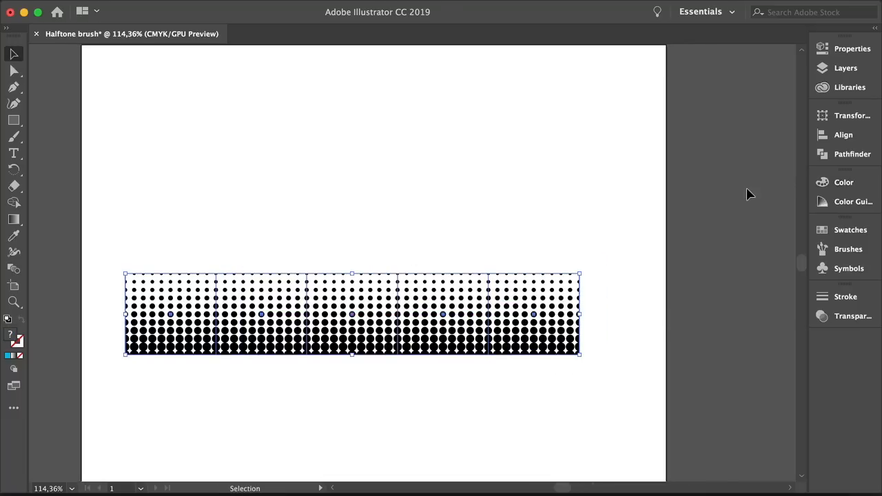
left_click(380, 8)
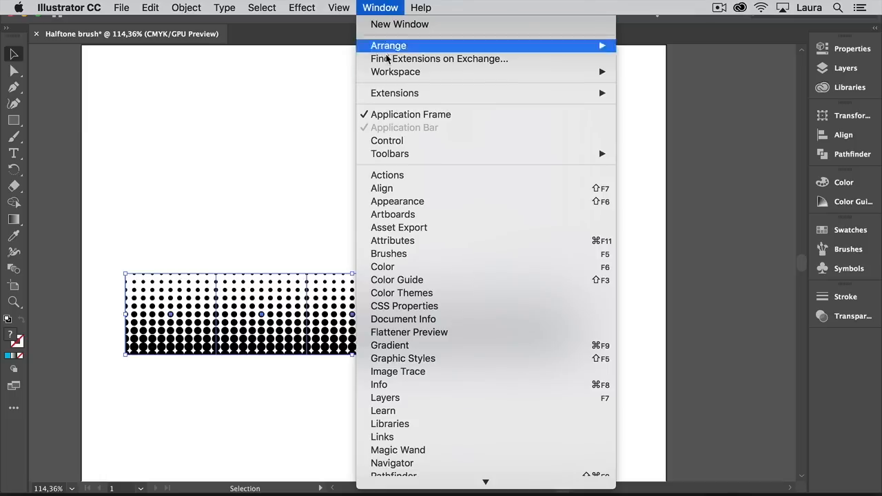
left_click(389, 254)
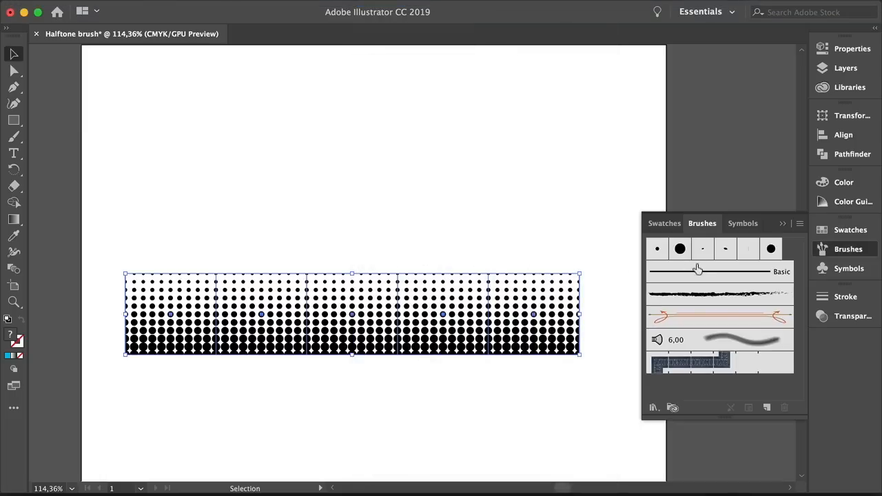
mouse_move(718, 417)
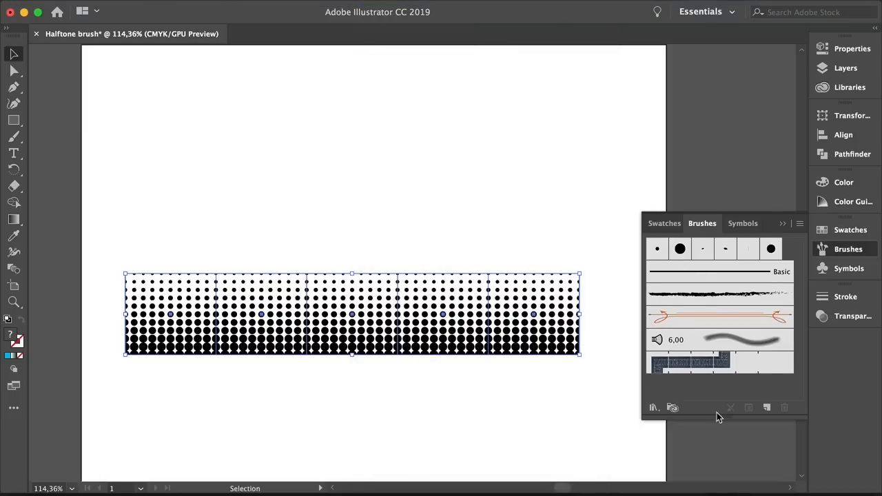
mouse_move(573, 337)
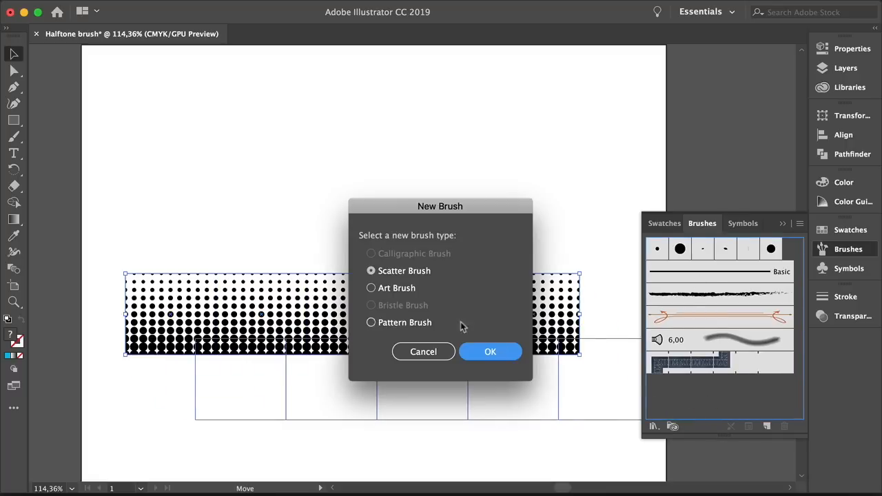
Step: Save the dragged strip as an Art Brush named 'Halftone brush'
left_click(371, 288)
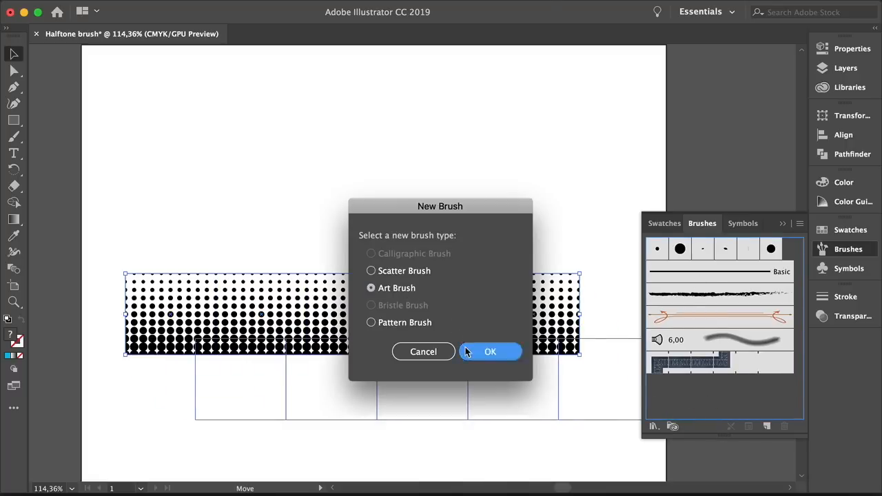
left_click(490, 352)
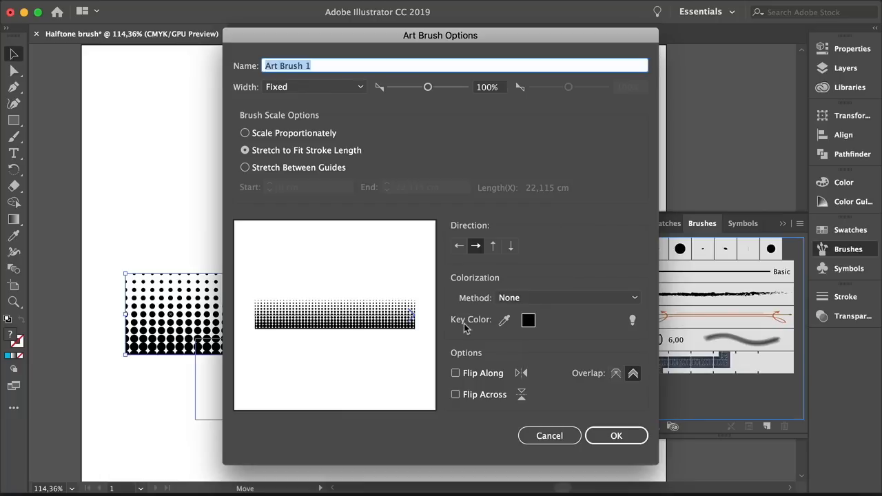
left_click(321, 65)
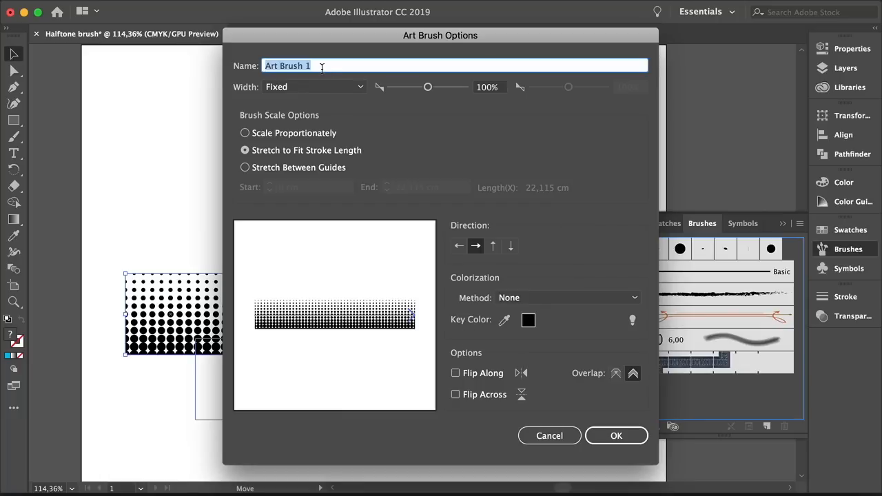
type("Halftone")
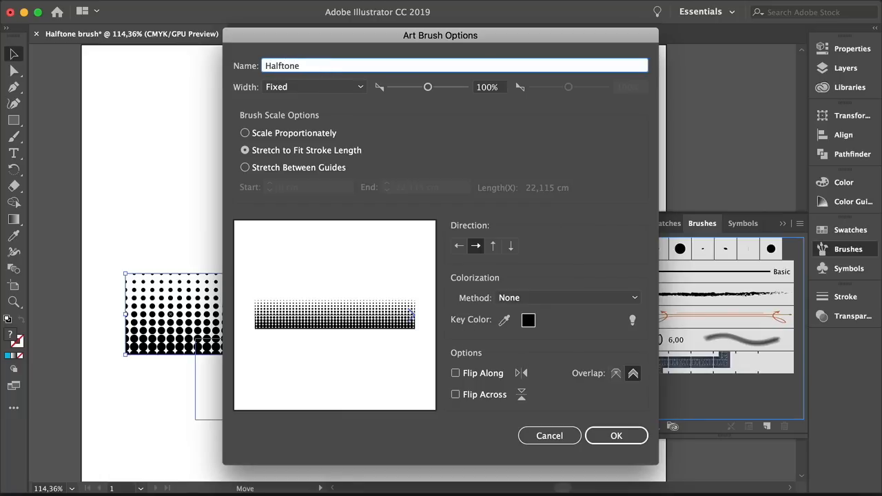
type("brush")
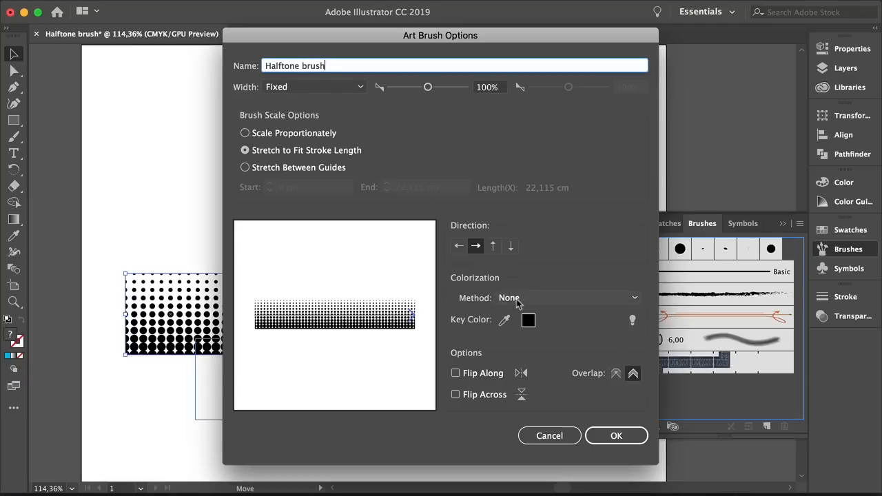
left_click(615, 435)
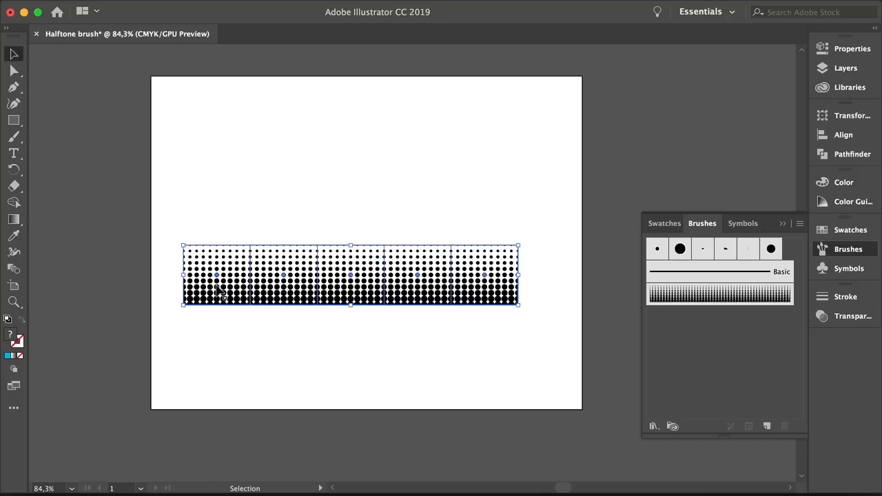
Step: Draw a gently curved two-point path with the Pen tool
left_click_drag(350, 274, 696, 107)
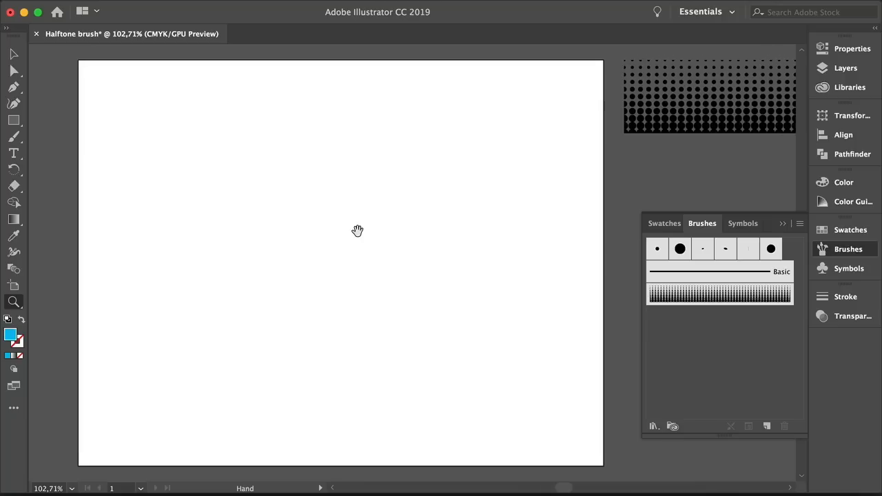
left_click(13, 87)
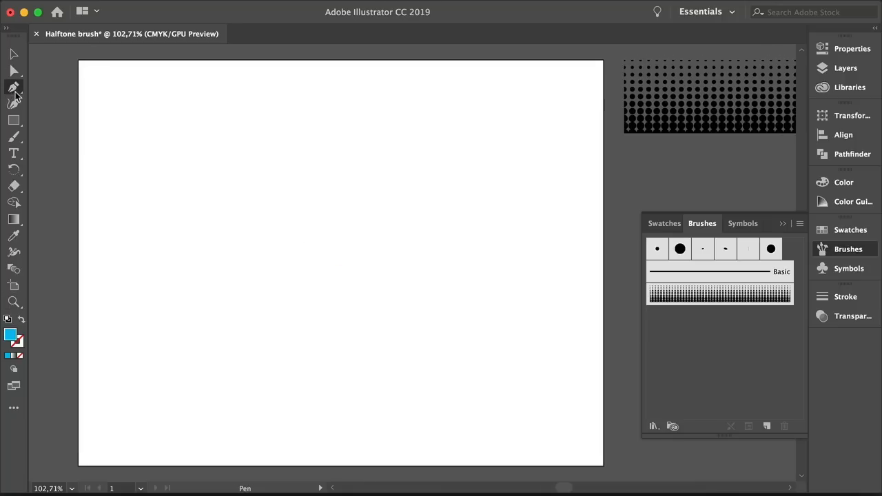
left_click(428, 241)
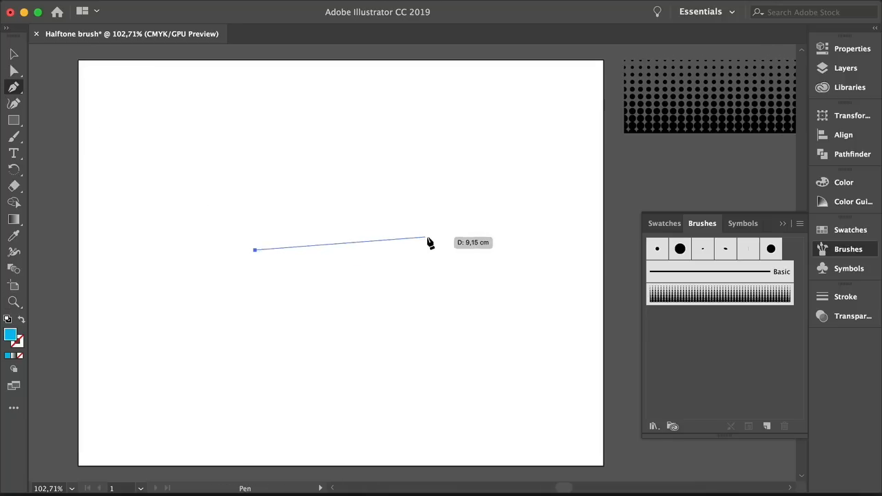
left_click_drag(433, 245, 524, 295)
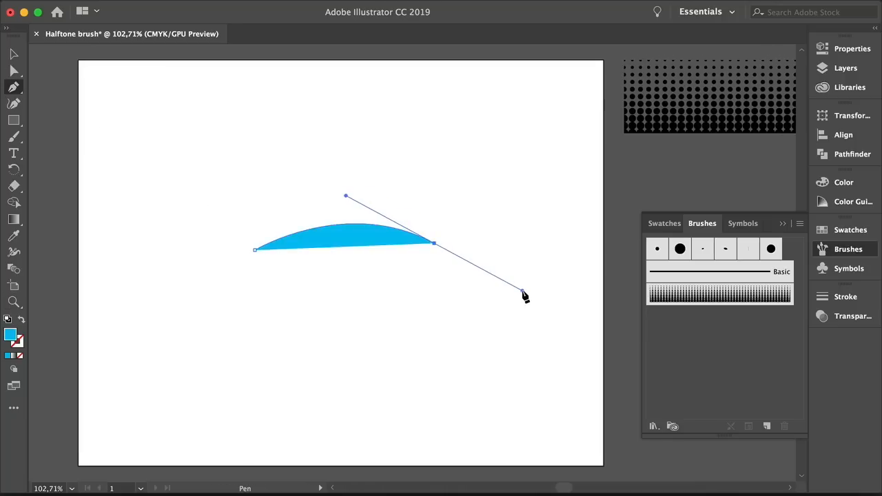
left_click(14, 54)
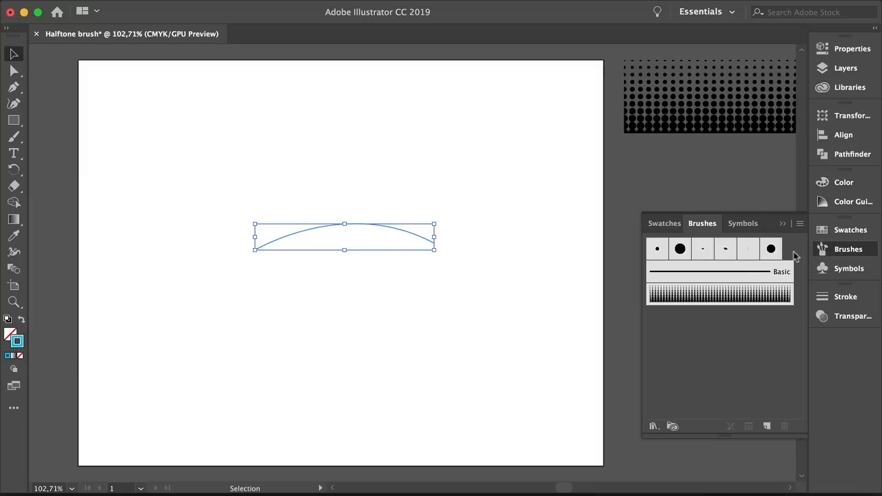
Step: Apply the Halftone brush to the curve and set its stroke weight to 0.5 pt
left_click(718, 294)
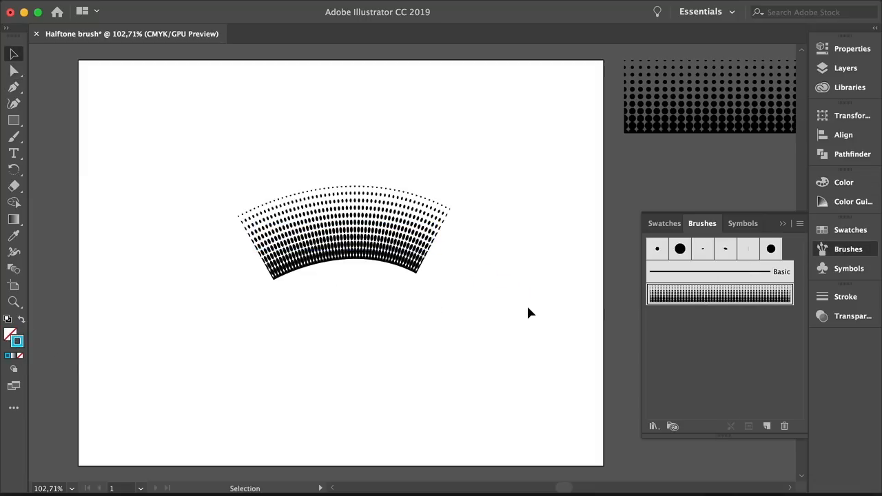
left_click(380, 8)
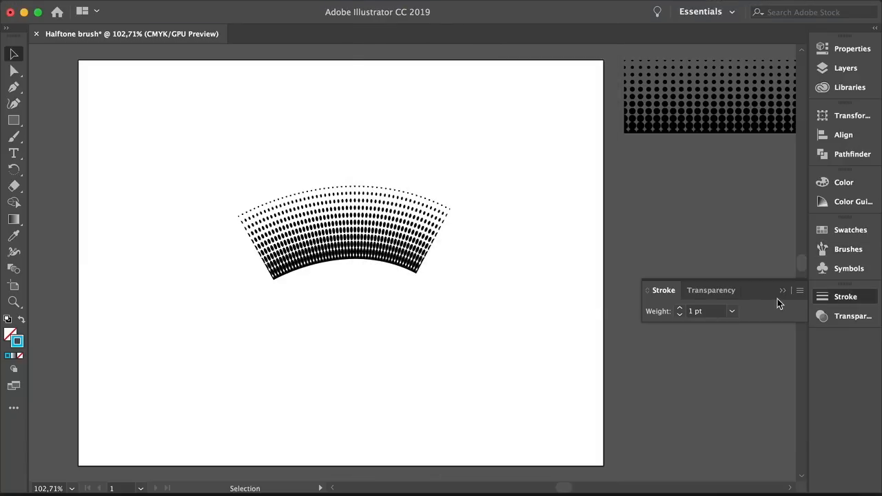
left_click(345, 234)
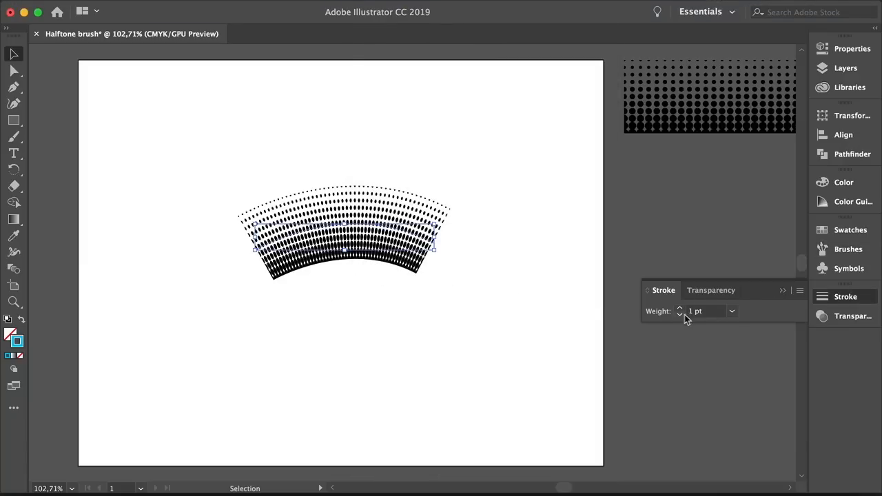
left_click(679, 314)
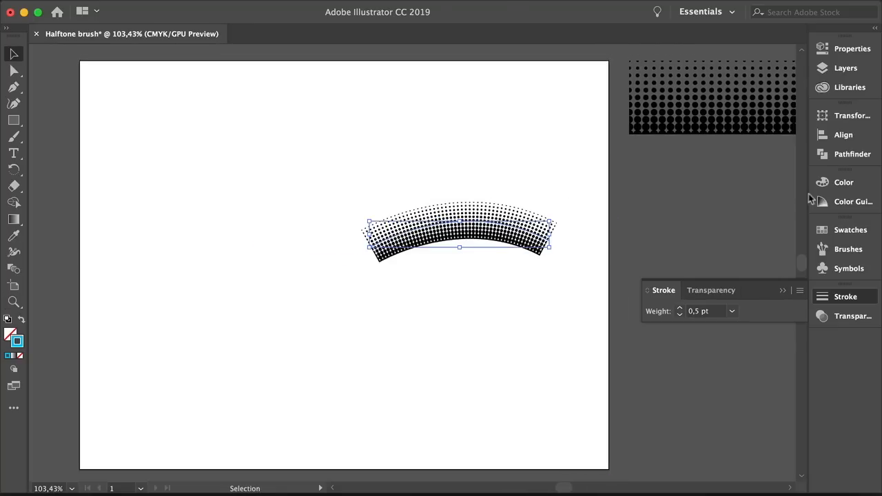
left_click(843, 182)
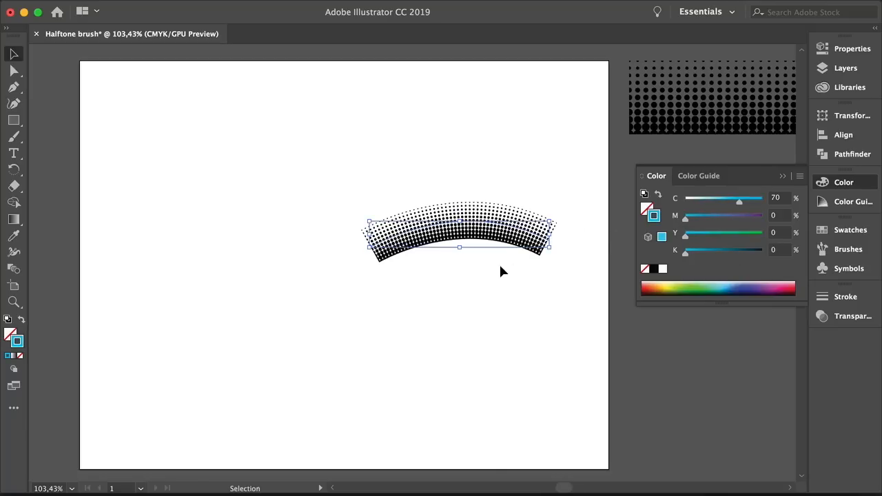
Step: Change the Halftone brush colorization method to Hue Shift and choose Leave Strokes
left_click(848, 248)
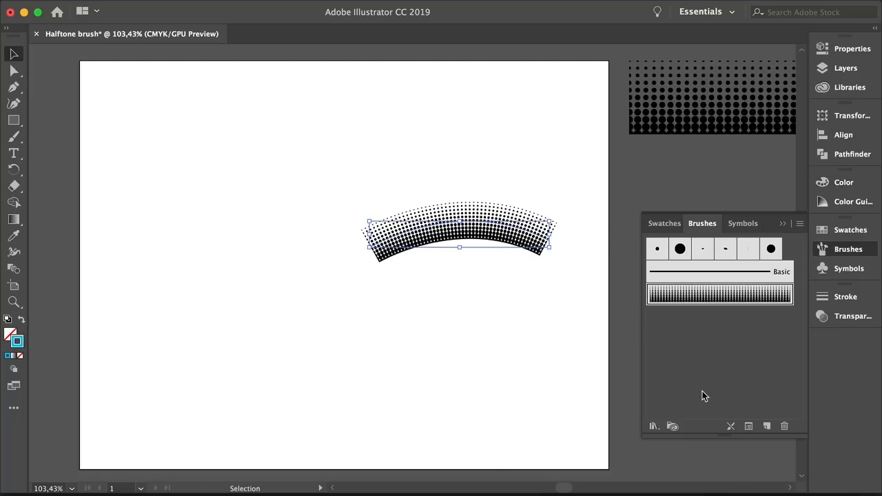
double_click(720, 294)
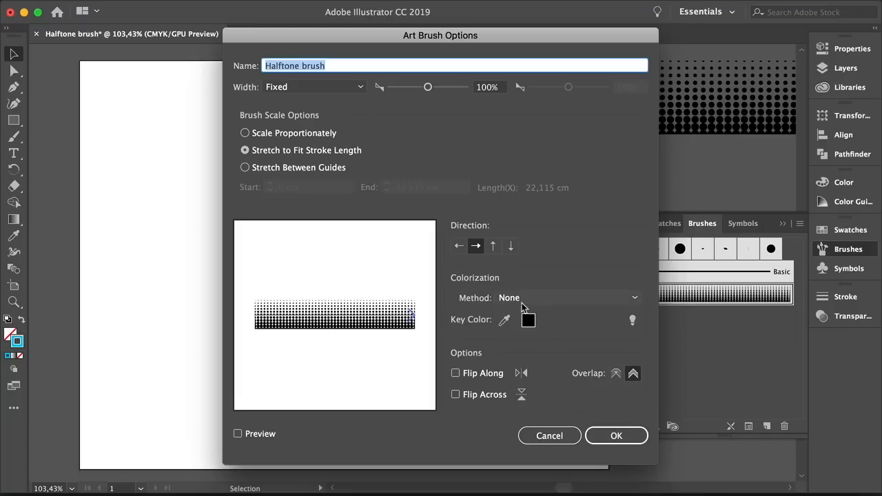
left_click(565, 297)
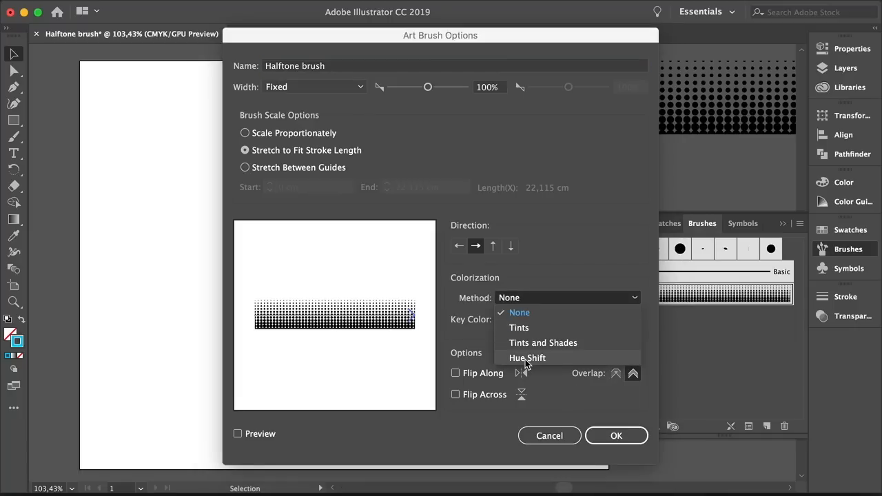
left_click(527, 358)
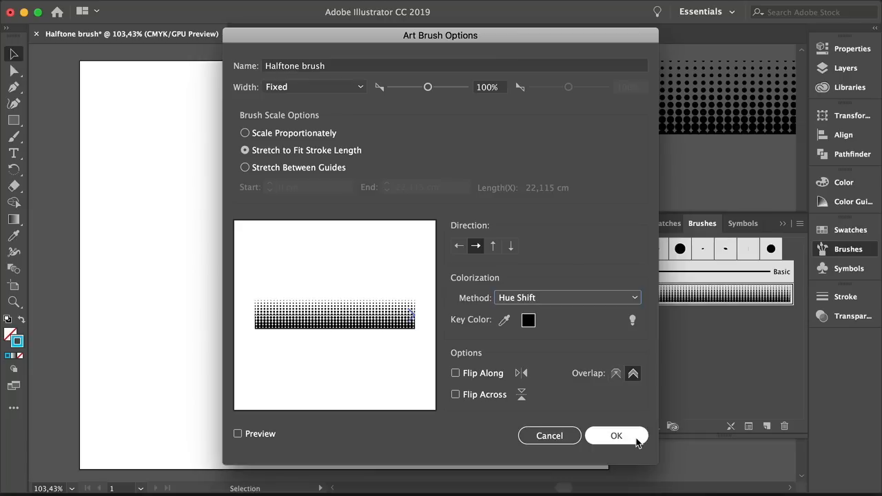
left_click(616, 436)
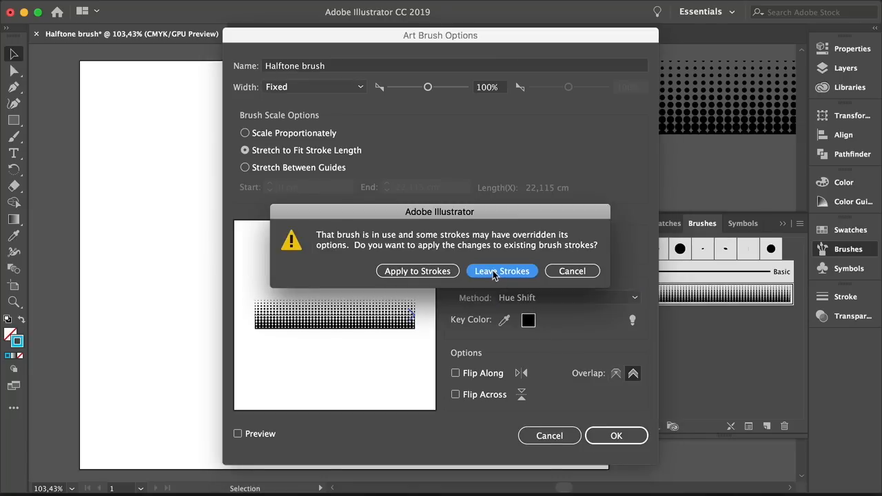
left_click(502, 271)
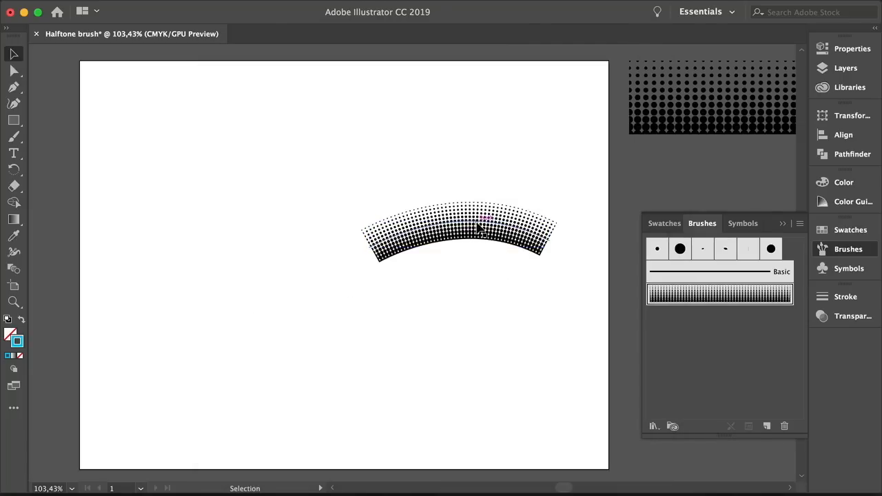
Step: Move the halftone arc near the page bottom and draw a cyan-filled circle above it
left_click_drag(458, 231, 513, 455)
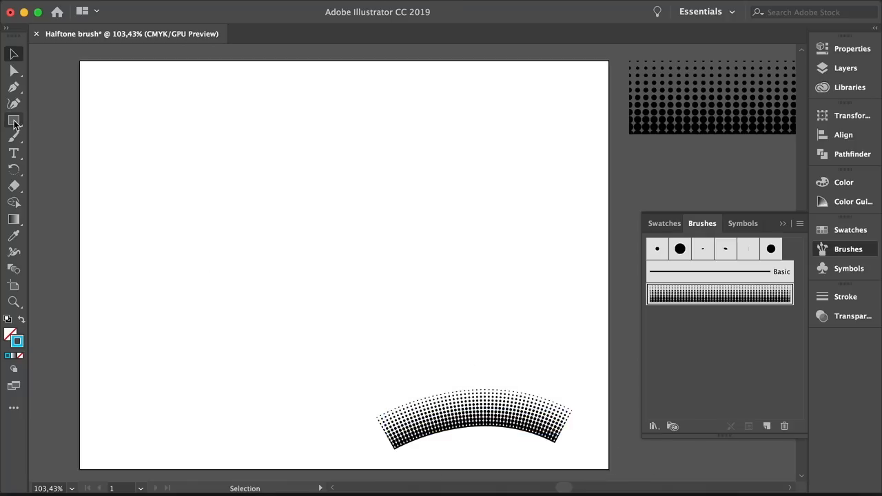
left_click(13, 121)
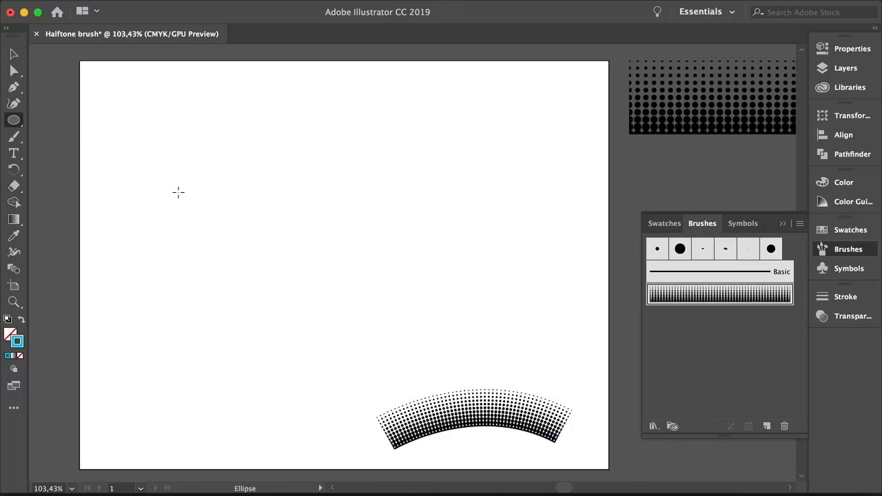
left_click_drag(275, 139, 414, 278)
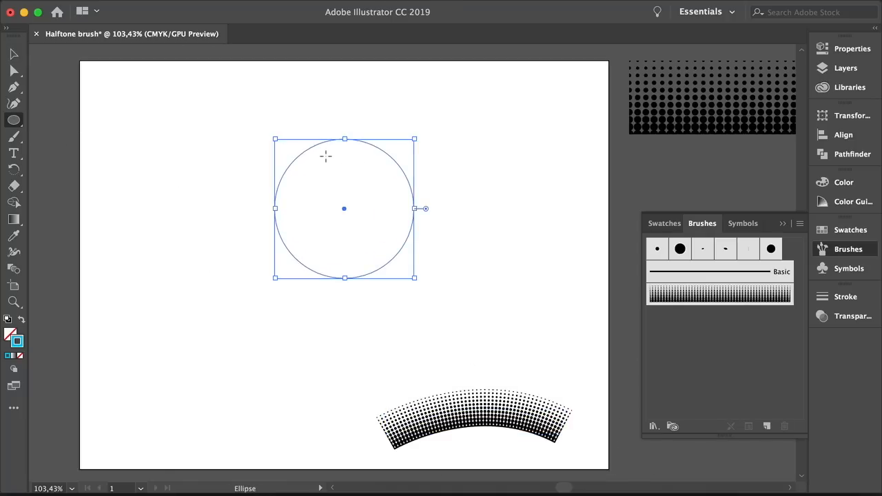
left_click(14, 54)
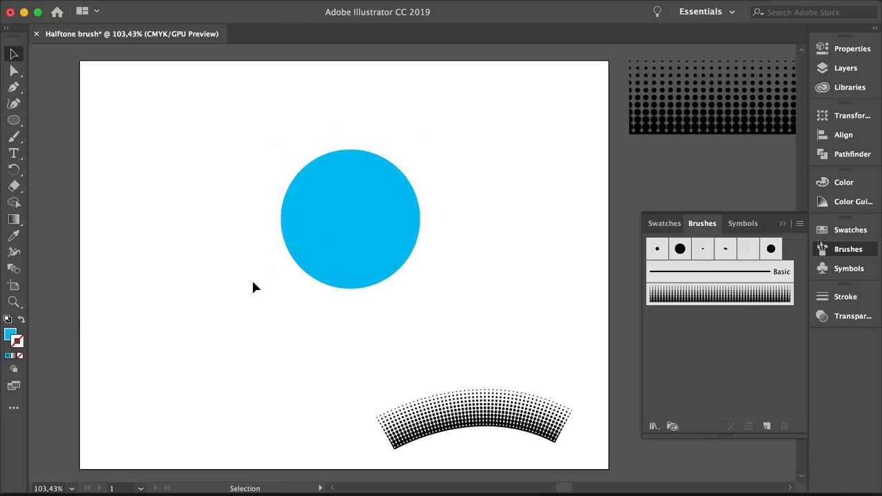
Step: Pen a stroke-only curve with the Halftone brush and adjust its CMYK stroke to dark teal
left_click(14, 89)
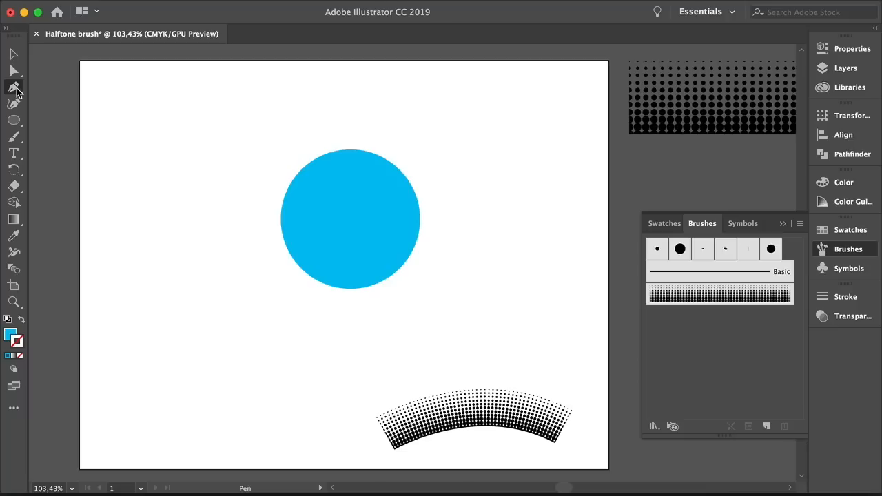
mouse_move(252, 221)
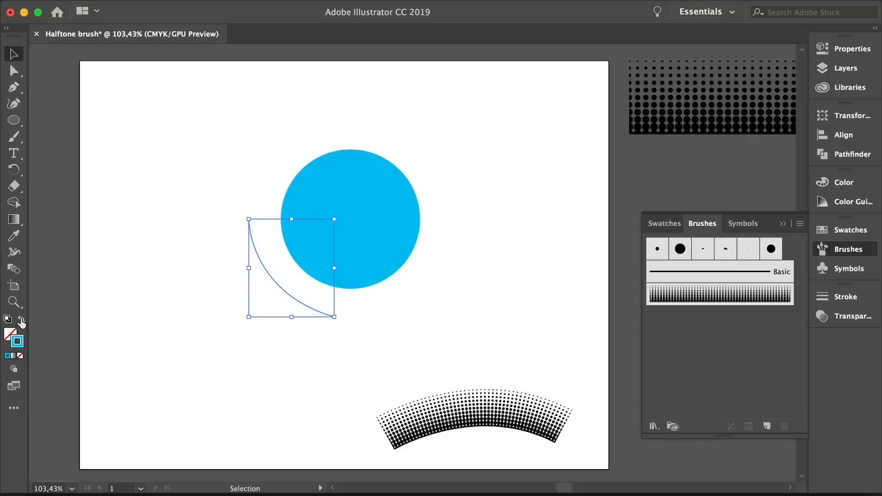
left_click(252, 336)
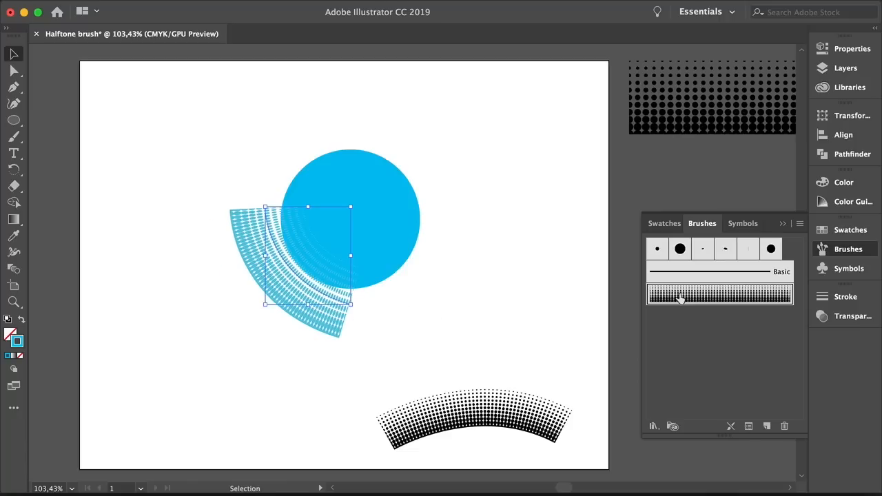
left_click(843, 182)
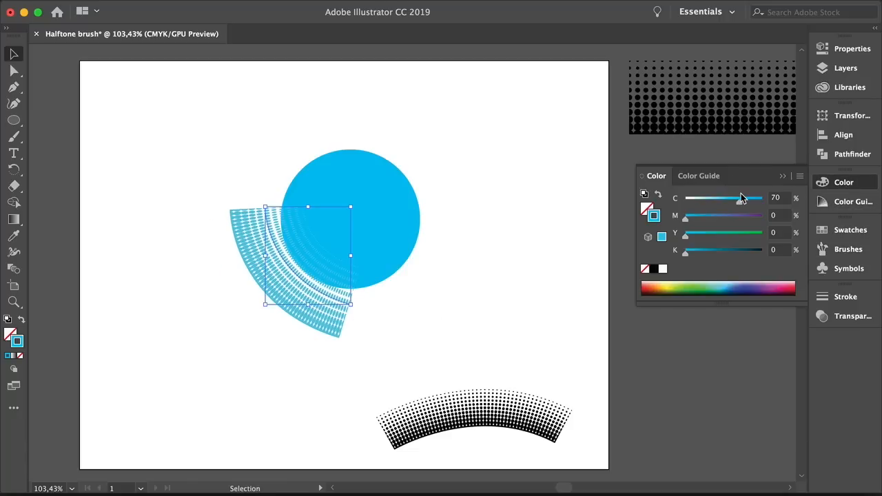
left_click_drag(740, 199, 720, 199)
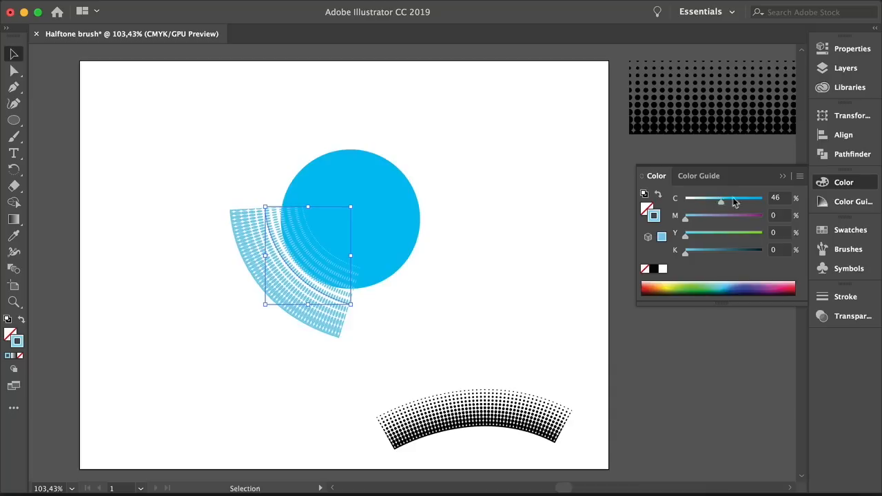
left_click_drag(720, 198, 748, 199)
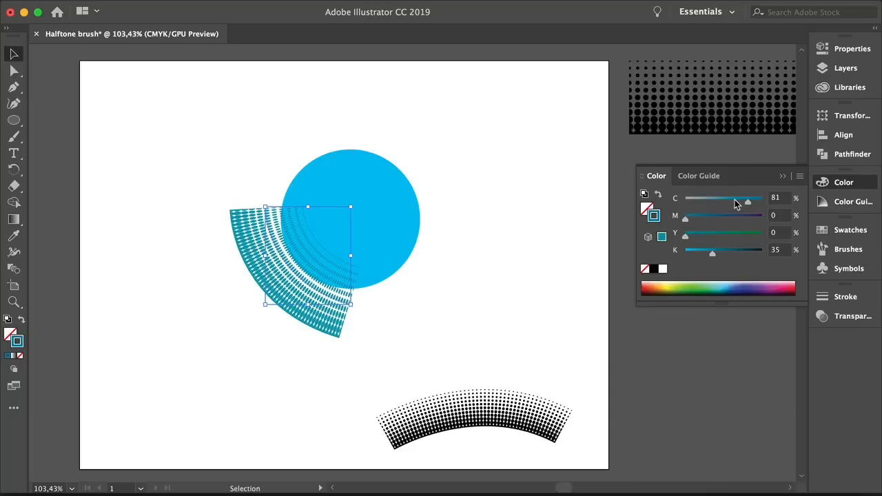
left_click_drag(748, 197, 718, 198)
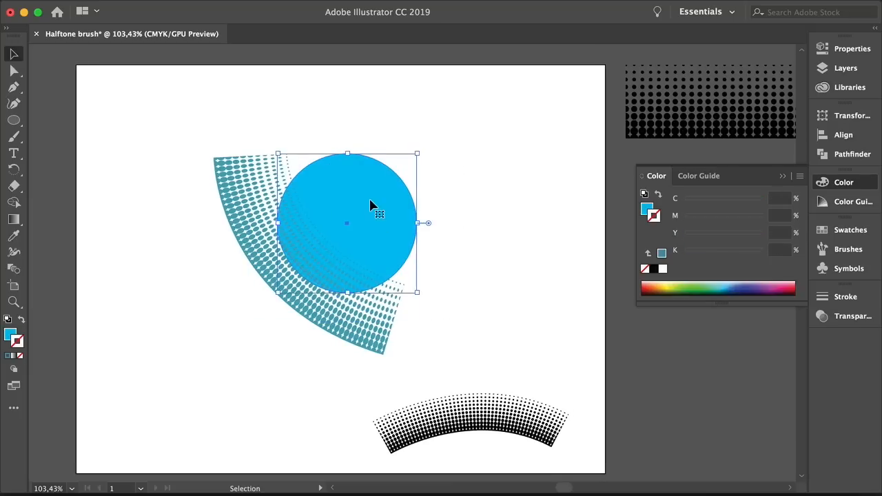
mouse_move(424, 200)
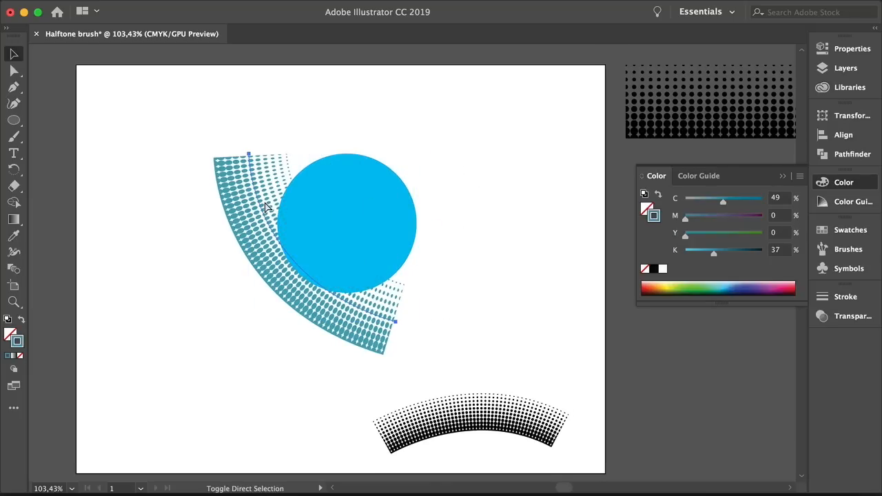
Step: Select the halftone curve on its own
left_click(347, 222)
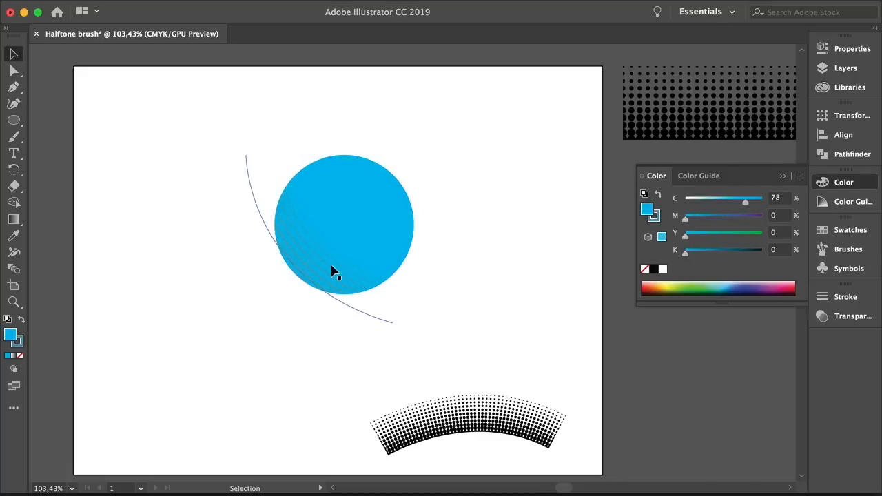
Step: Isolate the clip group, strengthen the stroke's cyan, and drag the halftone curve up-right
left_click(338, 269)
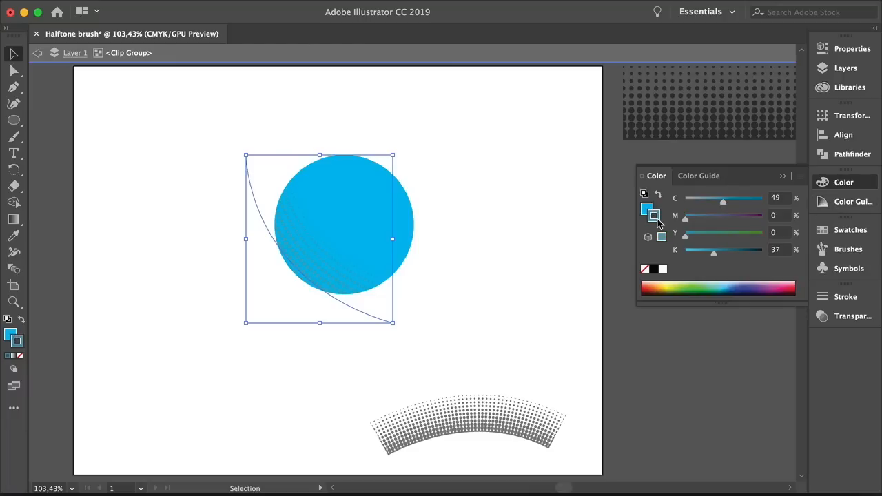
left_click_drag(713, 252, 710, 251)
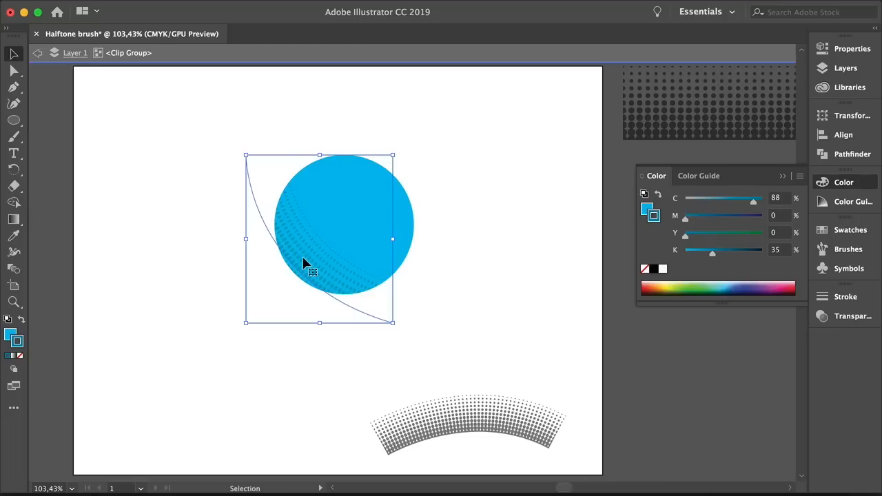
left_click_drag(311, 273, 389, 203)
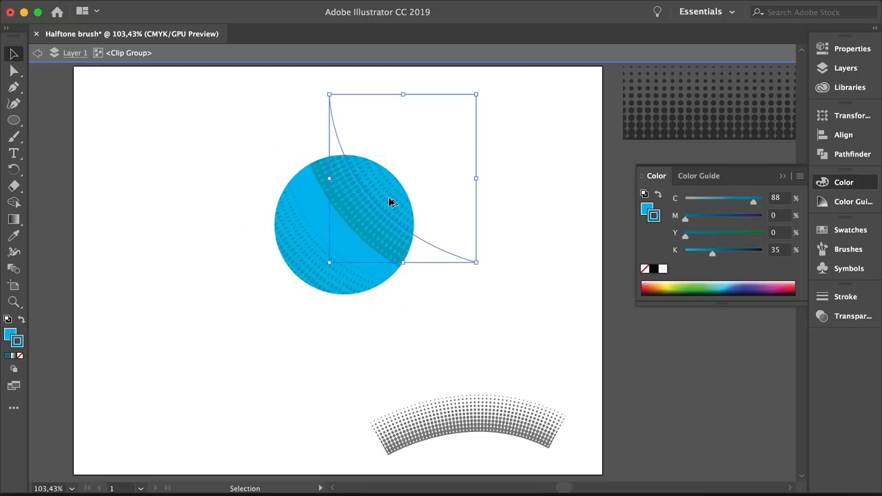